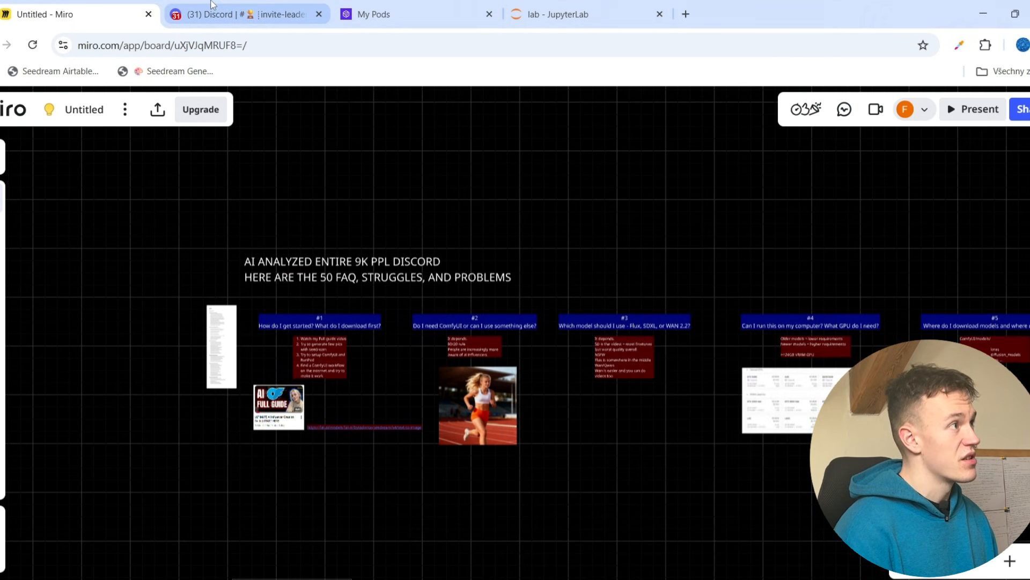
# - Check the Discord server's general chat, then zoom into FAQ card #1 on the Miro board
pyautogui.click(243, 14)
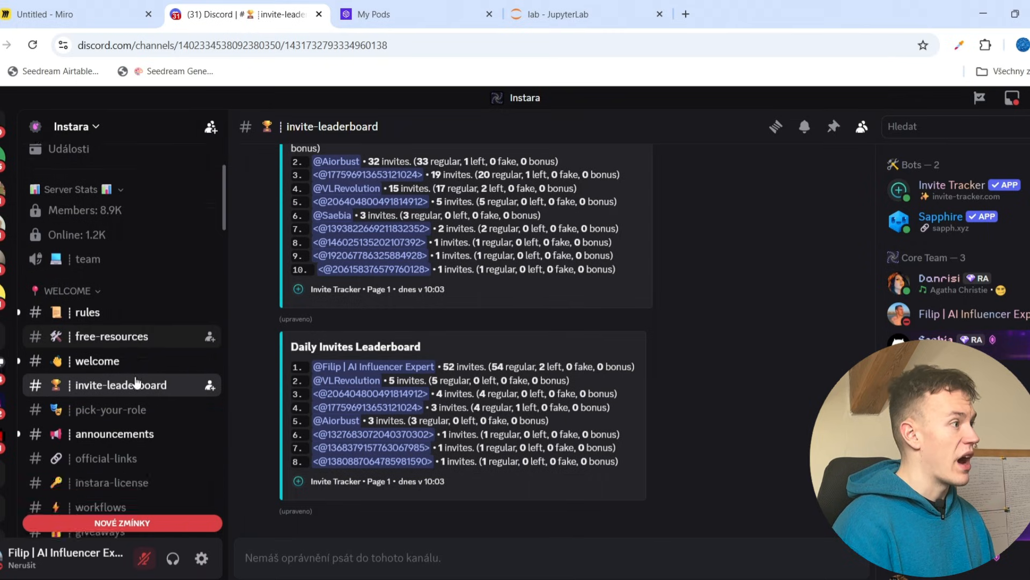
pyautogui.click(92, 291)
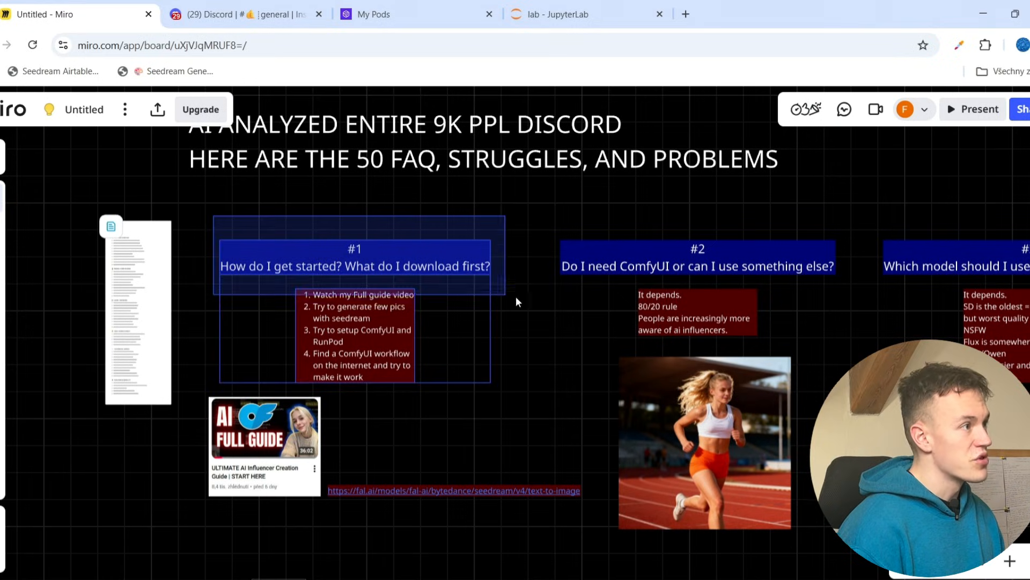
# - Deselect on the board, glance at the Discord #workflows channel, and pan to card #2 on ComfyUI
pyautogui.click(508, 289)
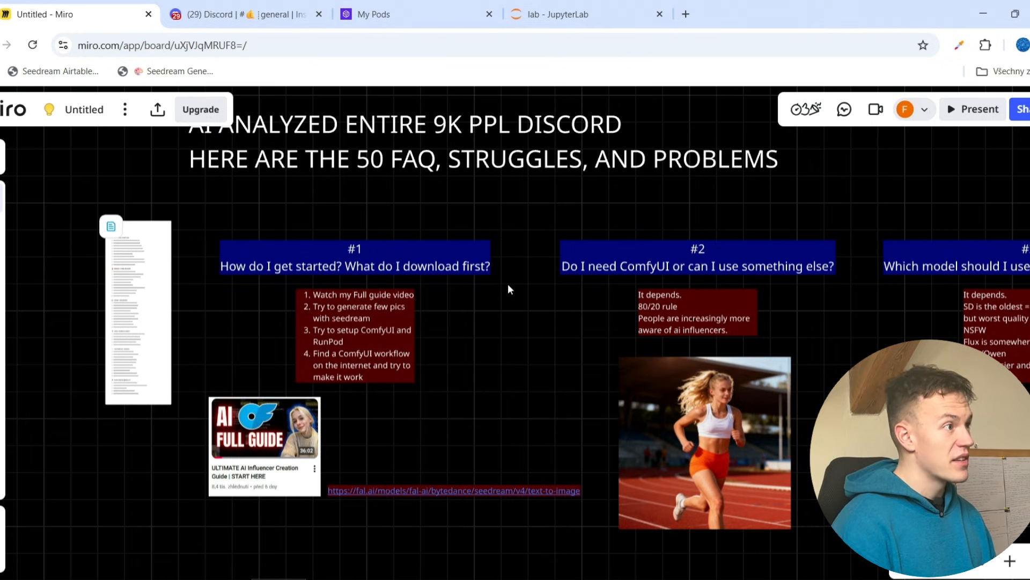
pyautogui.moveTo(396, 339)
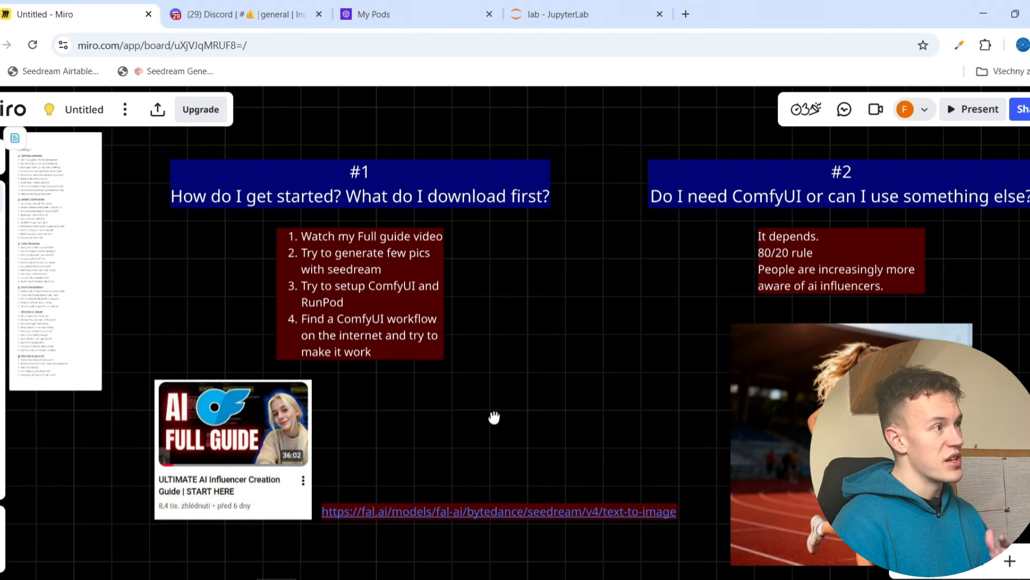
pyautogui.moveTo(475, 356)
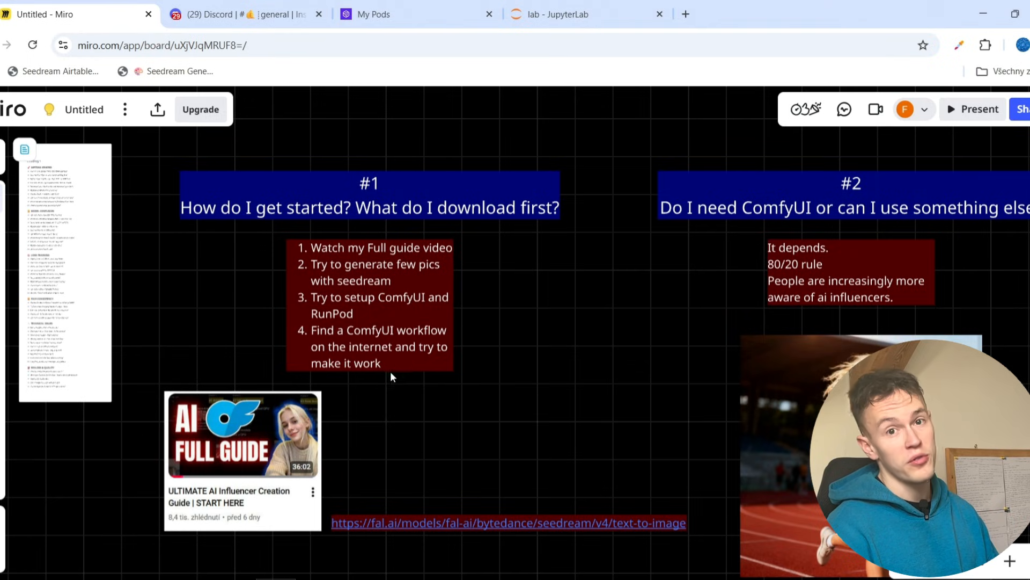
pyautogui.moveTo(419, 397)
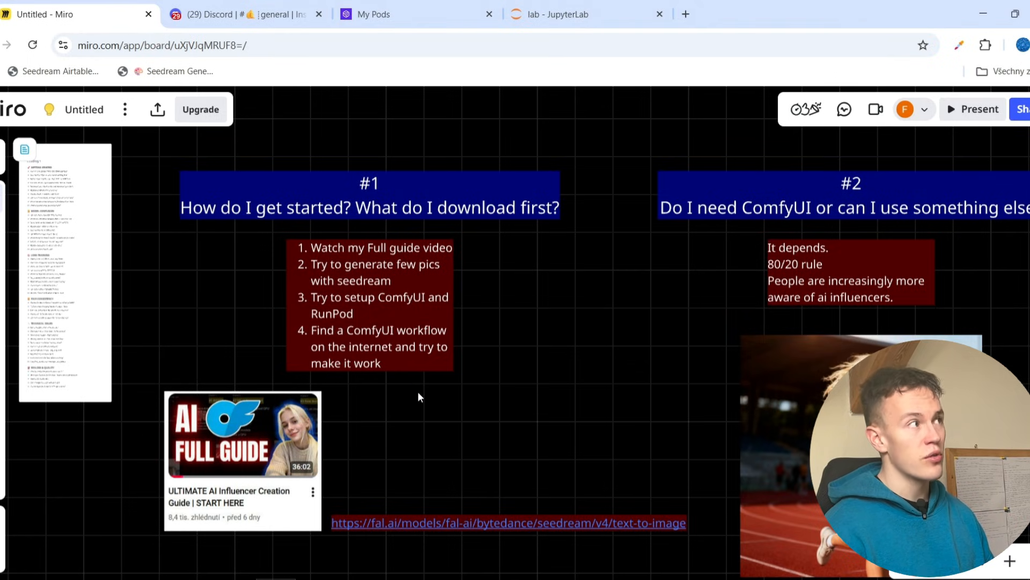
pyautogui.click(236, 14)
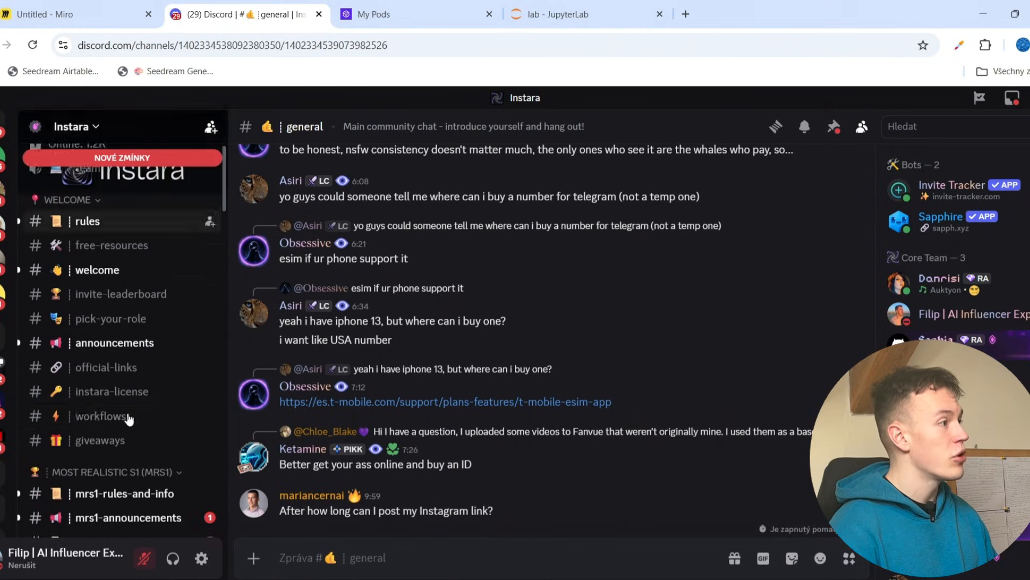
pyautogui.click(101, 416)
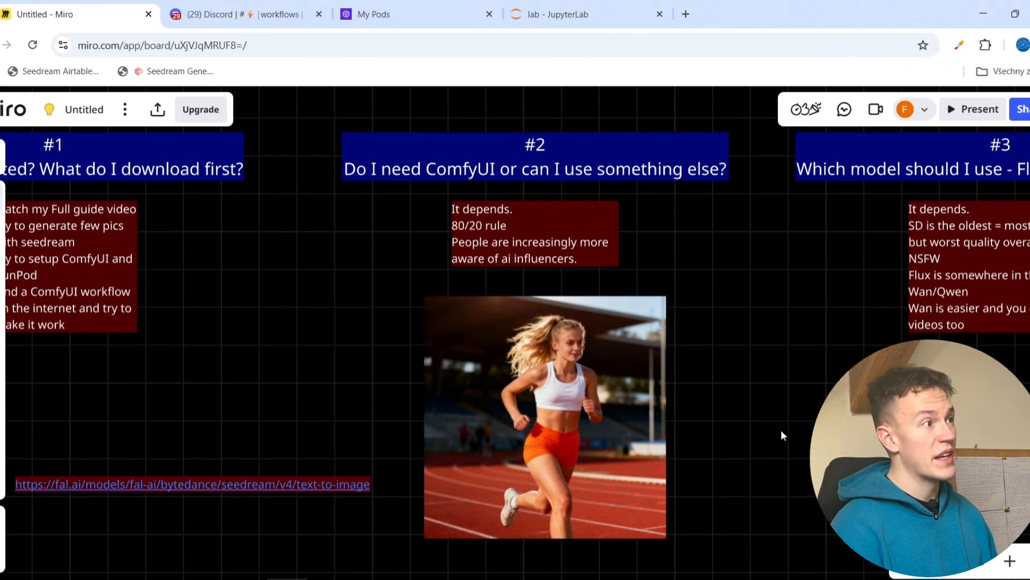
pyautogui.moveTo(734, 436)
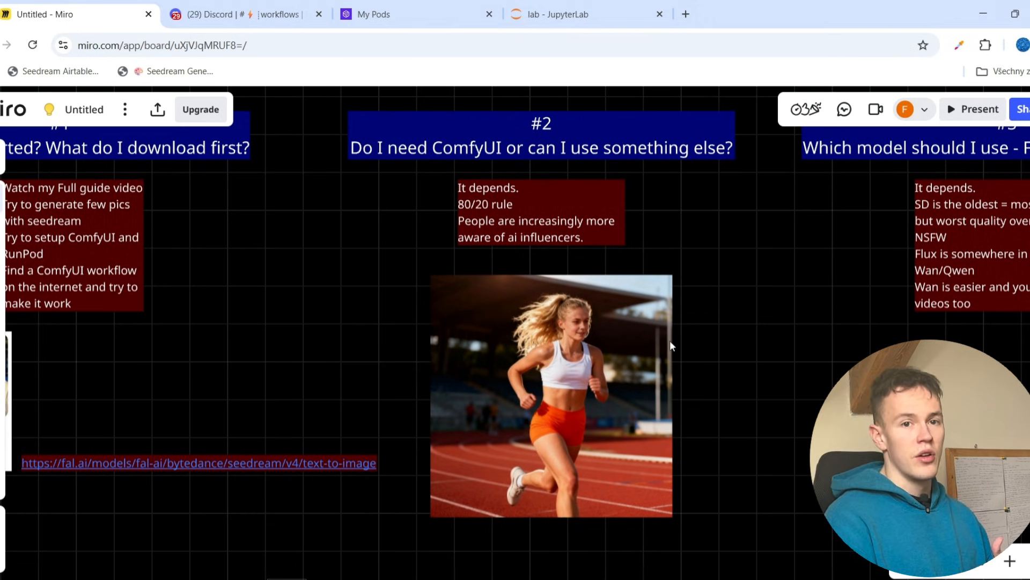
pyautogui.moveTo(667, 366)
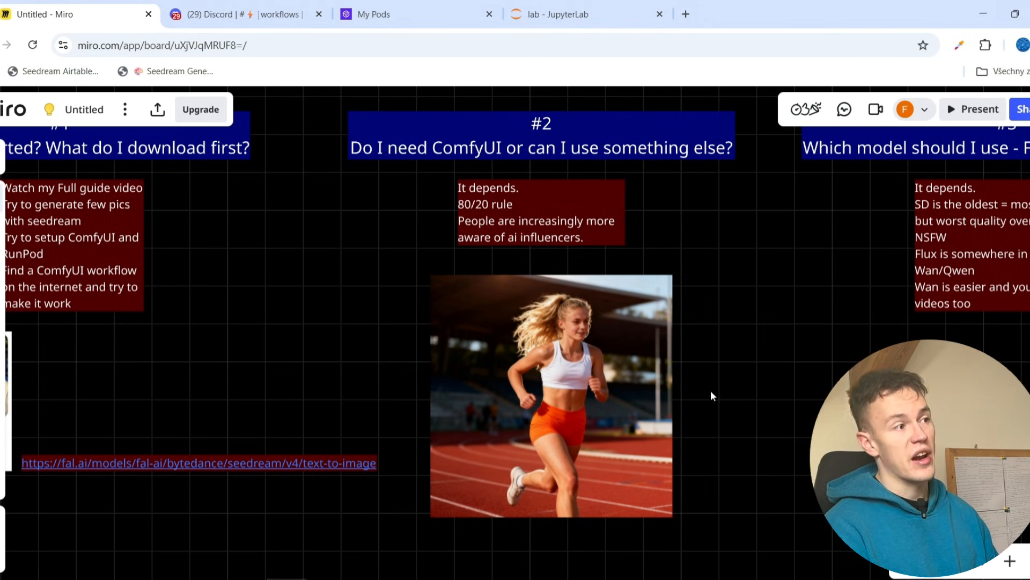
pyautogui.moveTo(672, 426)
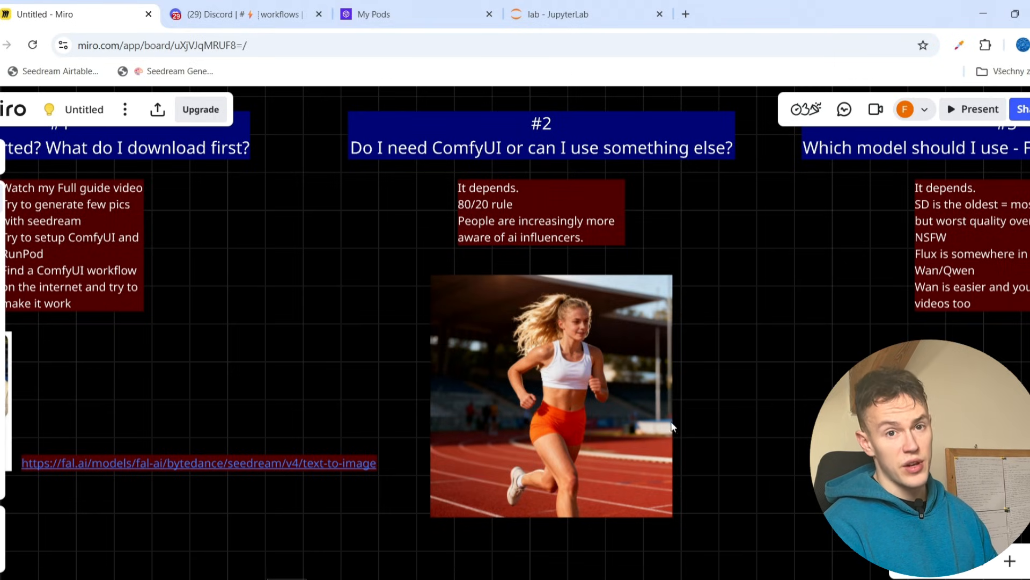
pyautogui.moveTo(690, 394)
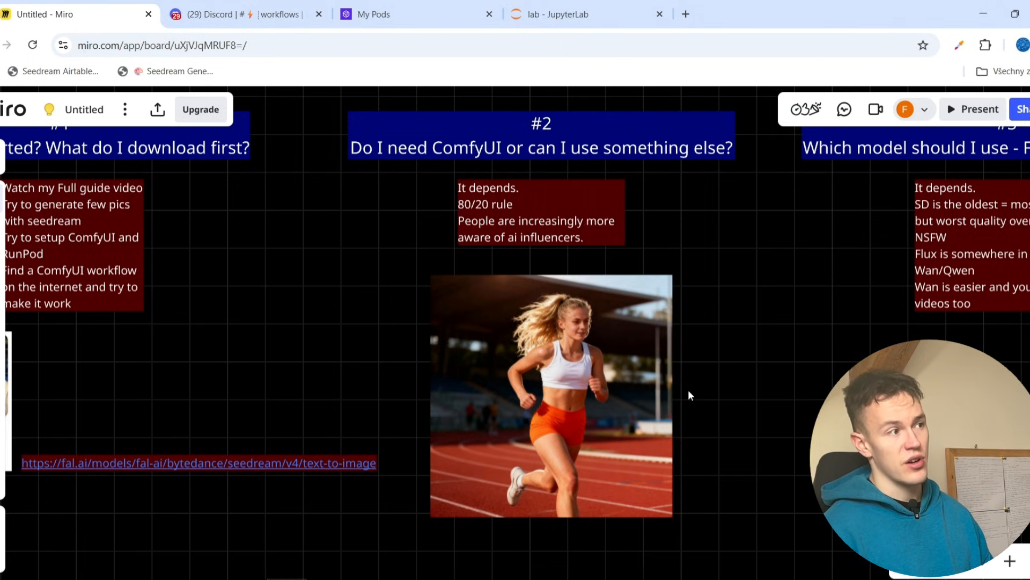
pyautogui.moveTo(604, 238)
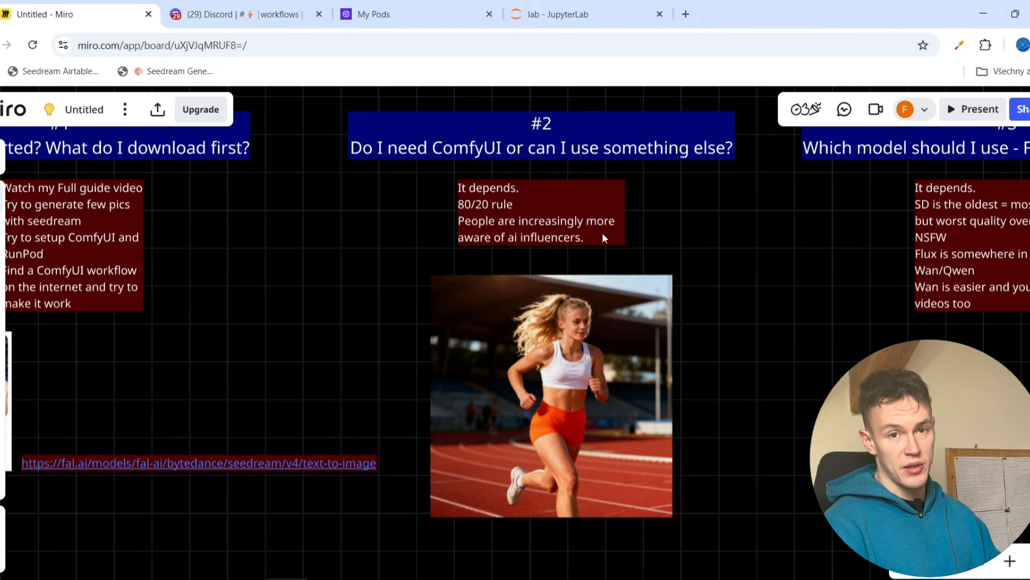
# - Pan right past card #3 to card #4 about GPU requirements
pyautogui.scroll(-3)
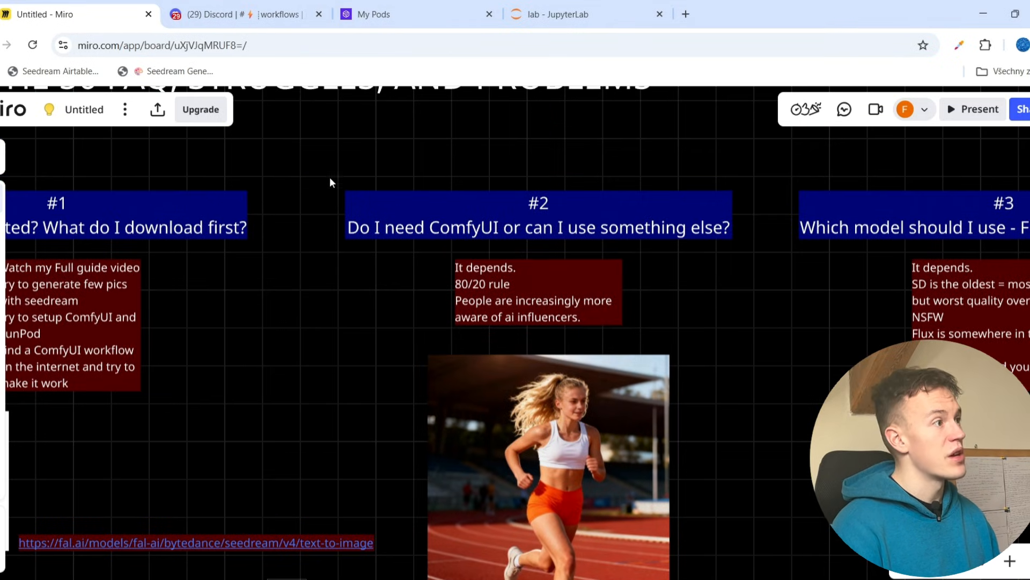
pyautogui.click(420, 227)
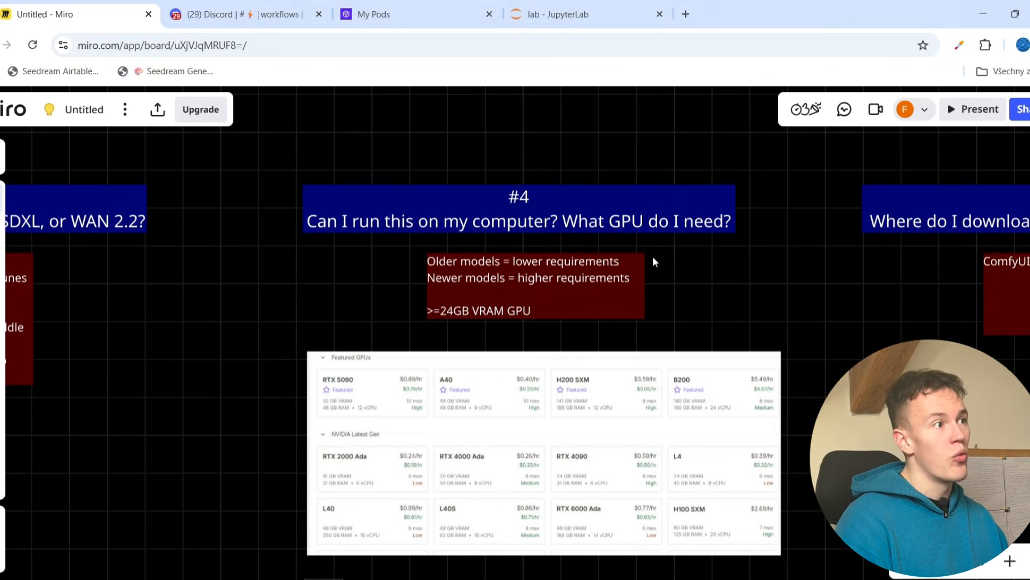
pyautogui.moveTo(592, 235)
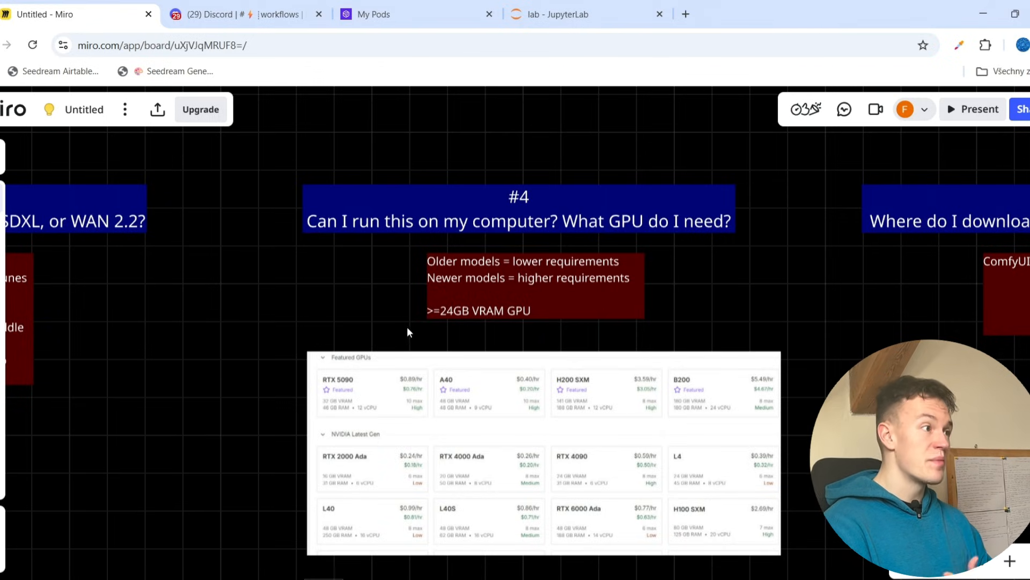
# - Review the #4 answer '>=24GB VRAM GPU' with its RTX 5090/A40/H200 rental table, then pan toward card #5
pyautogui.click(479, 310)
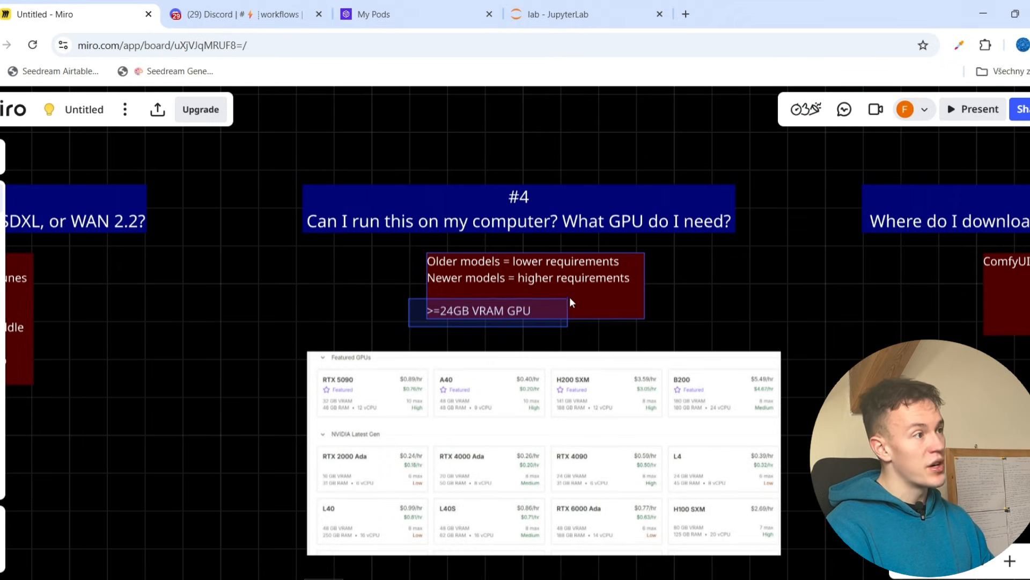
pyautogui.click(488, 310)
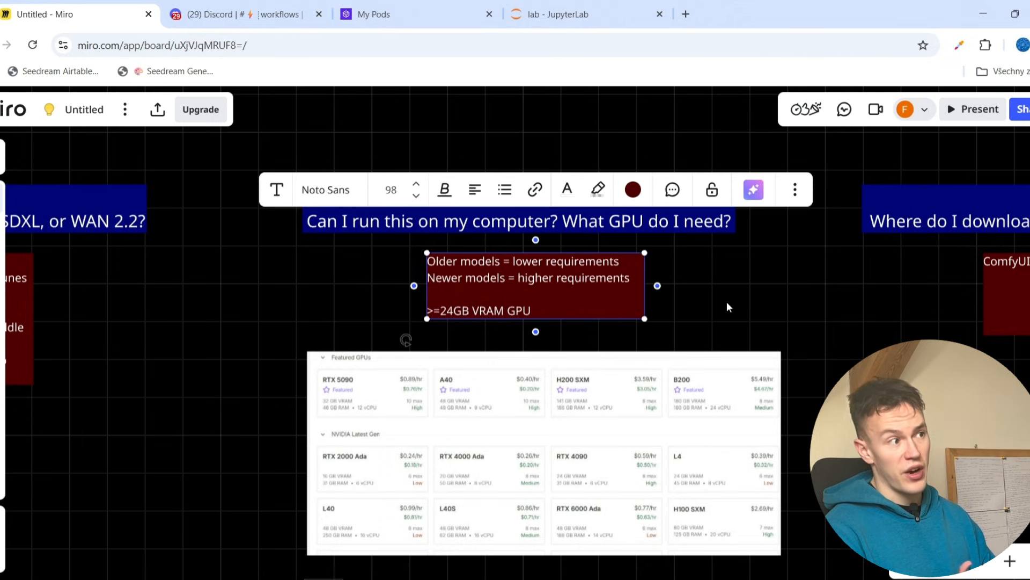
pyautogui.click(731, 336)
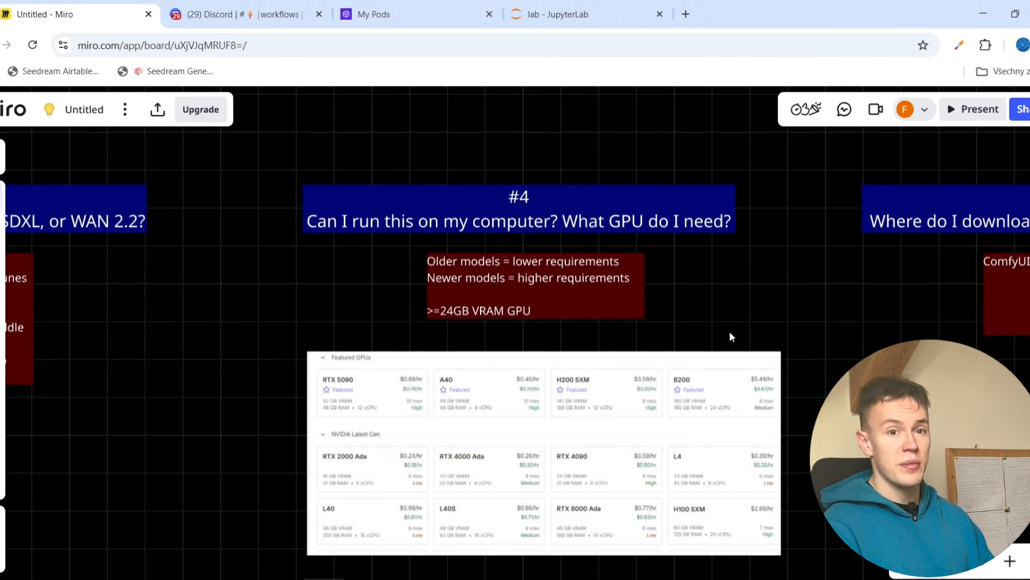
pyautogui.scroll(-3)
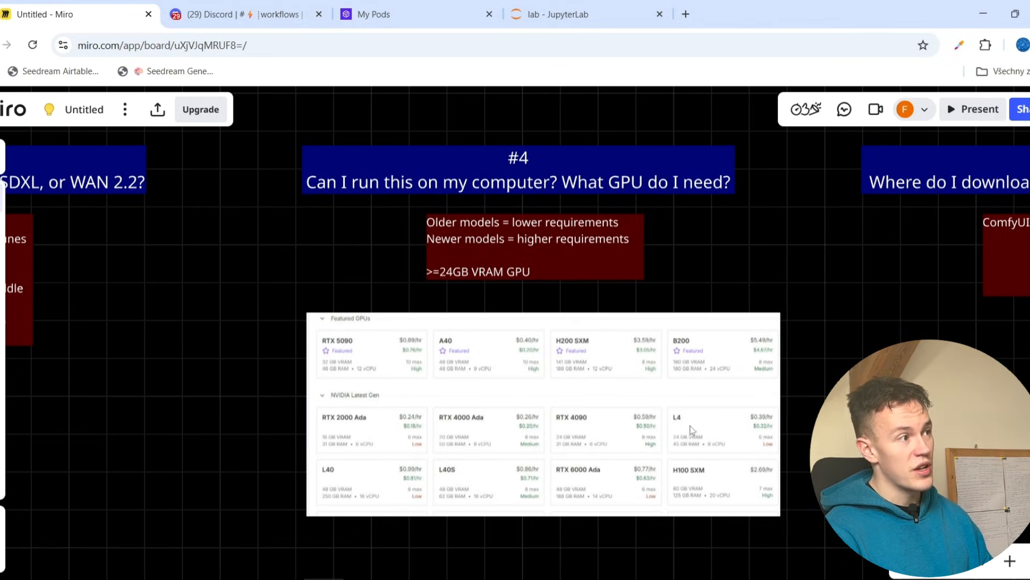
pyautogui.moveTo(819, 528)
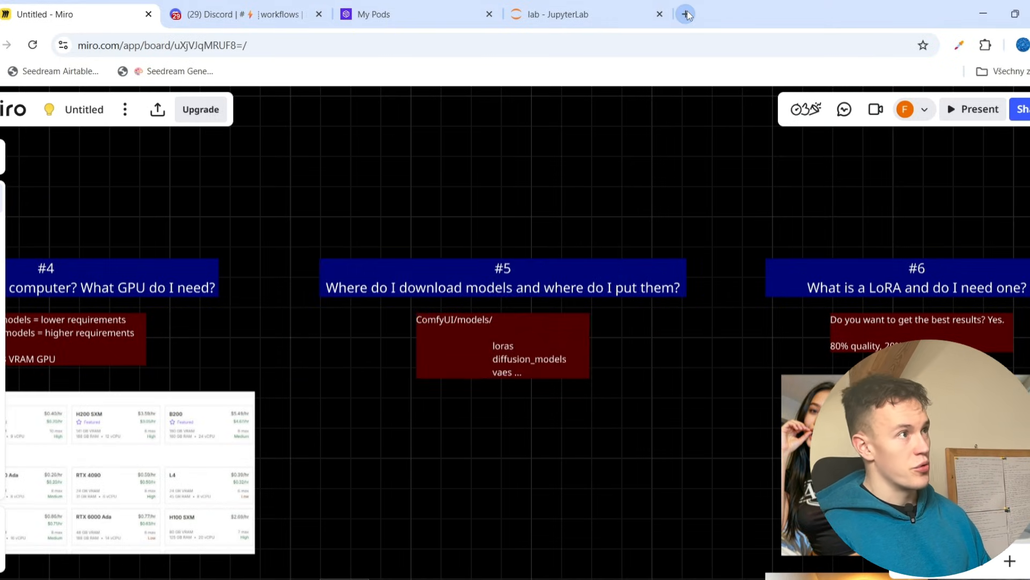
# - Google 'wan 2.2 i2v model huggingface' in a new tab and open the Wan-AI Wan2.2-I2V-A14B result
pyautogui.click(686, 14)
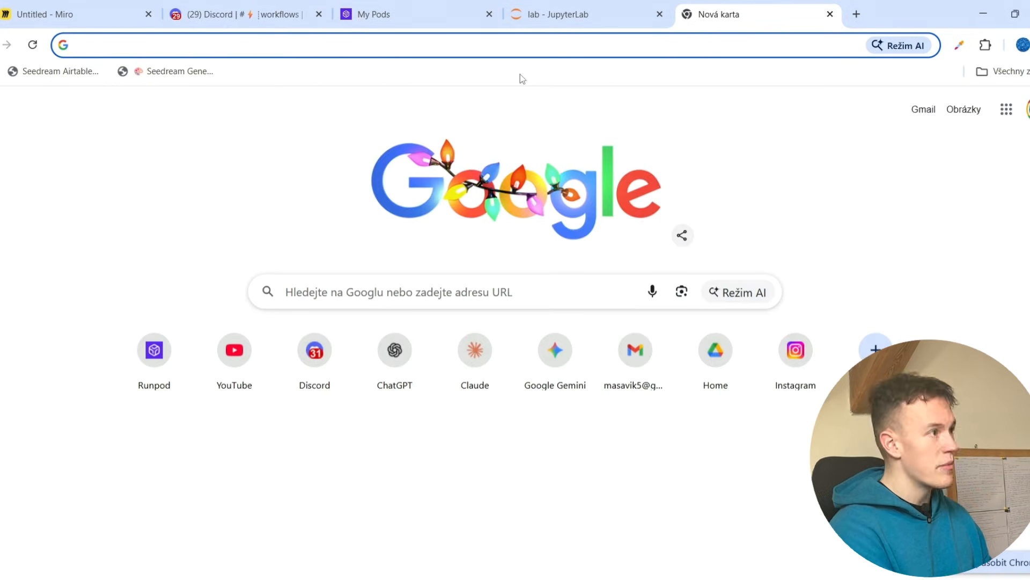
pyautogui.write('wan 2.2 i2v')
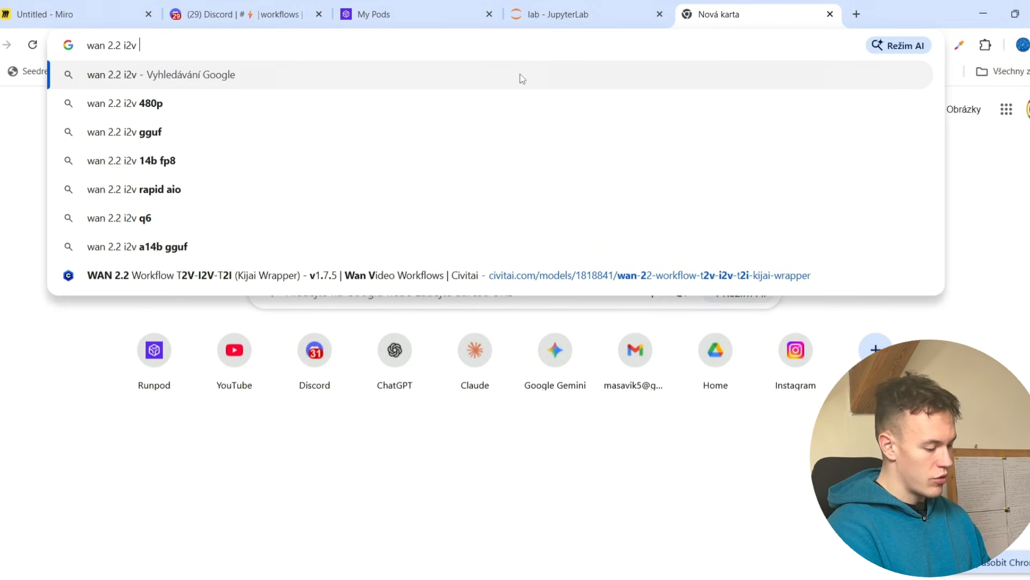
pyautogui.write('model huggingface')
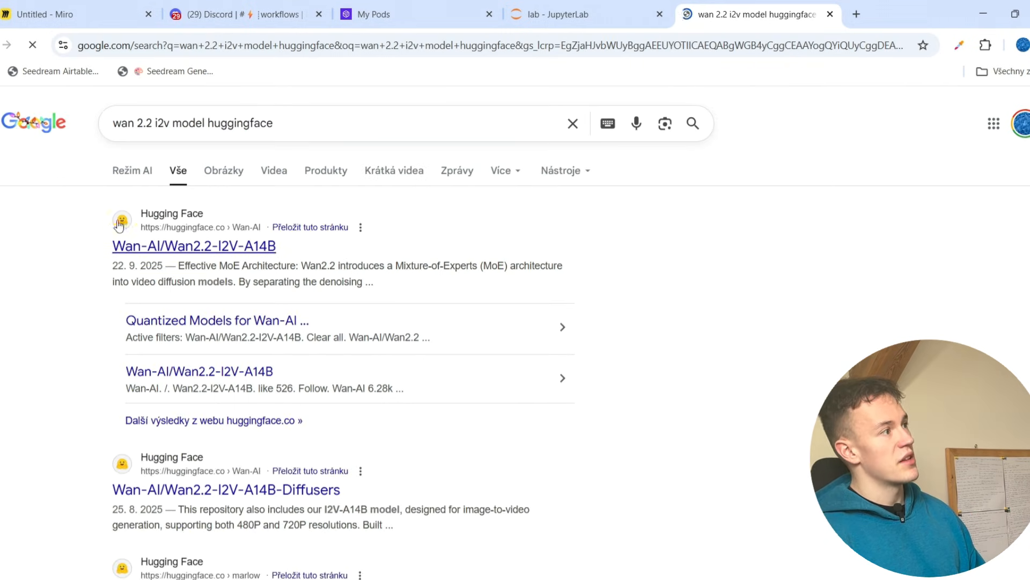
pyautogui.click(194, 245)
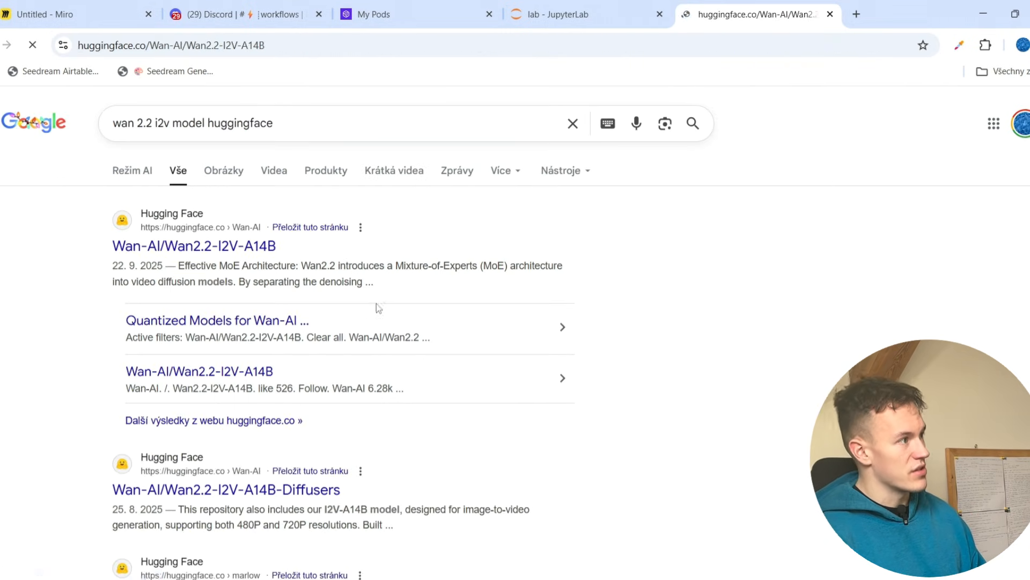
pyautogui.click(194, 246)
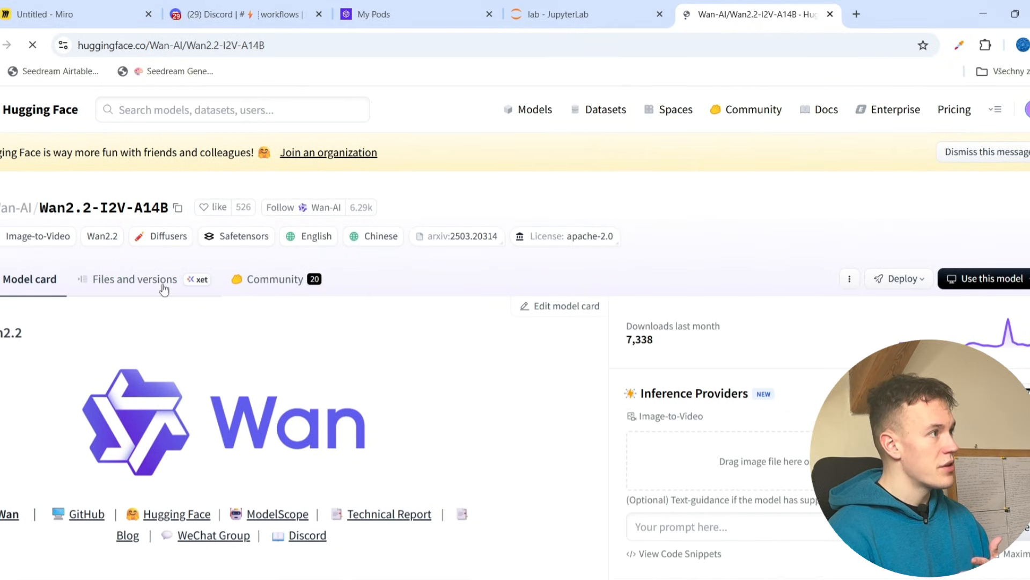
# - Show the model's Files and versions list, then return to the JupyterLab workspace running ComfyUI
pyautogui.click(134, 279)
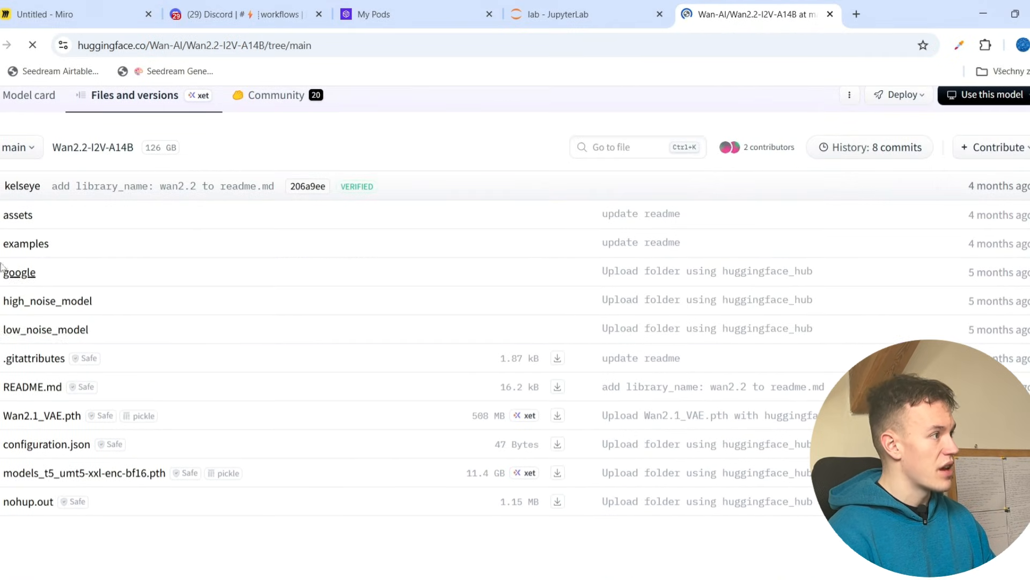
pyautogui.click(46, 300)
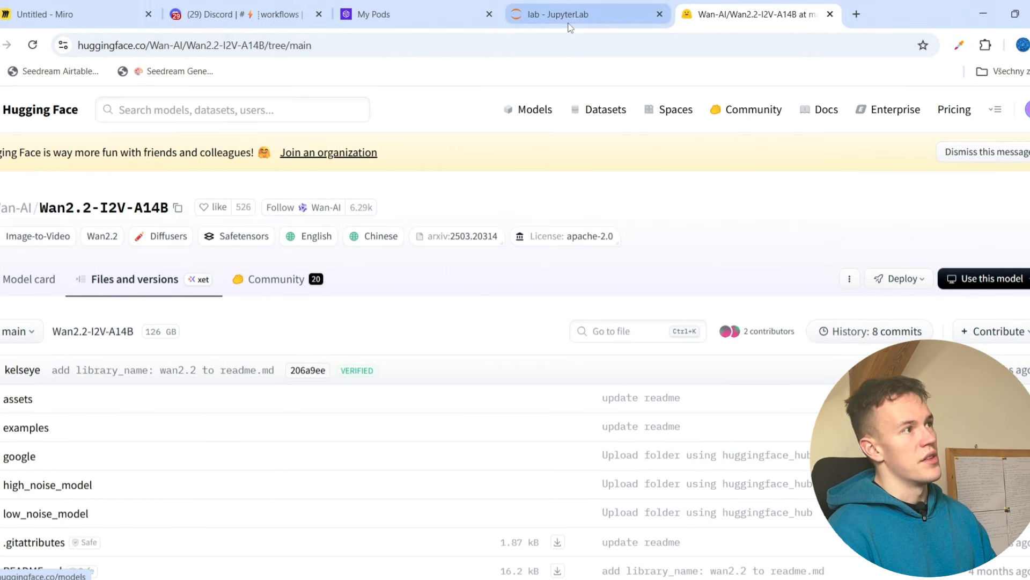
pyautogui.click(559, 14)
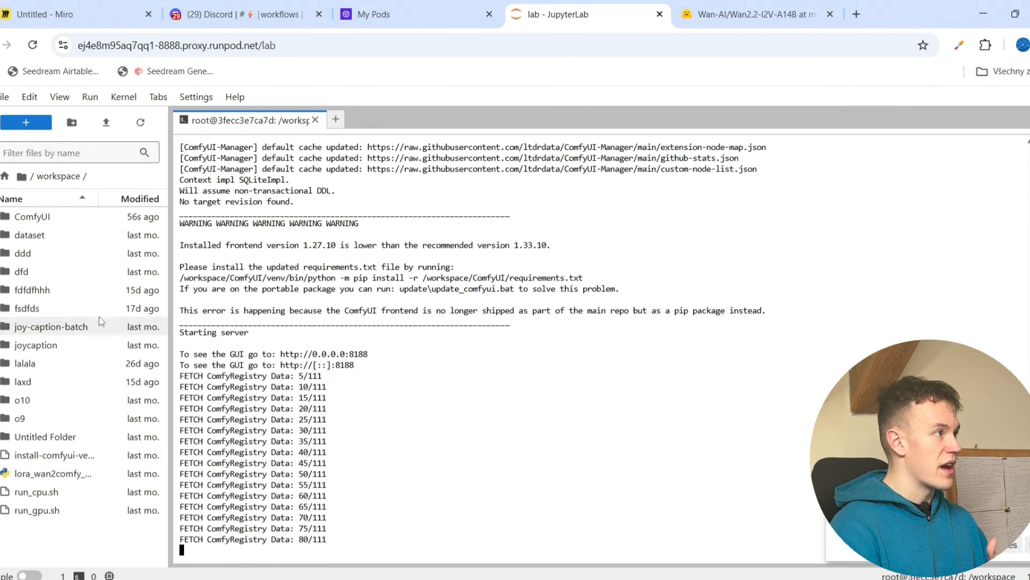
pyautogui.click(32, 215)
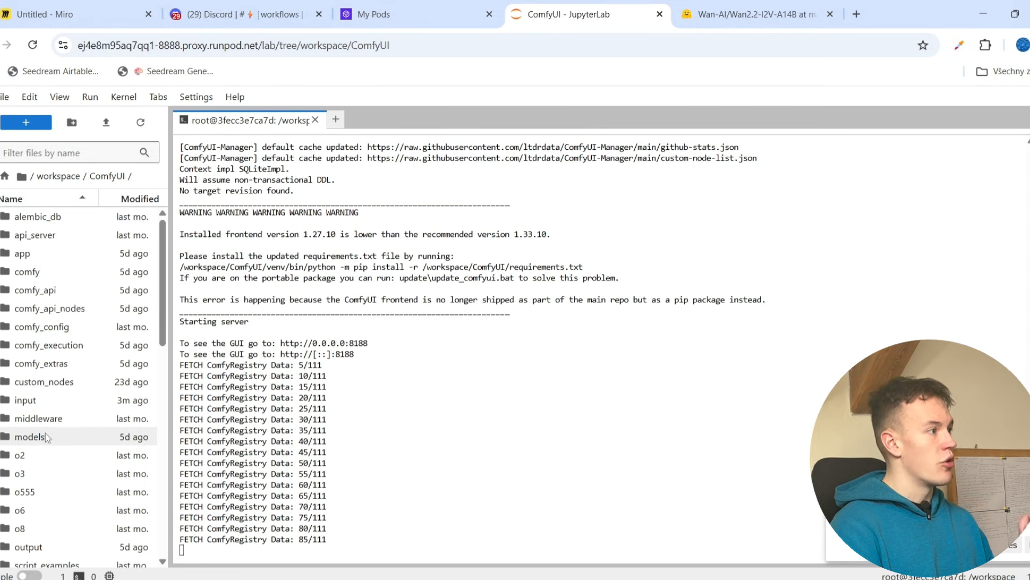
pyautogui.doubleClick(28, 436)
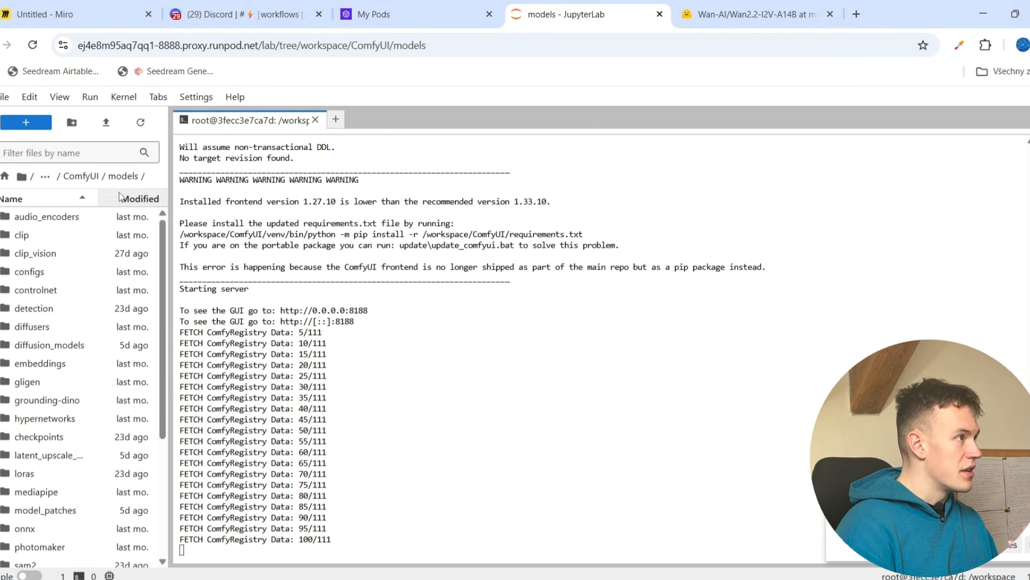
pyautogui.scroll(-3)
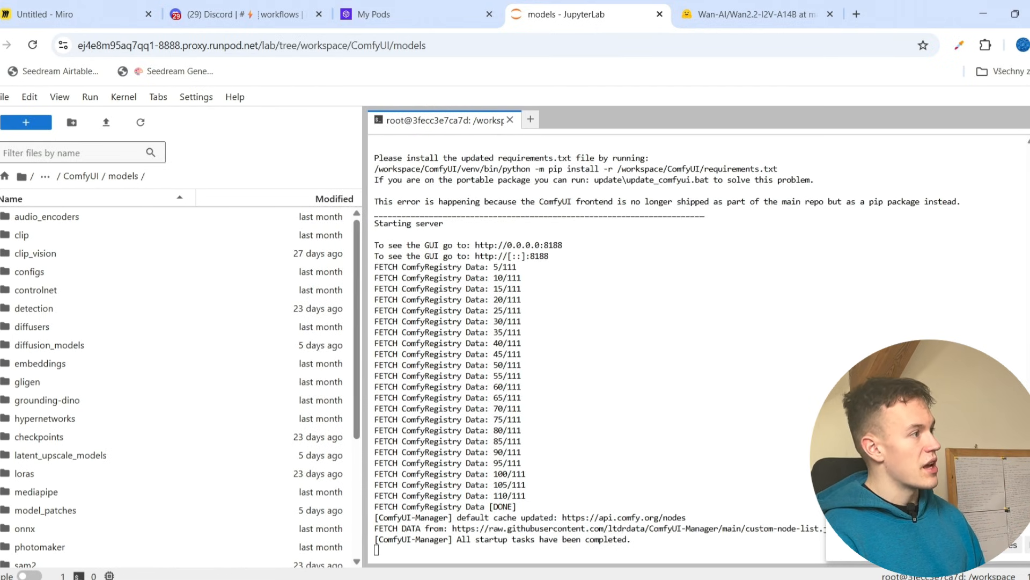
pyautogui.click(49, 344)
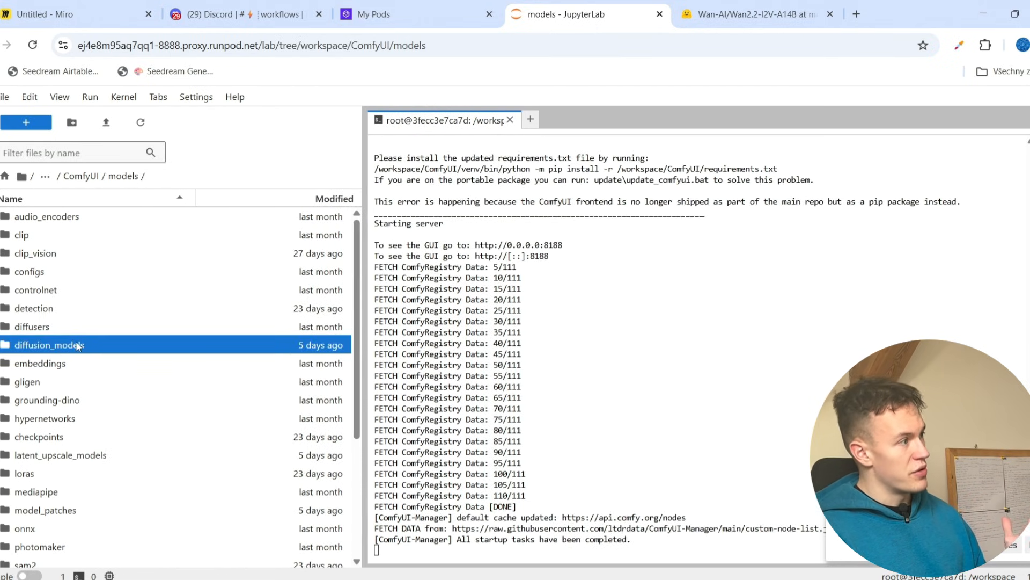
pyautogui.moveTo(62, 491)
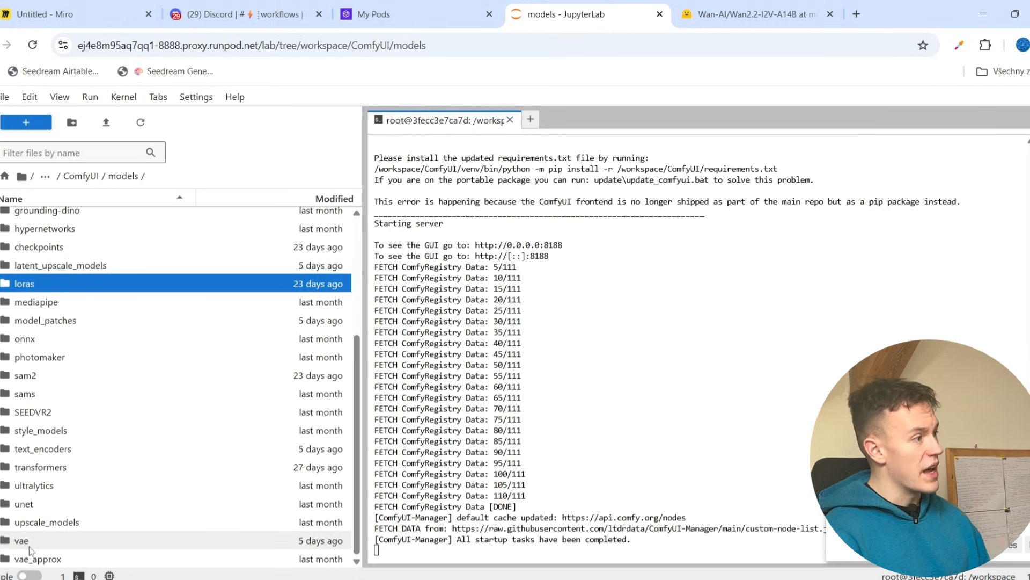
pyautogui.click(22, 540)
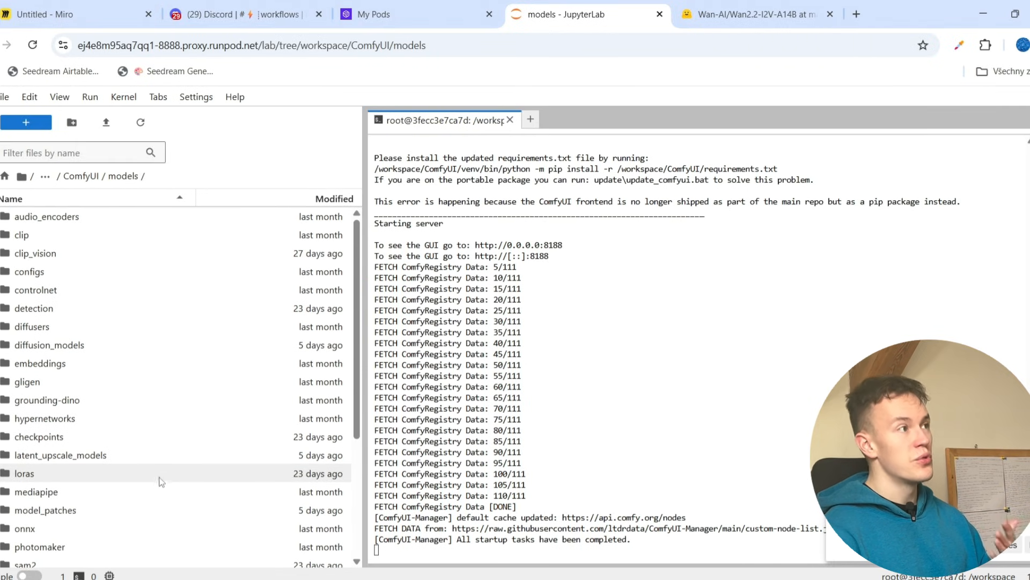
pyautogui.moveTo(182, 491)
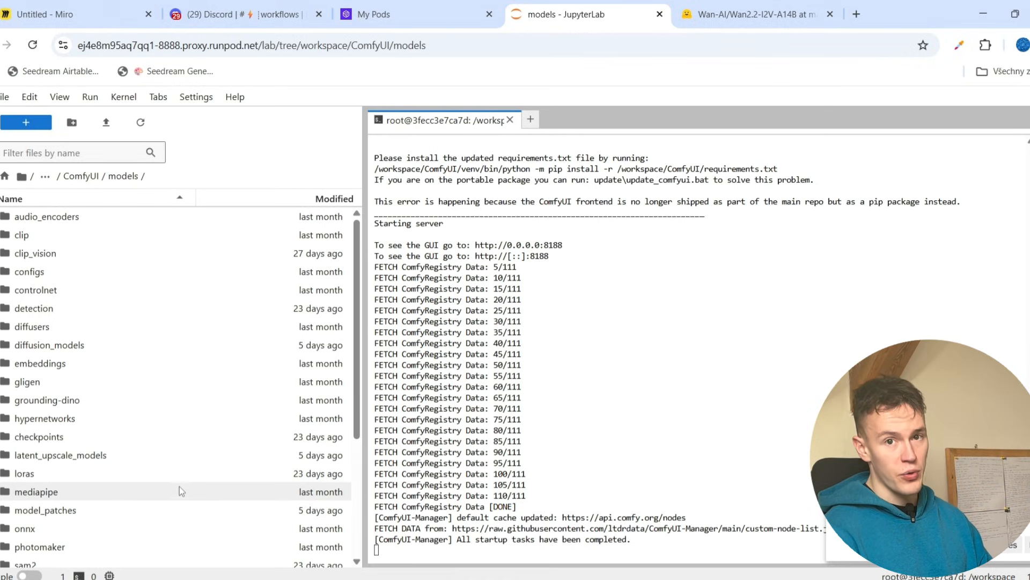
# - Scroll through card #6's LoRA explanation to card #7, then bring up ComfyUI to demonstrate loading a workflow
pyautogui.click(72, 14)
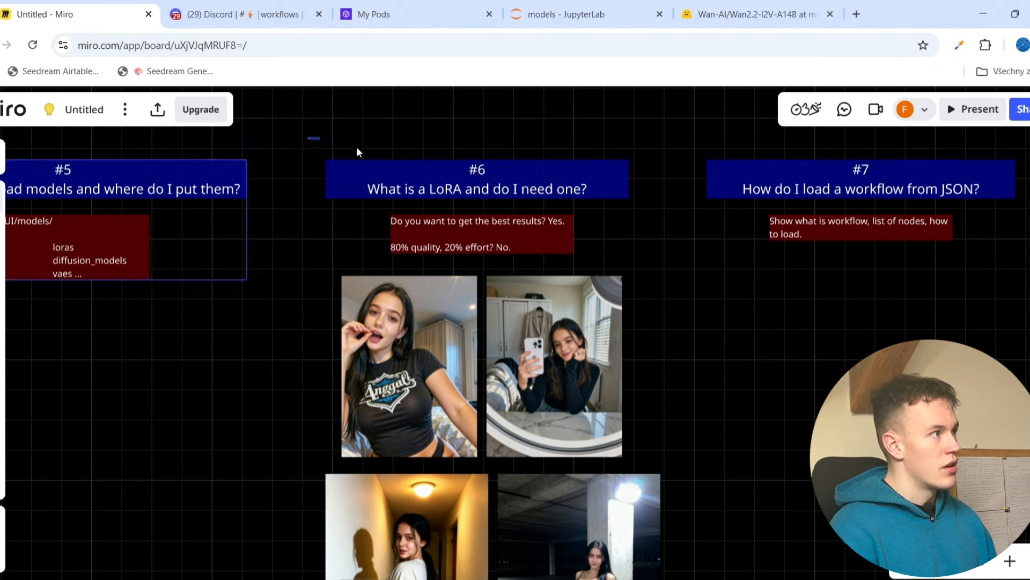
pyautogui.click(477, 180)
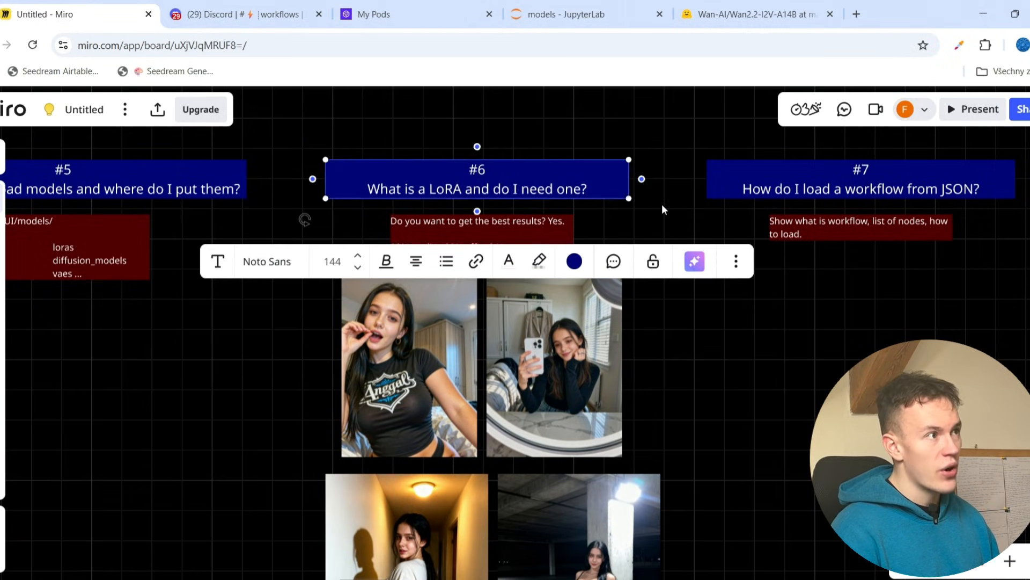
pyautogui.scroll(-3)
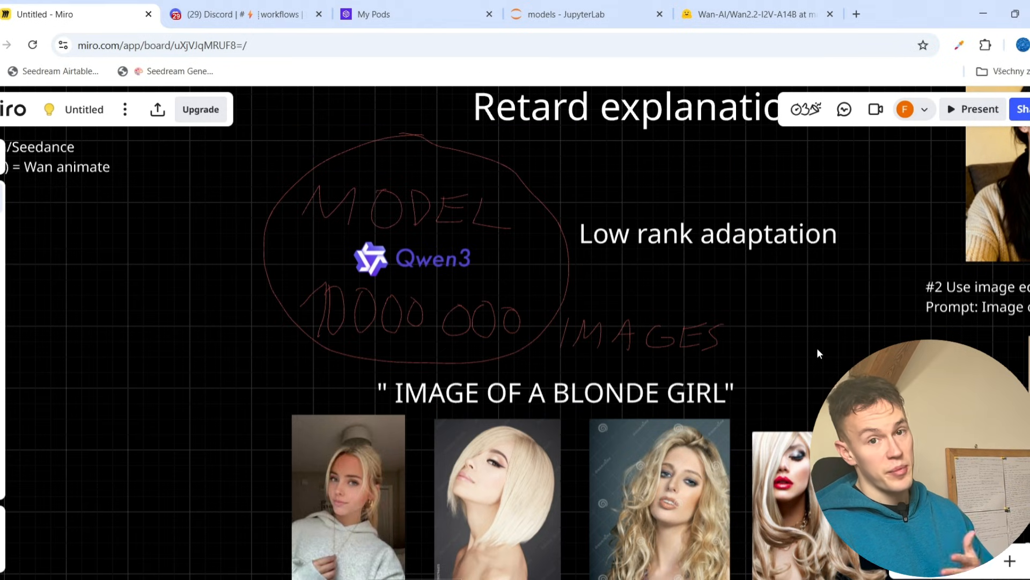
pyautogui.scroll(-3)
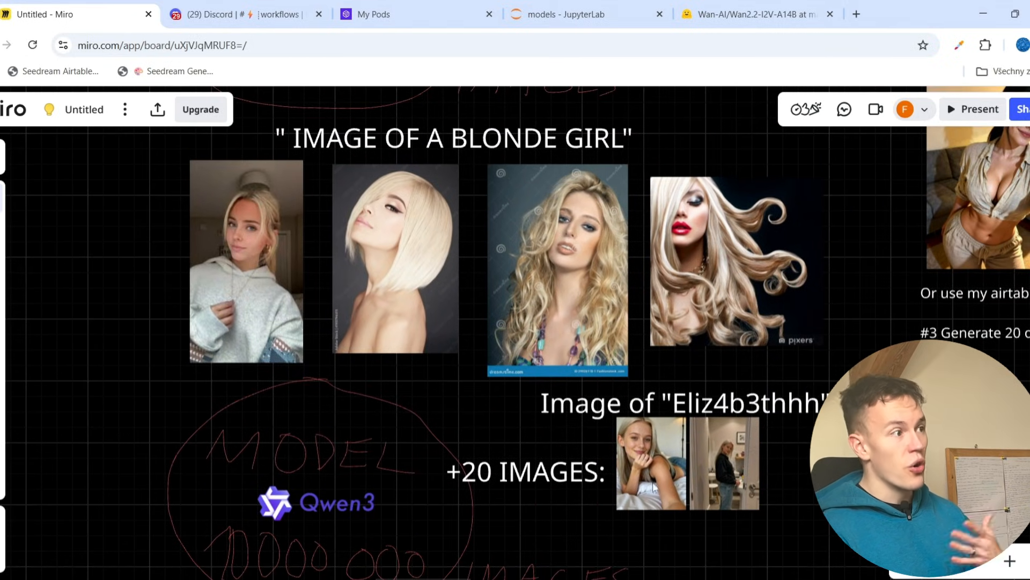
pyautogui.scroll(-3)
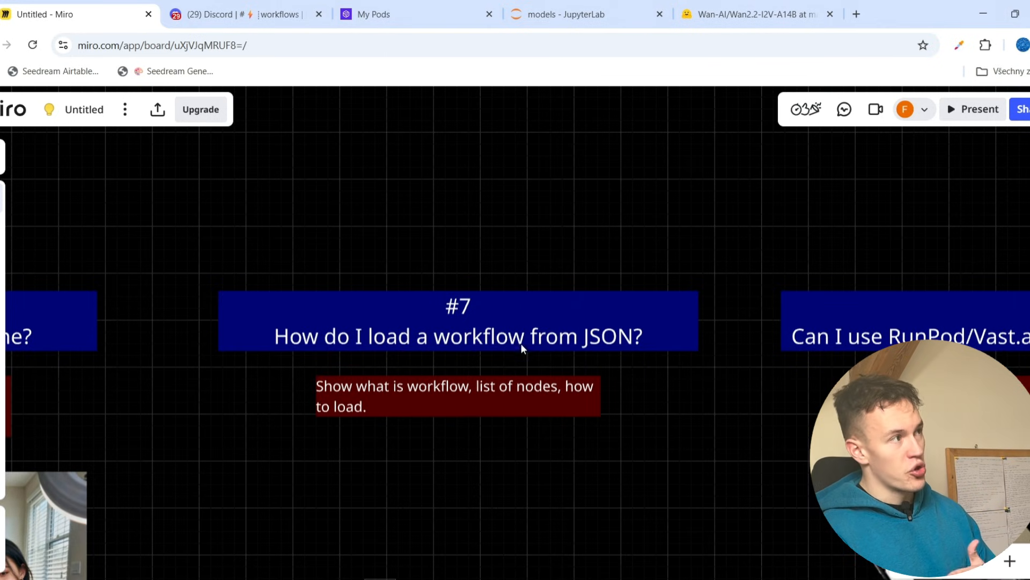
pyautogui.click(520, 14)
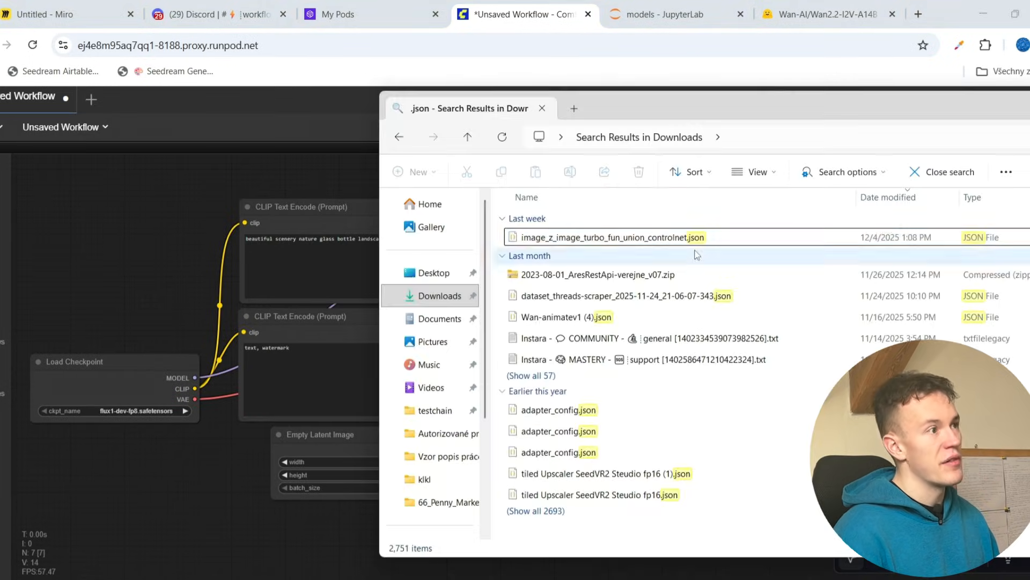
# - Load the image_z_image_turbo_fun_union_controlnet JSON workflow into a new ComfyUI tab and return to Miro on card #8
pyautogui.click(606, 237)
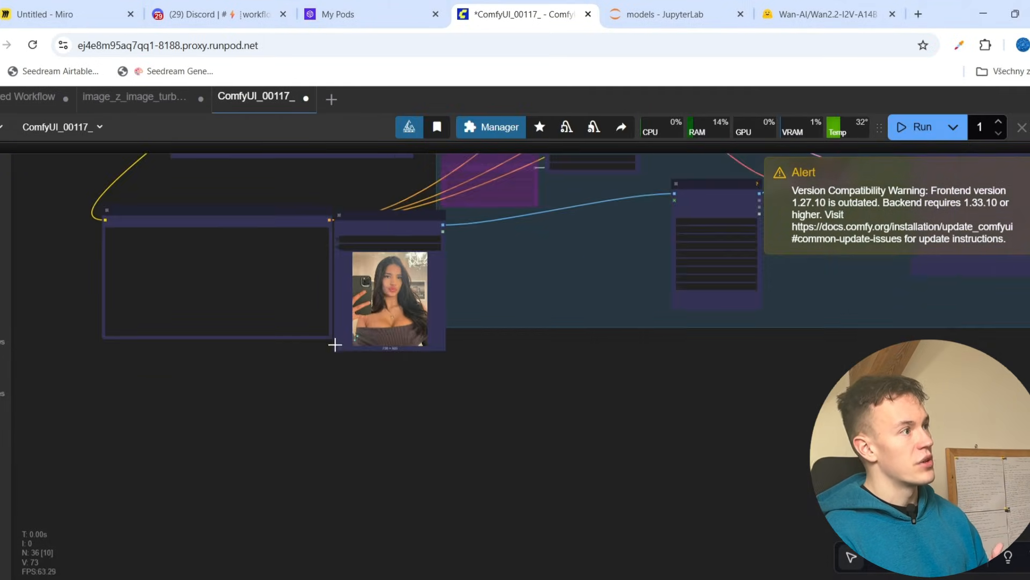
pyautogui.click(62, 14)
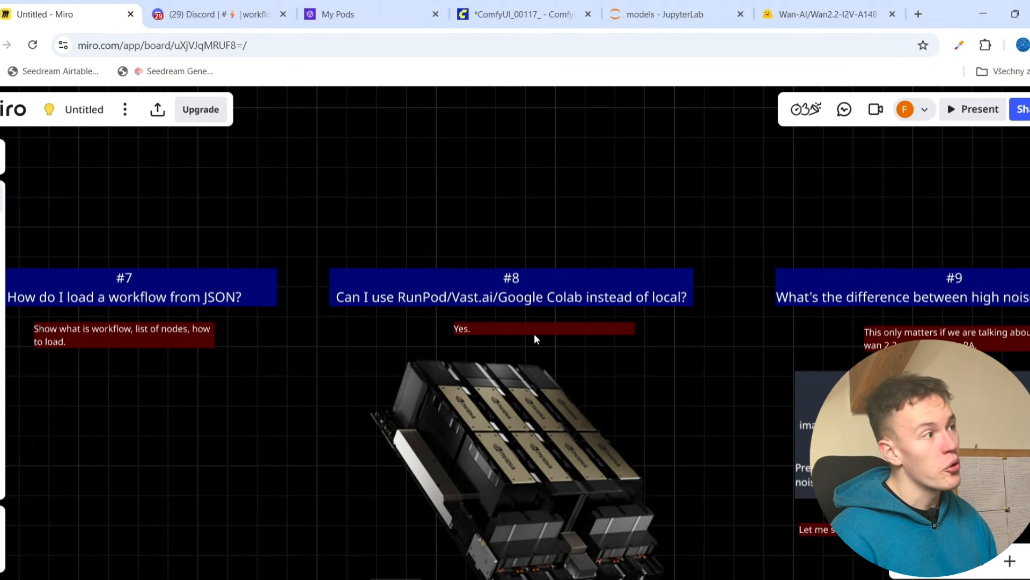
# - Pan to card #9 on high versus low noise, scroll to its denoising-steps diagram, then go to the Instara WAN GOATED 1.5X V7 workflow
pyautogui.moveTo(535, 338); pyautogui.dragTo(561, 378)
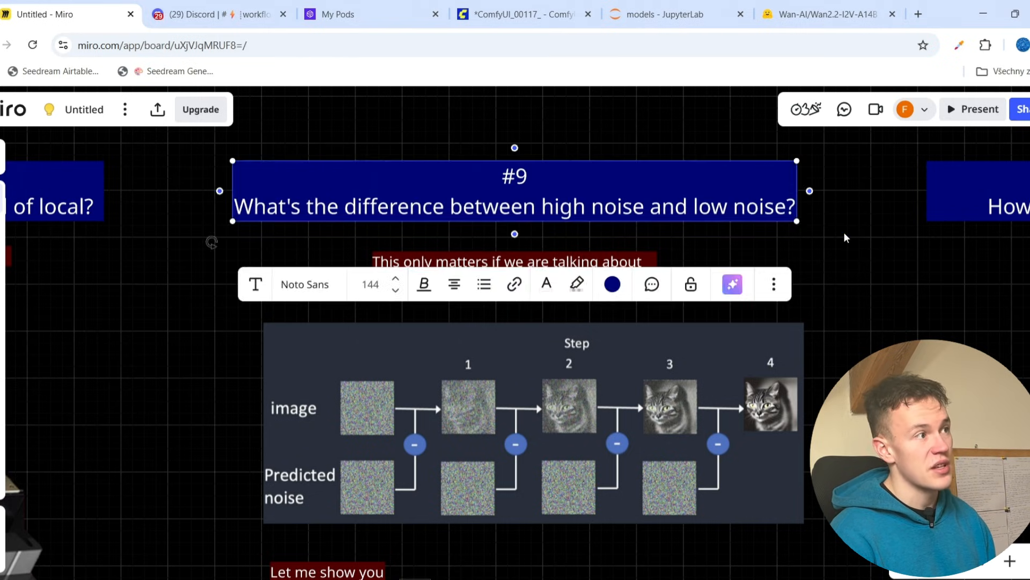
pyautogui.scroll(-3)
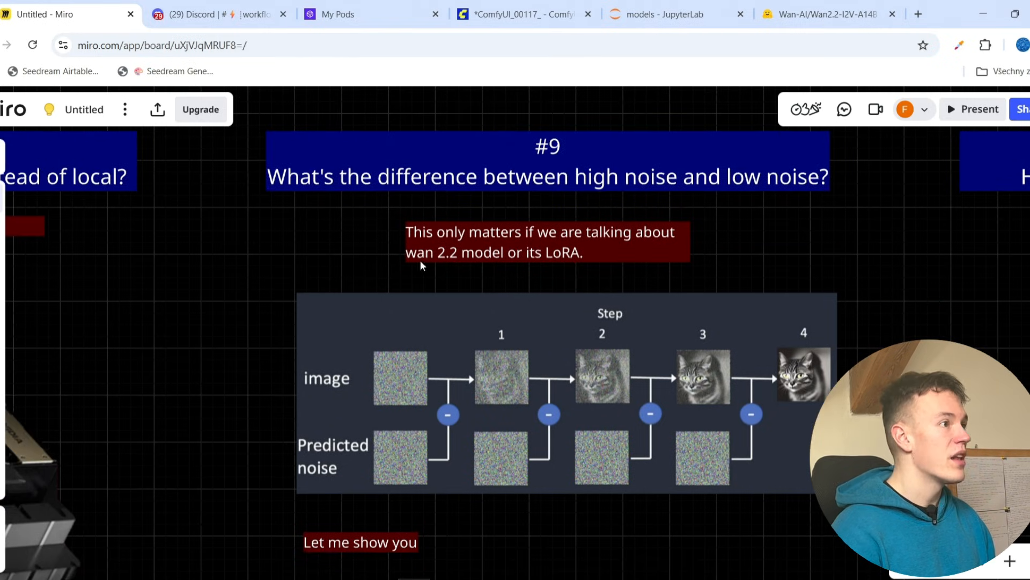
pyautogui.click(545, 242)
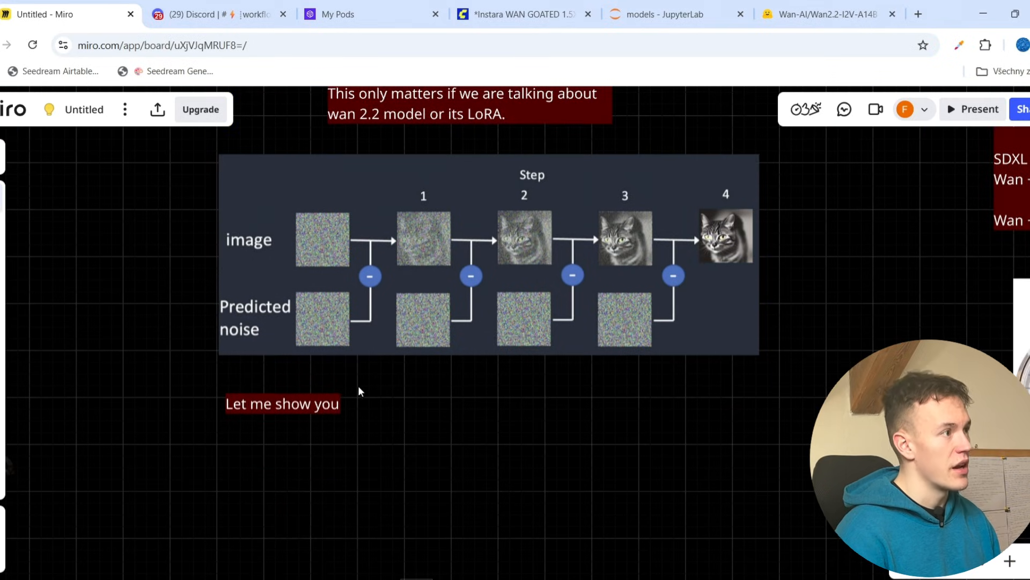
pyautogui.scroll(-3)
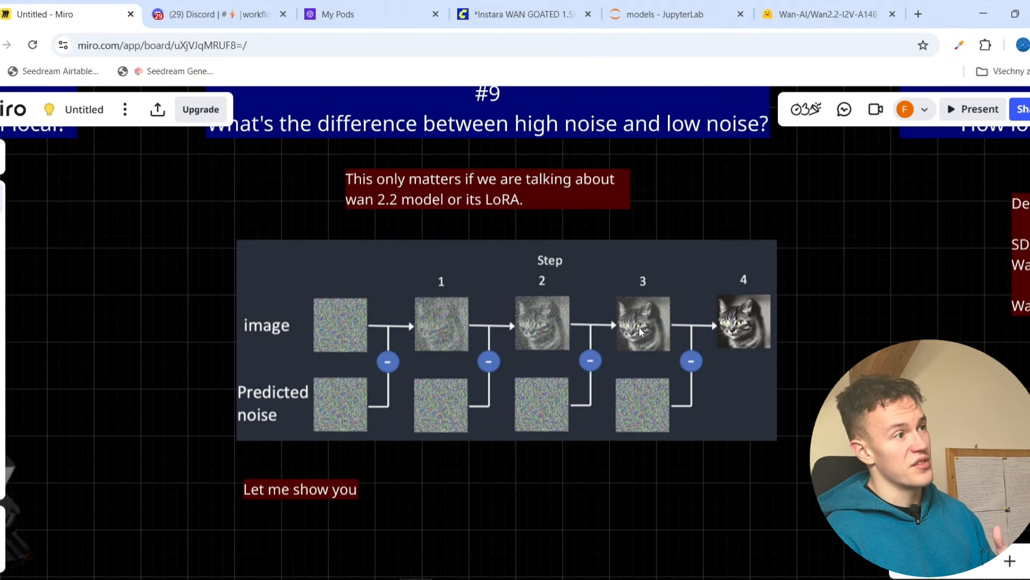
pyautogui.moveTo(759, 338)
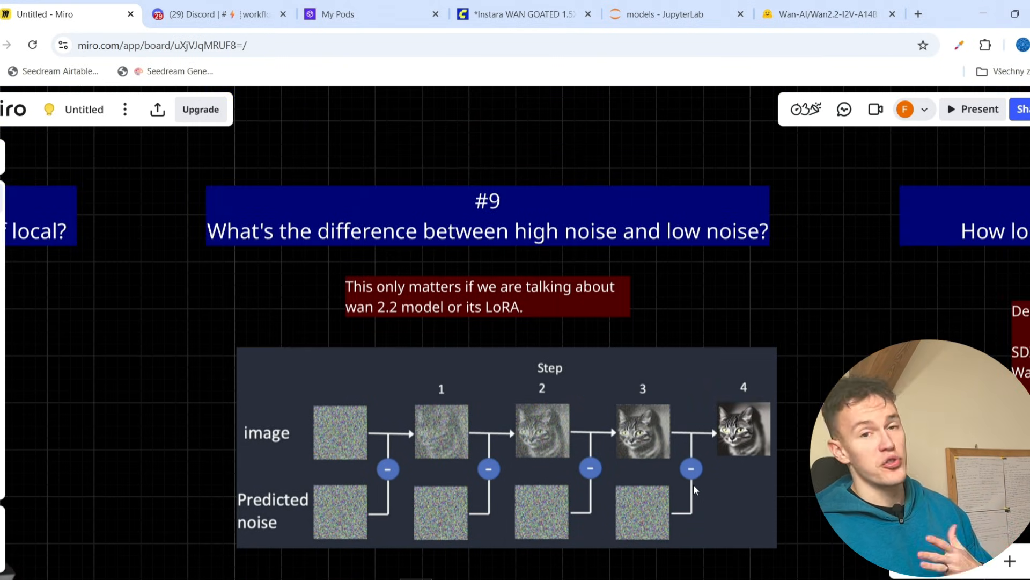
pyautogui.click(519, 14)
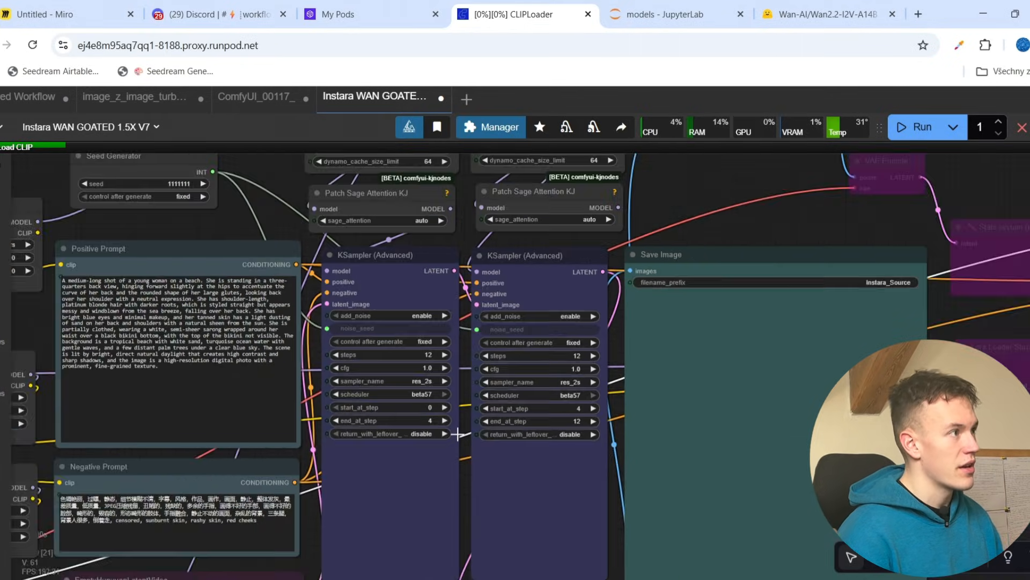
# - Compare the Miro noise diagram with the WAN workflow's two KSampler (Advanced) nodes splitting 12 steps at step 4
pyautogui.scroll(-3)
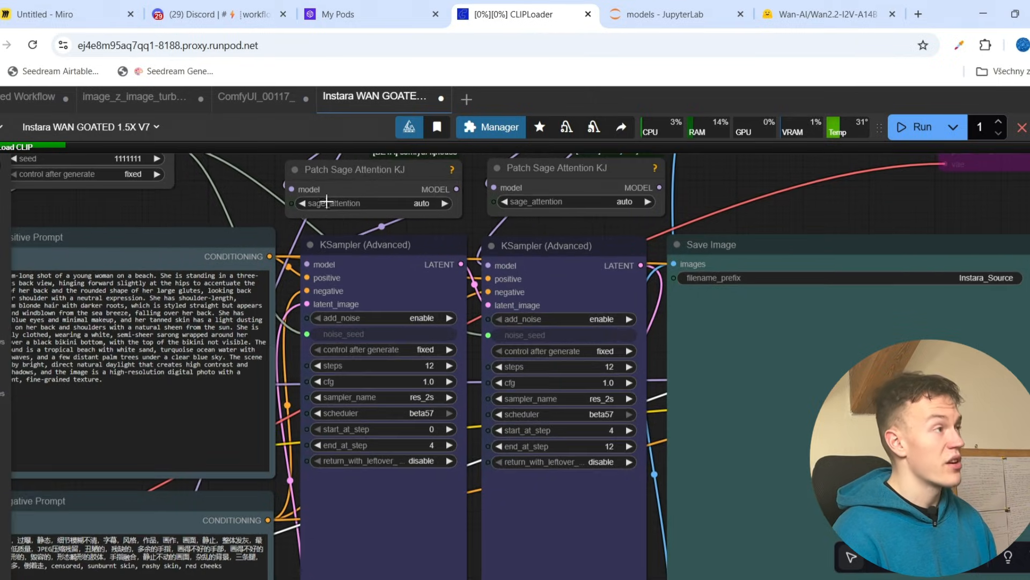
pyautogui.click(66, 14)
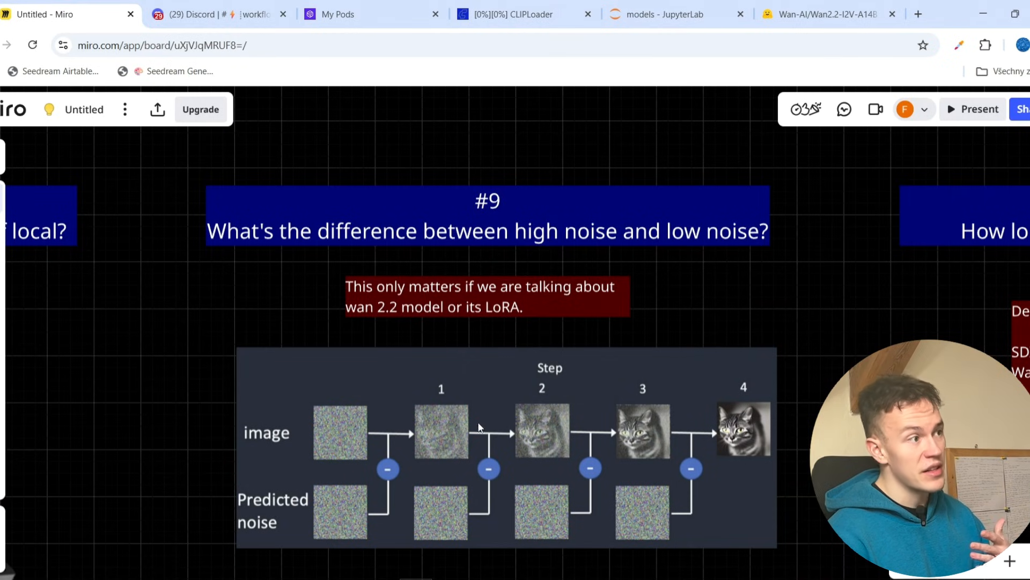
pyautogui.moveTo(254, 74)
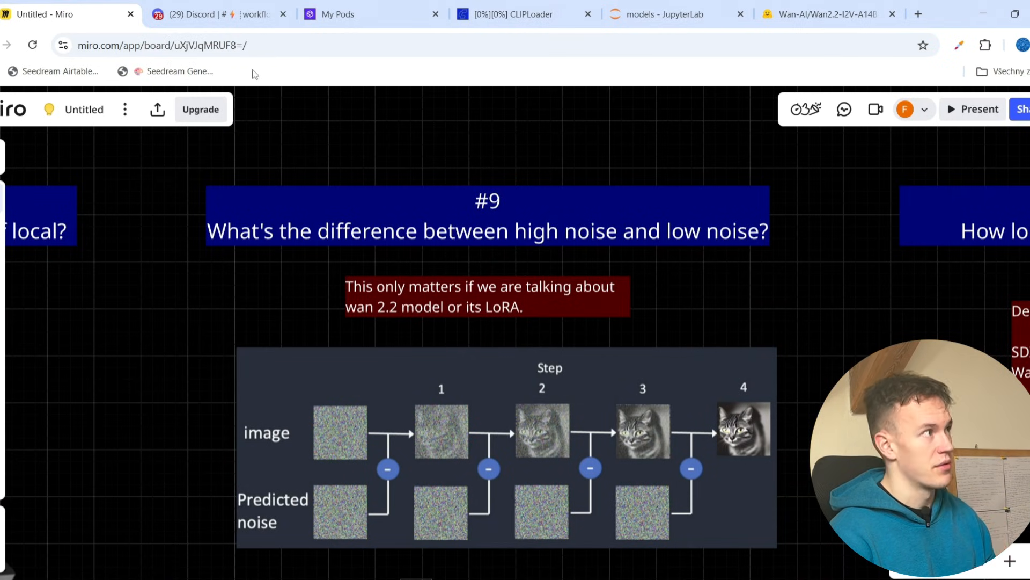
pyautogui.click(509, 14)
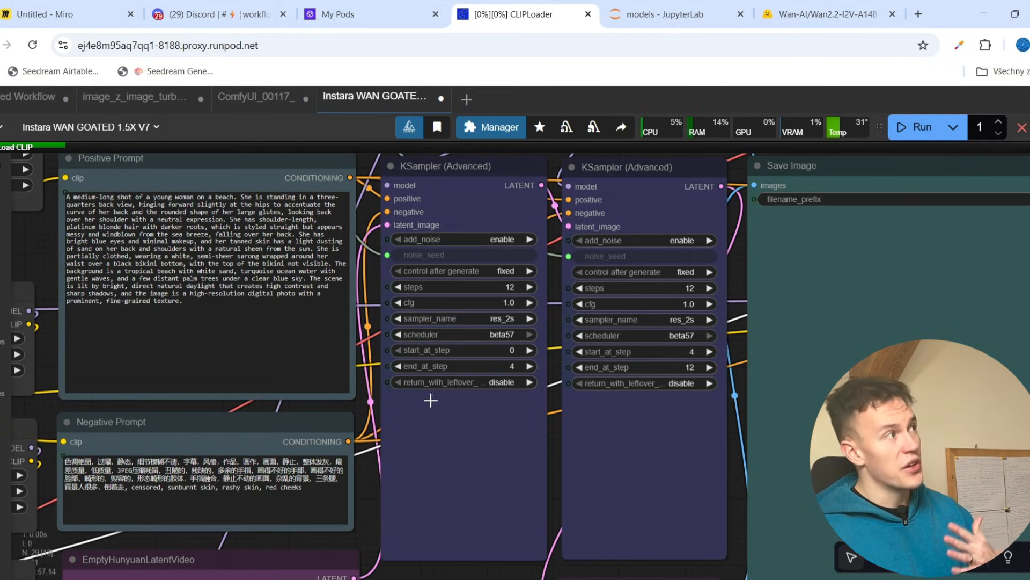
# - Return to card #9's four-step denoising diagram of image versus predicted noise
pyautogui.click(65, 14)
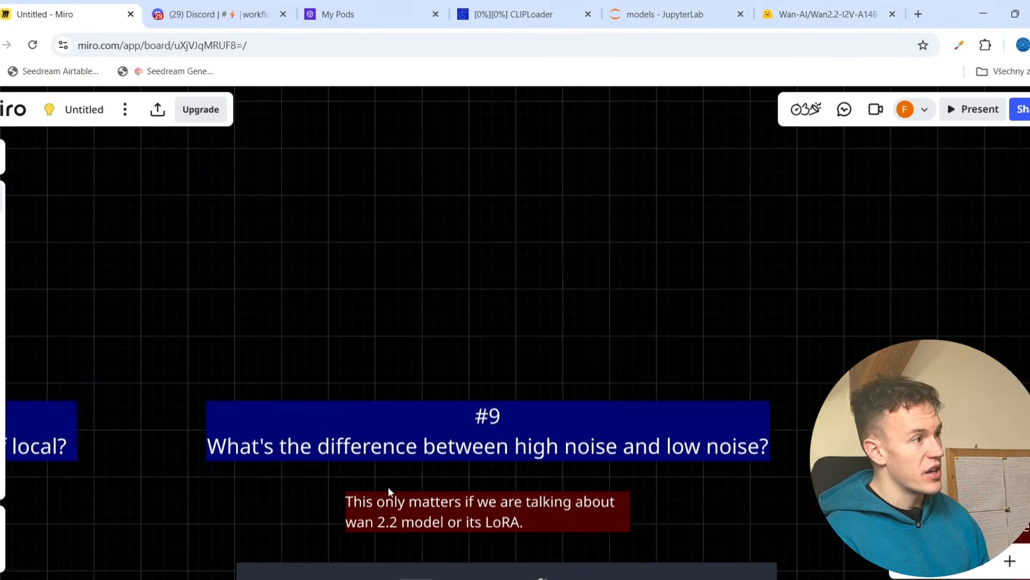
pyautogui.scroll(-3)
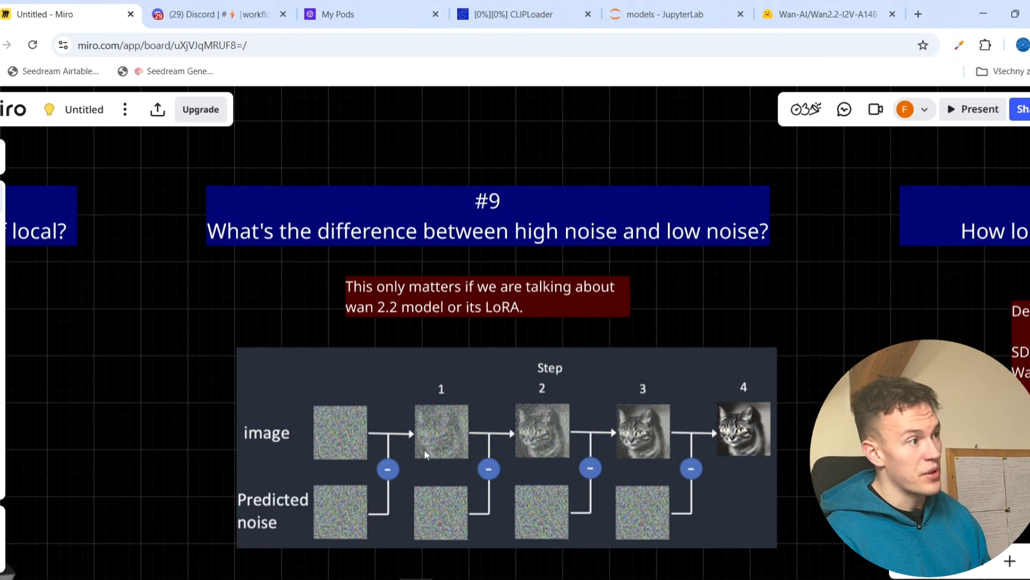
pyautogui.moveTo(573, 470)
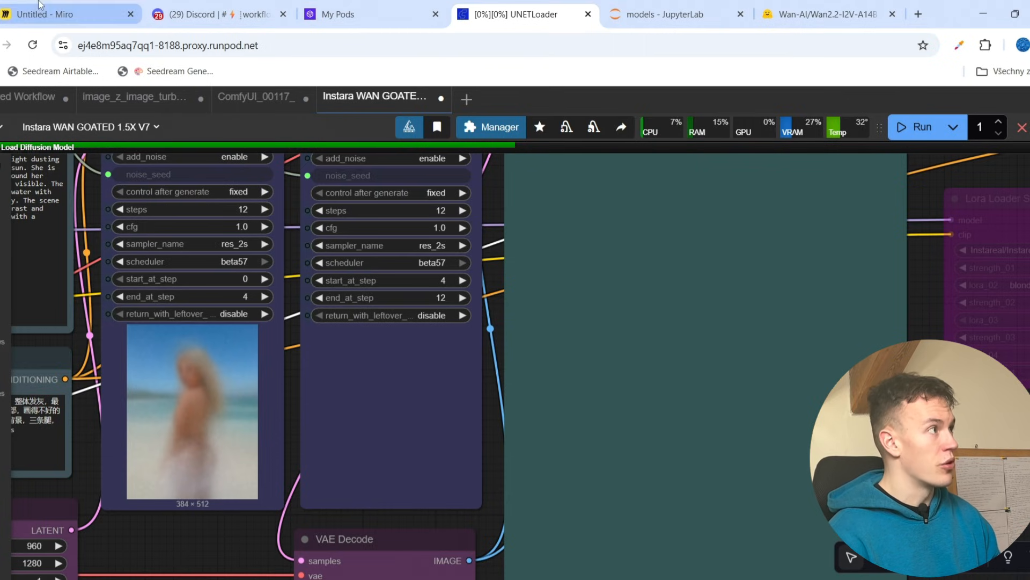
# - Back on the FAQ board, select card #11's answer and the WAN 2.1 vs 2.2 answer text
pyautogui.click(65, 14)
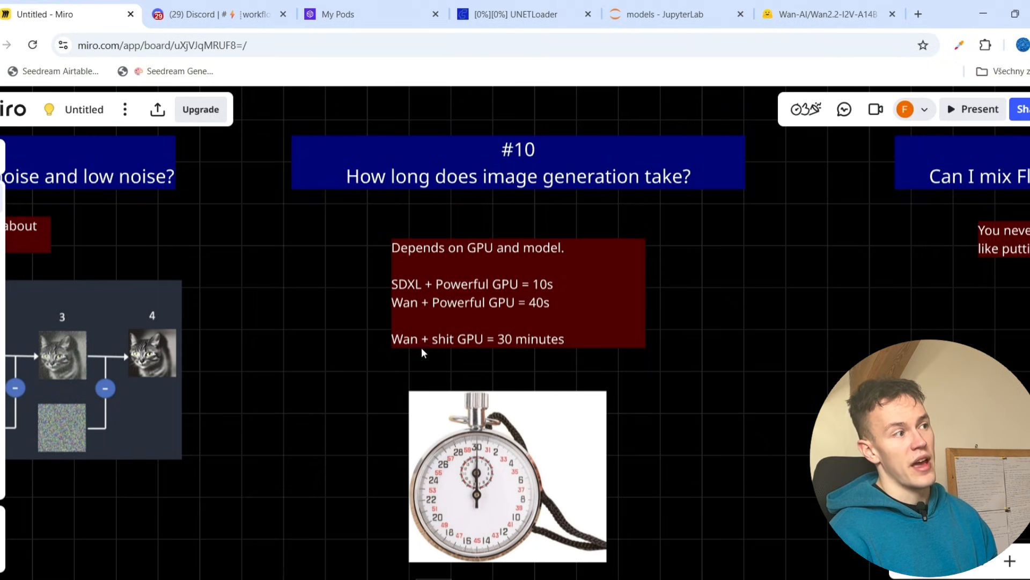
pyautogui.moveTo(577, 389)
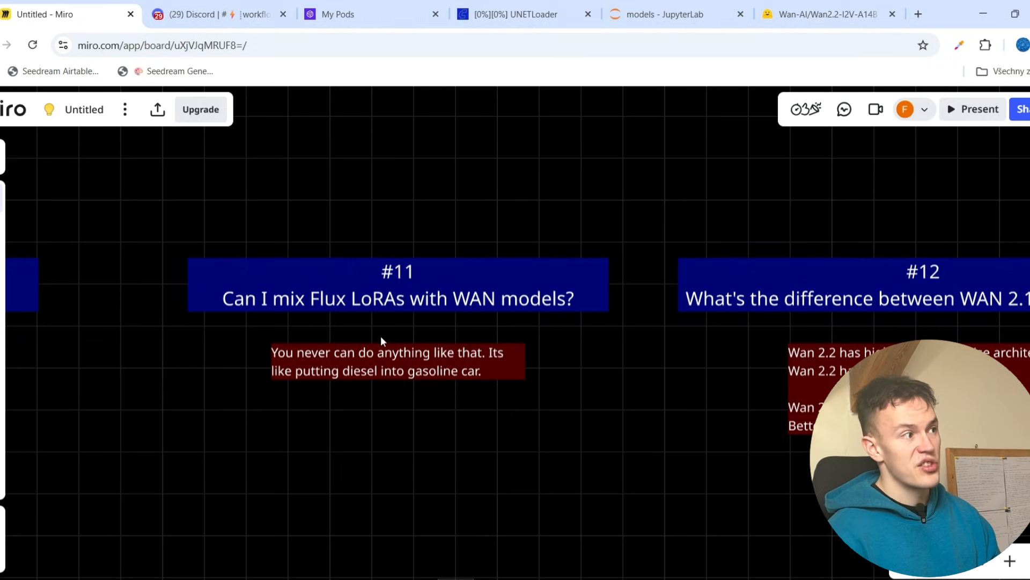
pyautogui.click(381, 360)
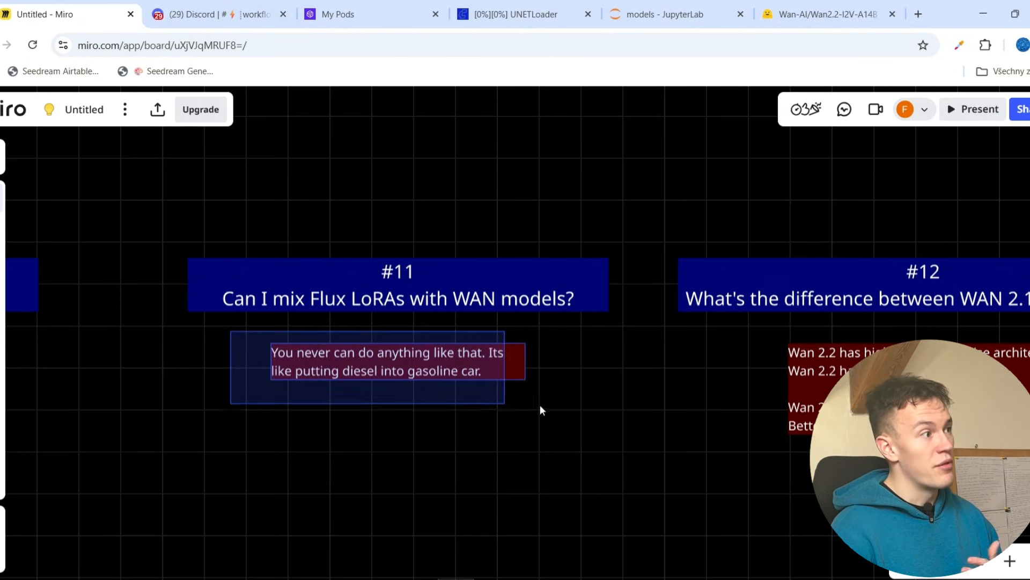
pyautogui.click(541, 410)
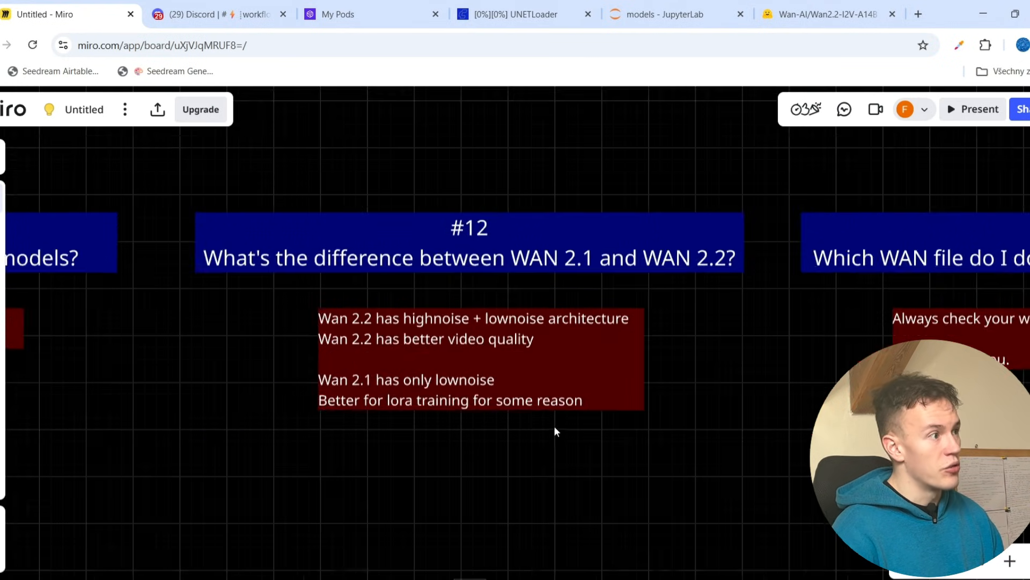
pyautogui.doubleClick(393, 318)
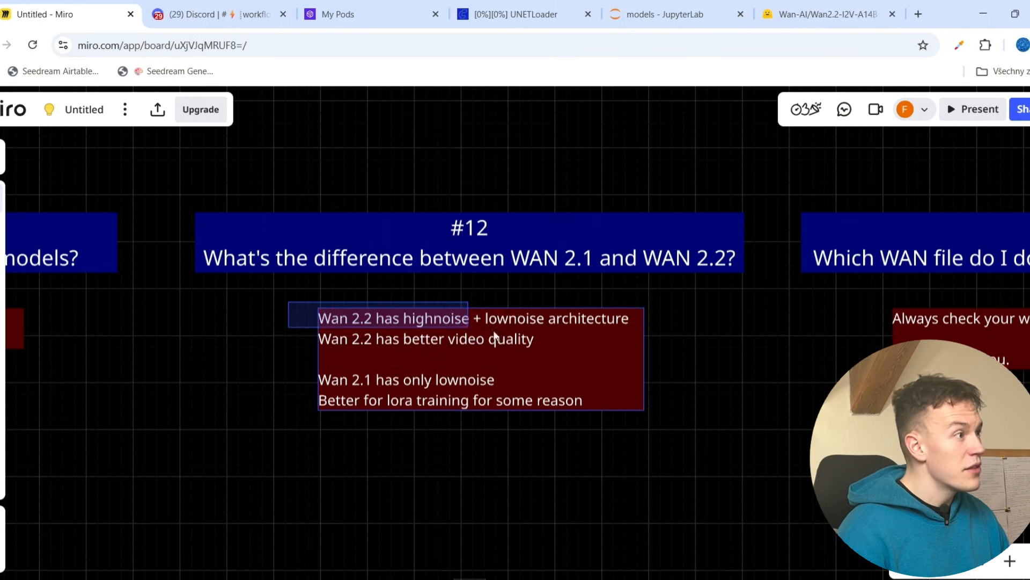
pyautogui.click(535, 333)
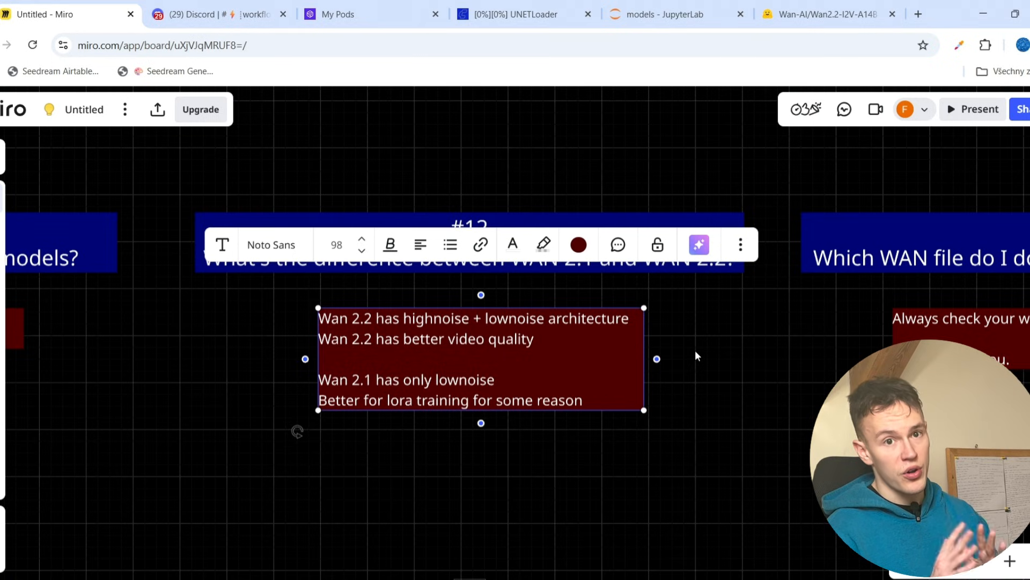
# - Deselect the answer card and pan on until card #13 on which WAN file to download is centered
pyautogui.click(697, 374)
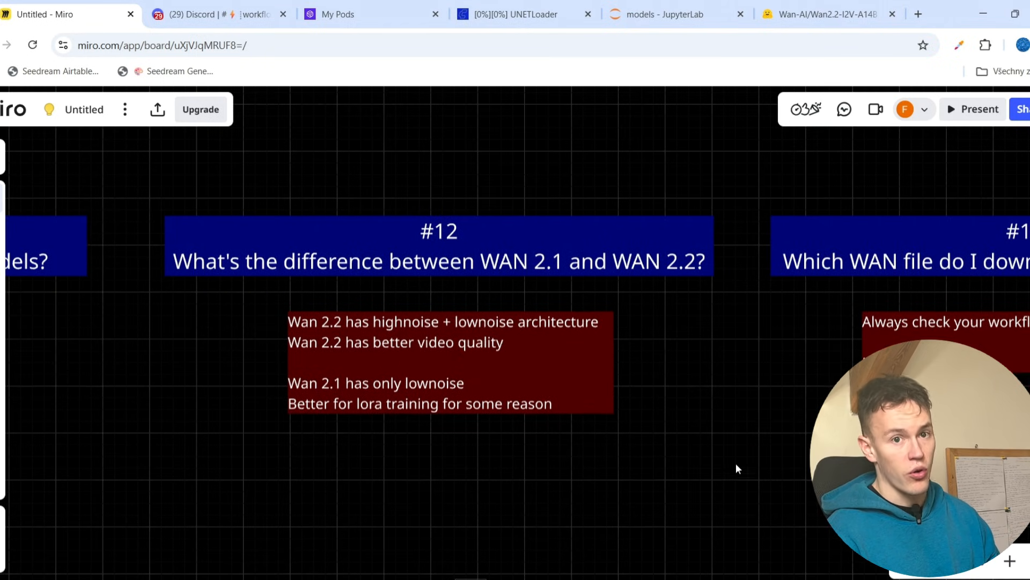
pyautogui.moveTo(743, 472)
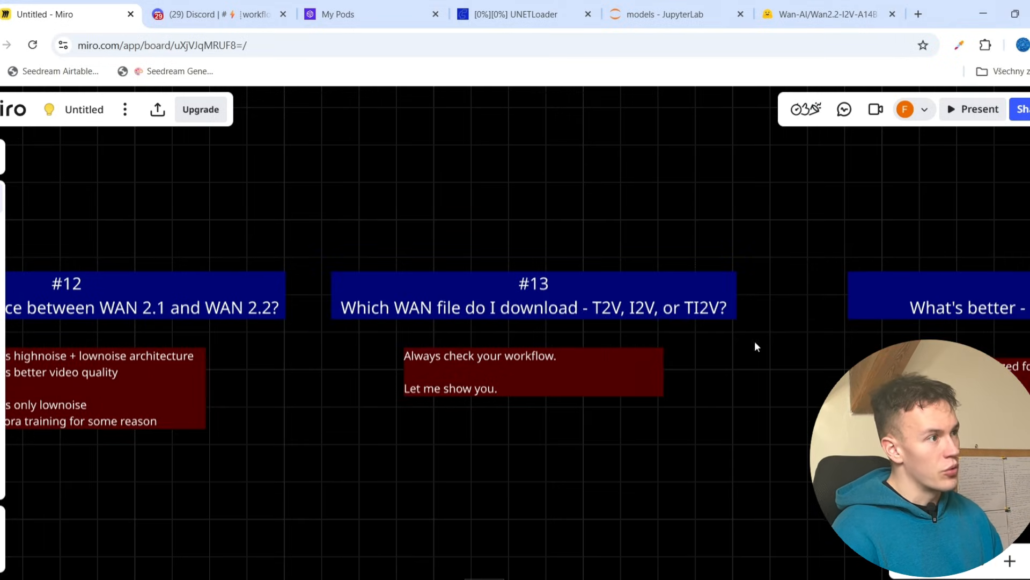
pyautogui.moveTo(744, 361)
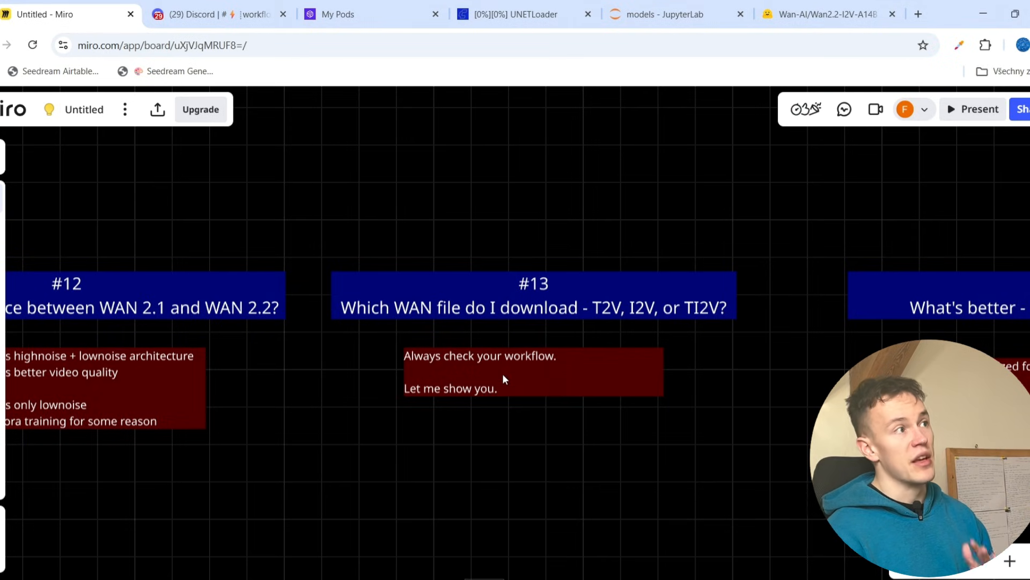
pyautogui.click(518, 14)
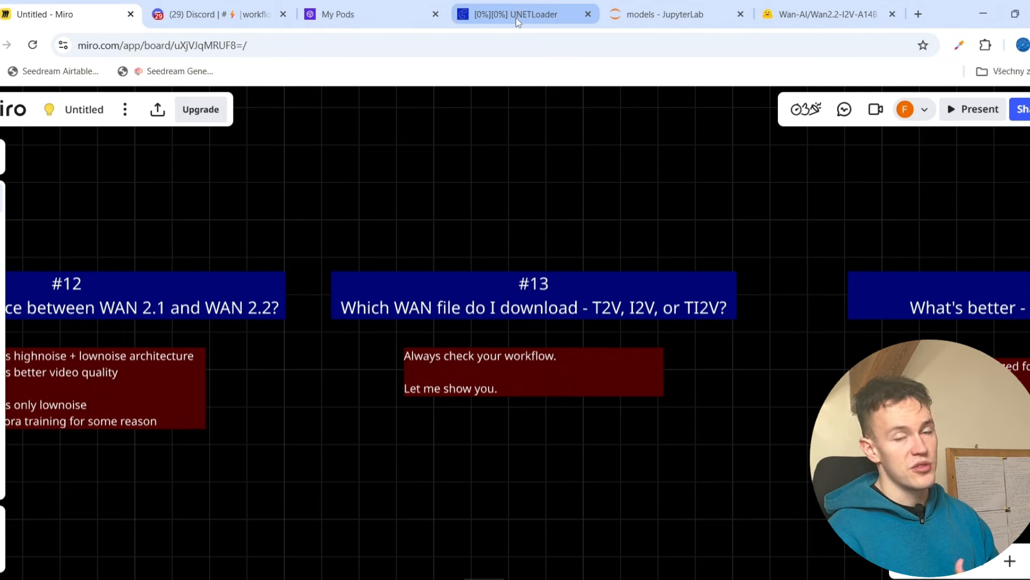
# - Show the ComfyUI Load Diffusion Model node set to the wan2.2 T2V high-noise 14B fp16 file
pyautogui.click(517, 14)
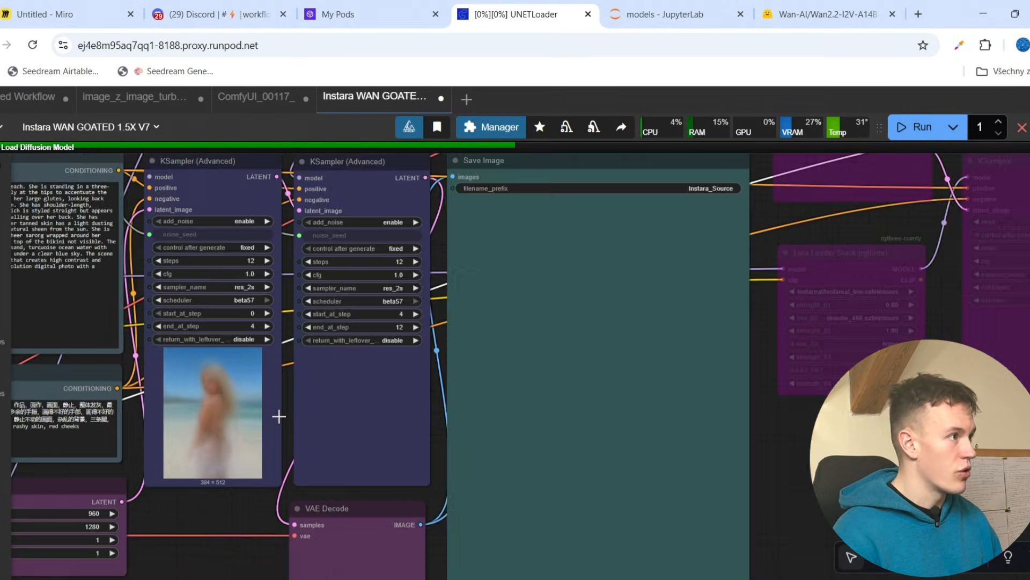
pyautogui.scroll(-3)
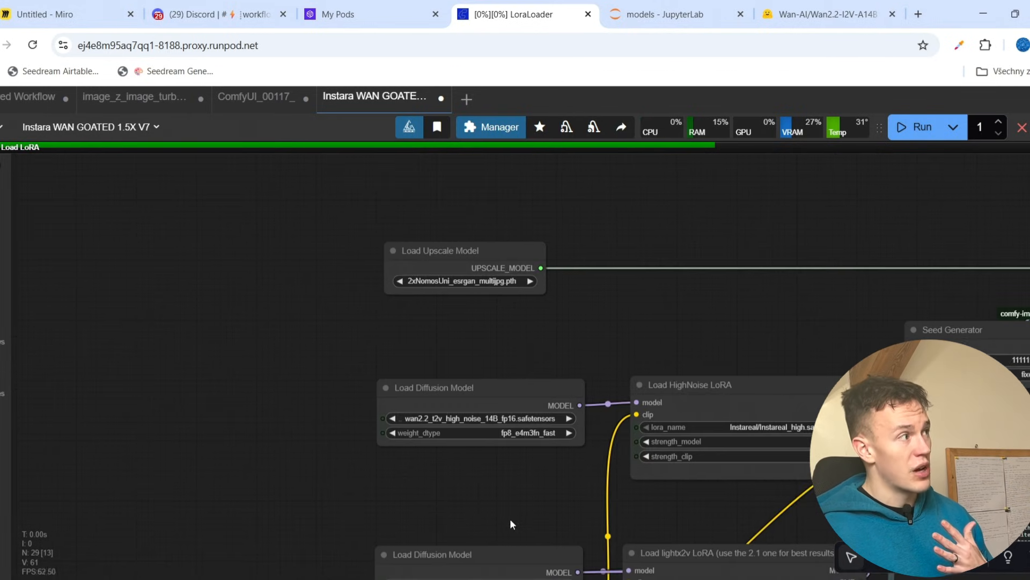
# - Pan the FAQ board past cards #14 and #15 to #16, with a brief look at the ComfyUI workflow
pyautogui.click(46, 14)
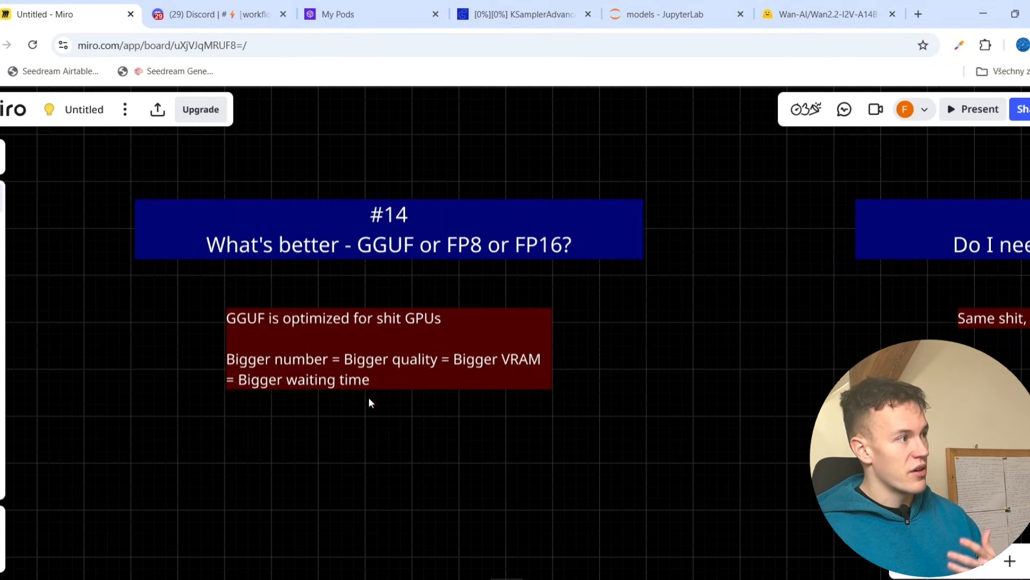
pyautogui.moveTo(499, 420)
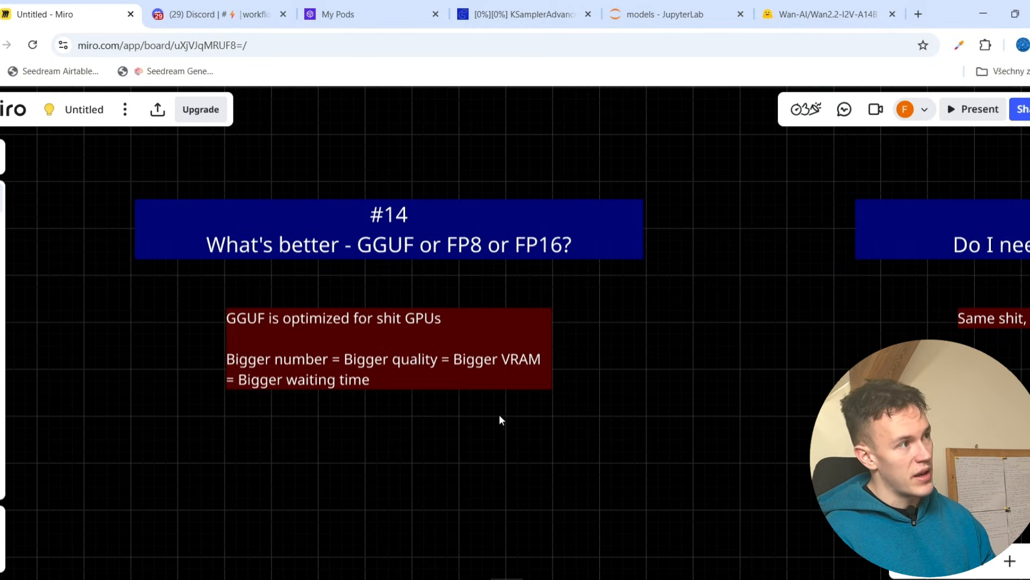
pyautogui.moveTo(553, 461)
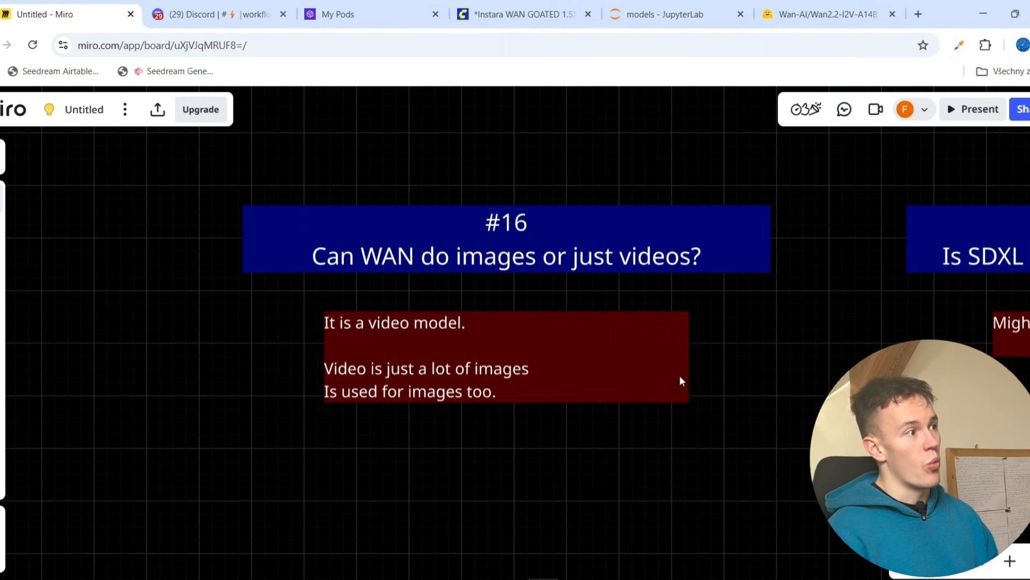
pyautogui.moveTo(436, 389)
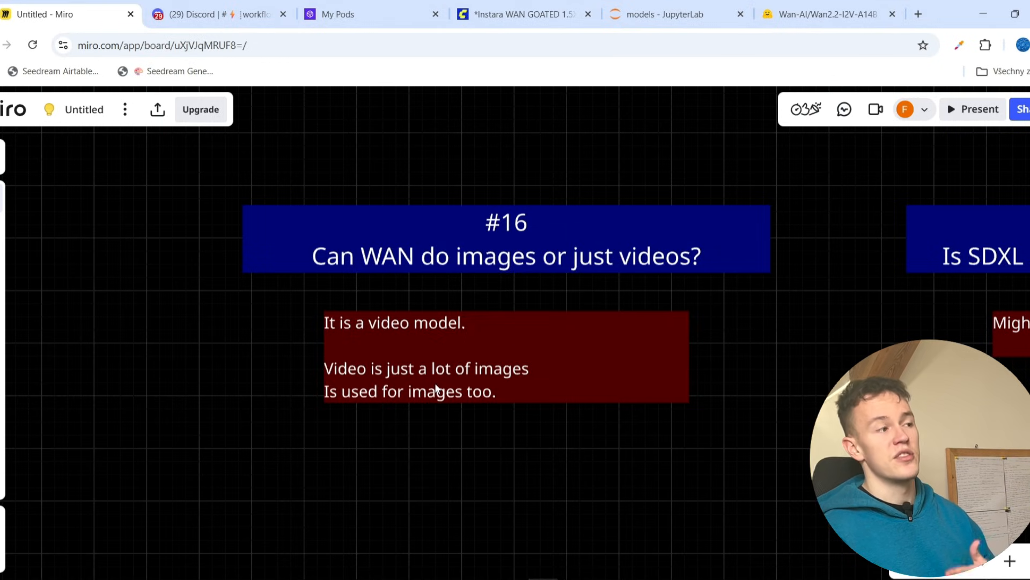
pyautogui.click(519, 13)
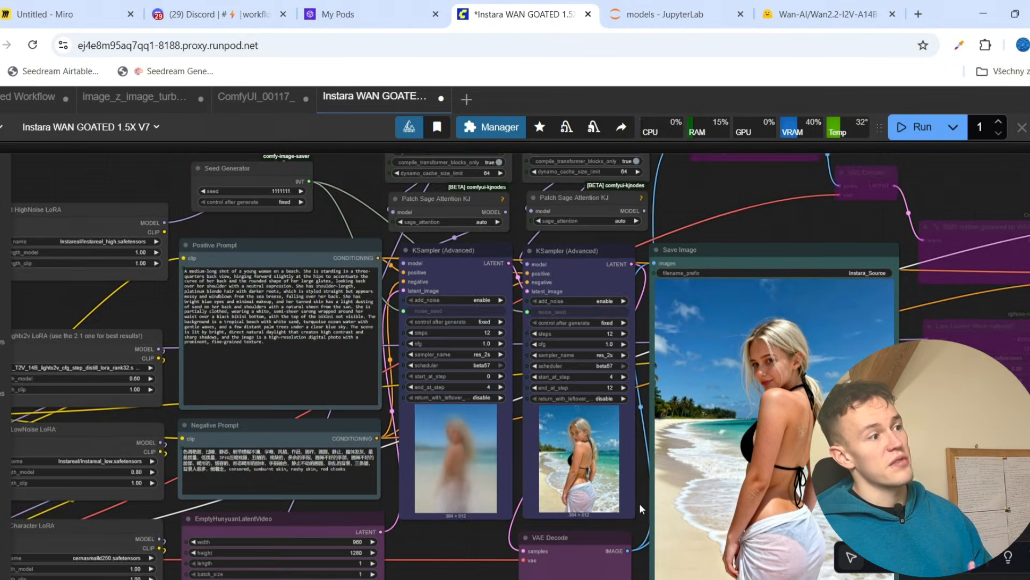
pyautogui.click(66, 14)
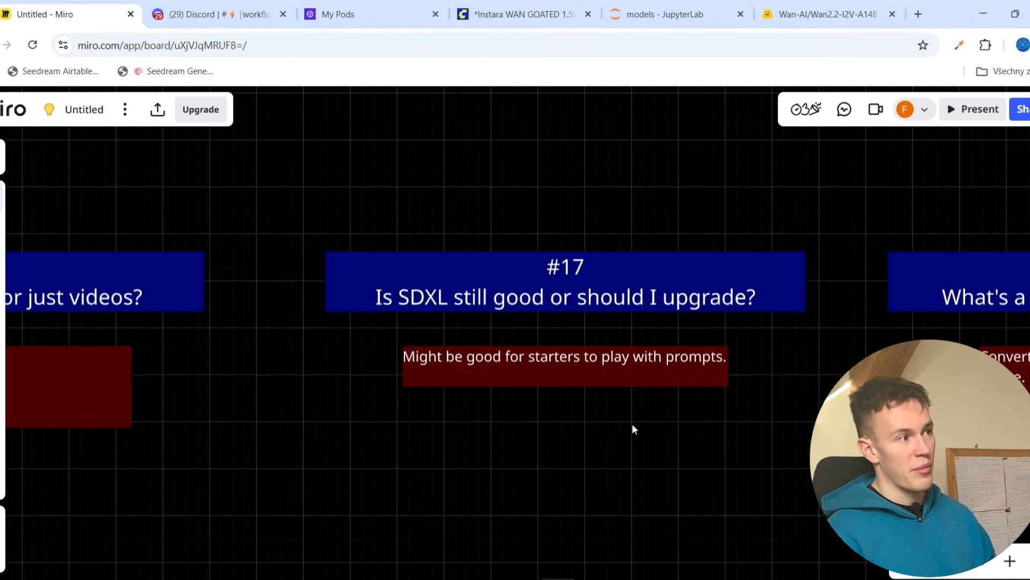
pyautogui.moveTo(483, 414)
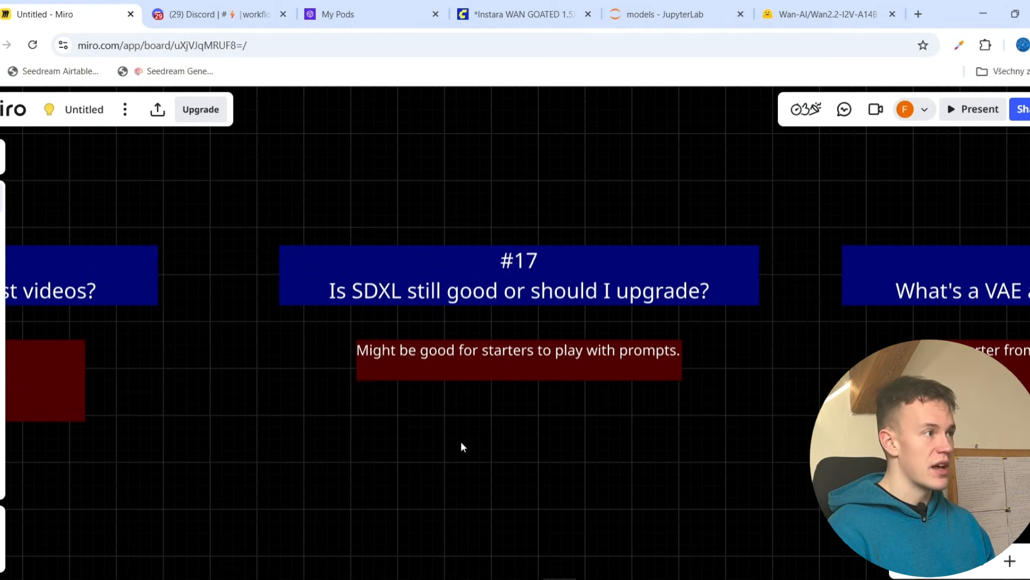
pyautogui.moveTo(559, 478)
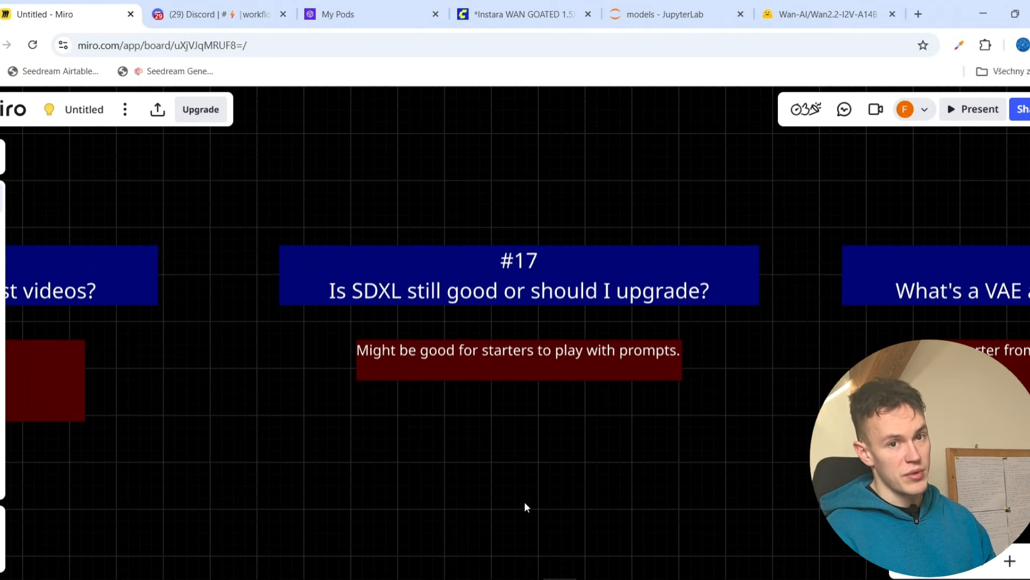
pyautogui.moveTo(517, 475)
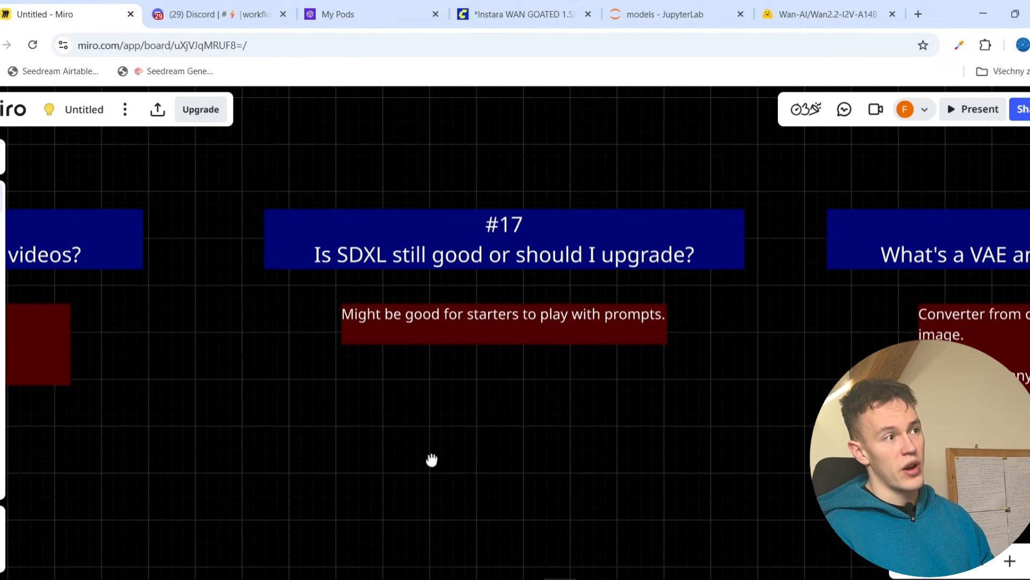
pyautogui.moveTo(423, 466)
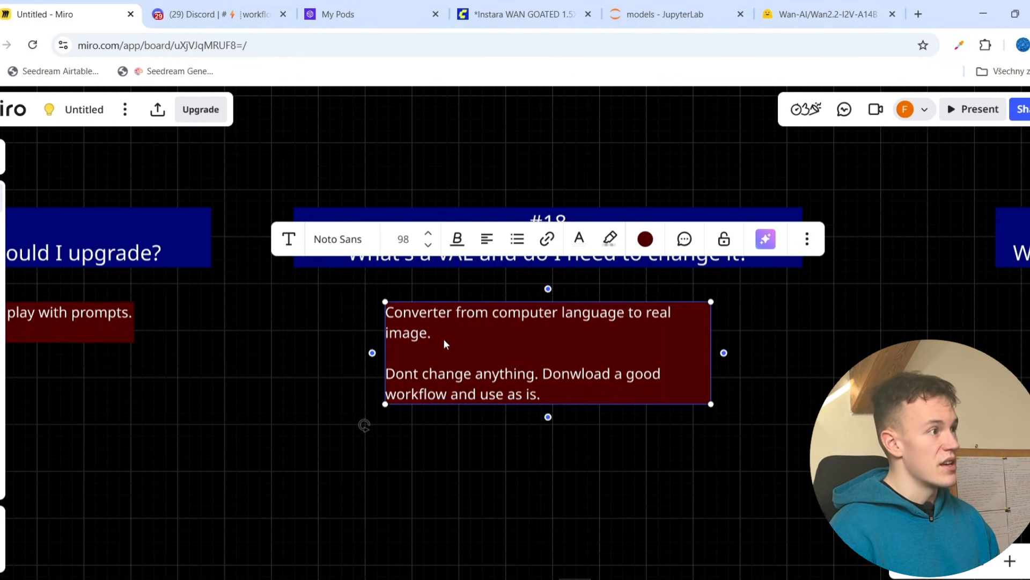
pyautogui.moveTo(506, 358)
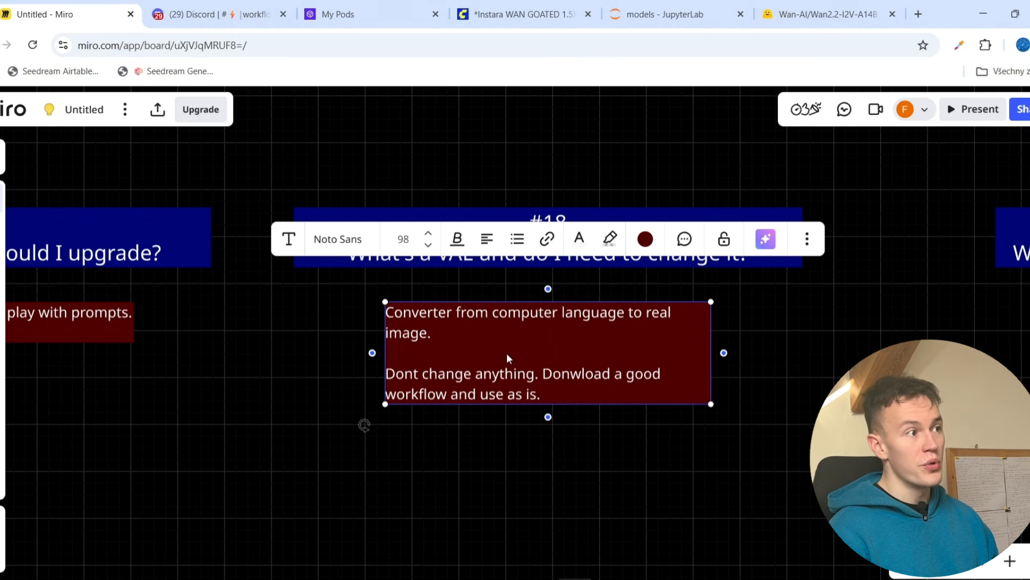
# - Zoom in on the ComfyUI Load VAE node showing the Wan2_1_VAE_bf16 file
pyautogui.click(520, 14)
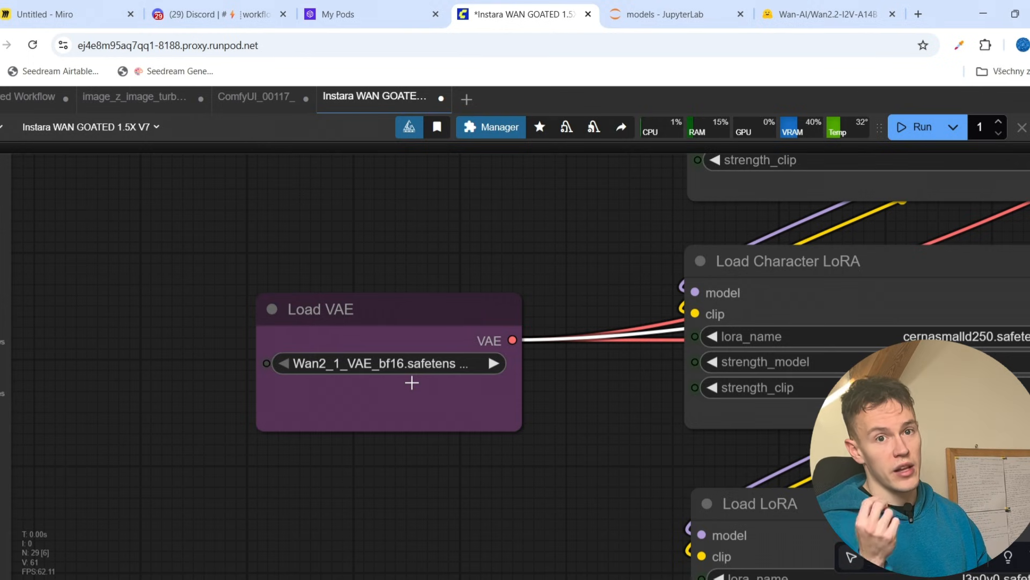
pyautogui.scroll(-3)
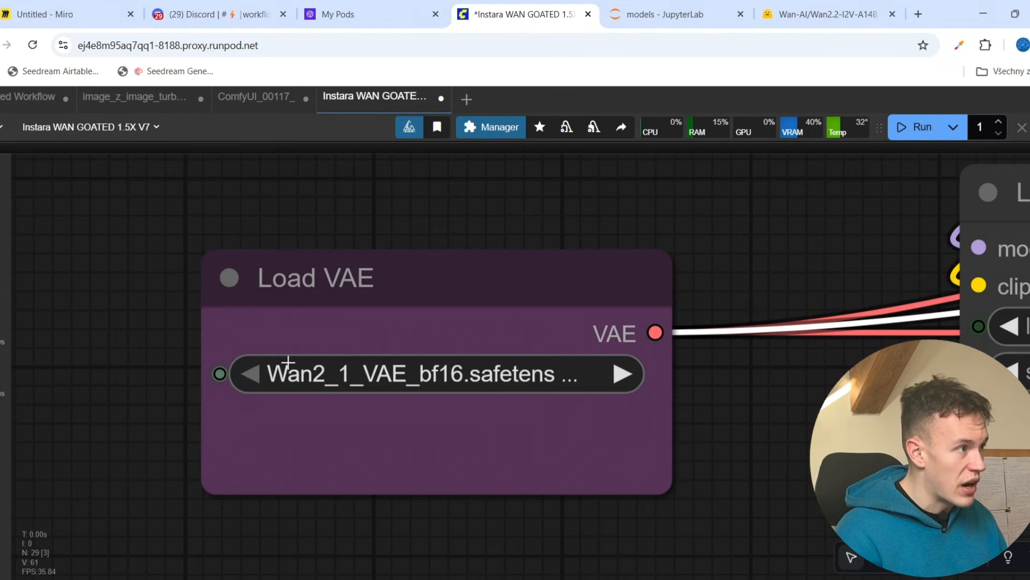
# - Bring up FAQ card #19 on the checkpoint for the Instagirl LoRA, answered 'Wan.'
pyautogui.click(66, 14)
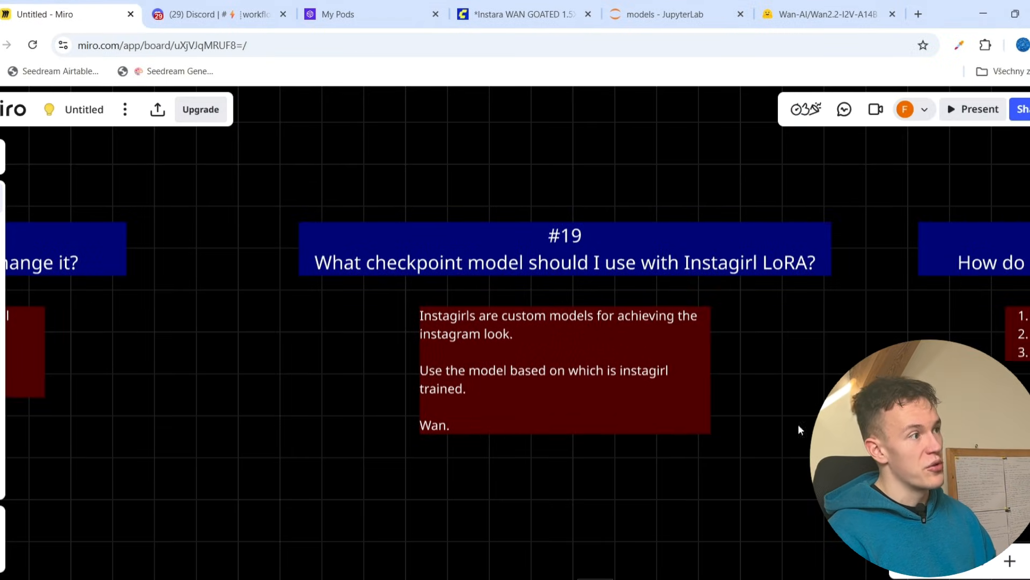
pyautogui.click(564, 368)
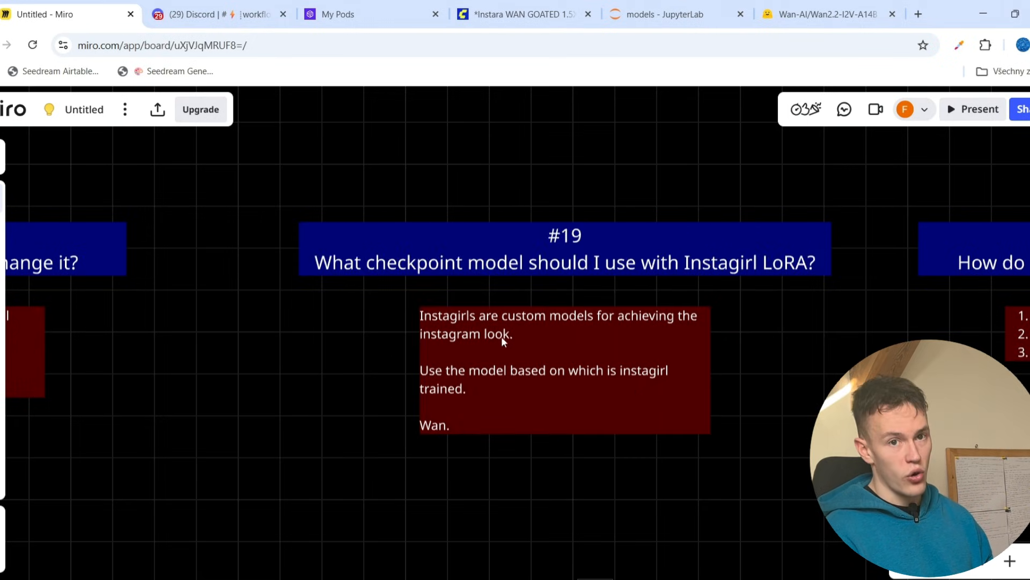
pyautogui.moveTo(493, 341)
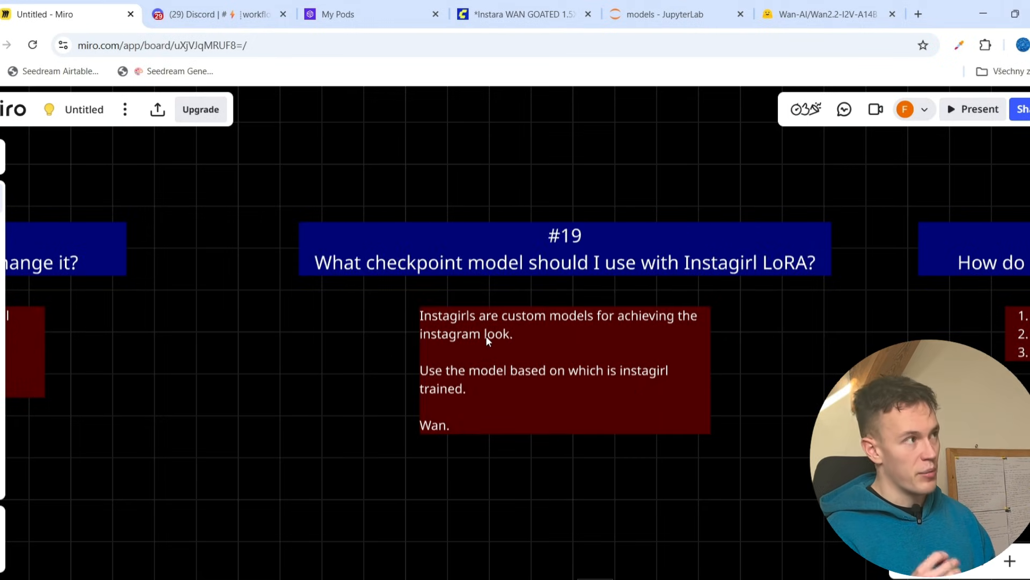
# - In Discord's official-links channel, follow the instagirl-wan-2.2 Hugging Face repository link
pyautogui.click(217, 14)
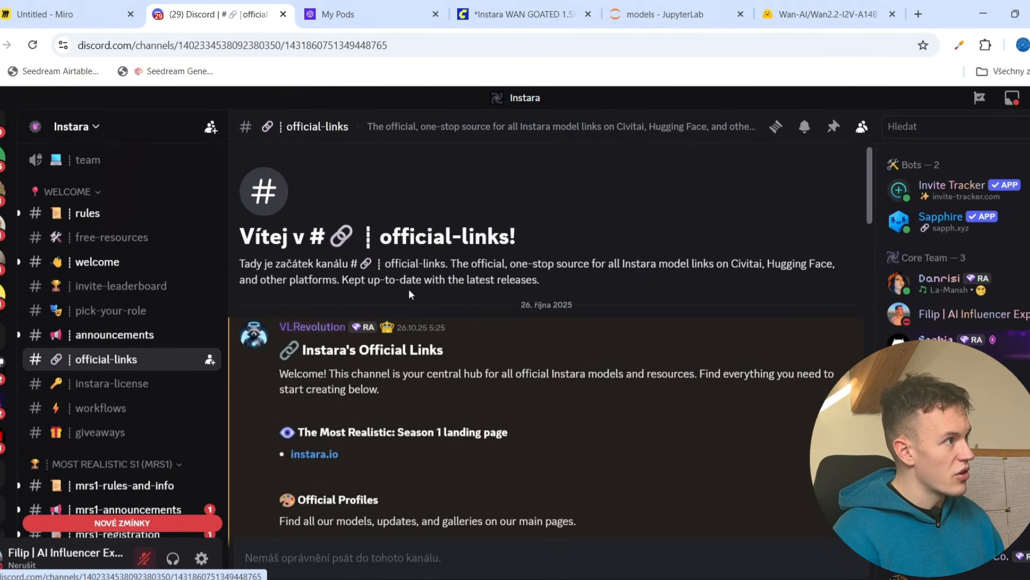
pyautogui.scroll(-3)
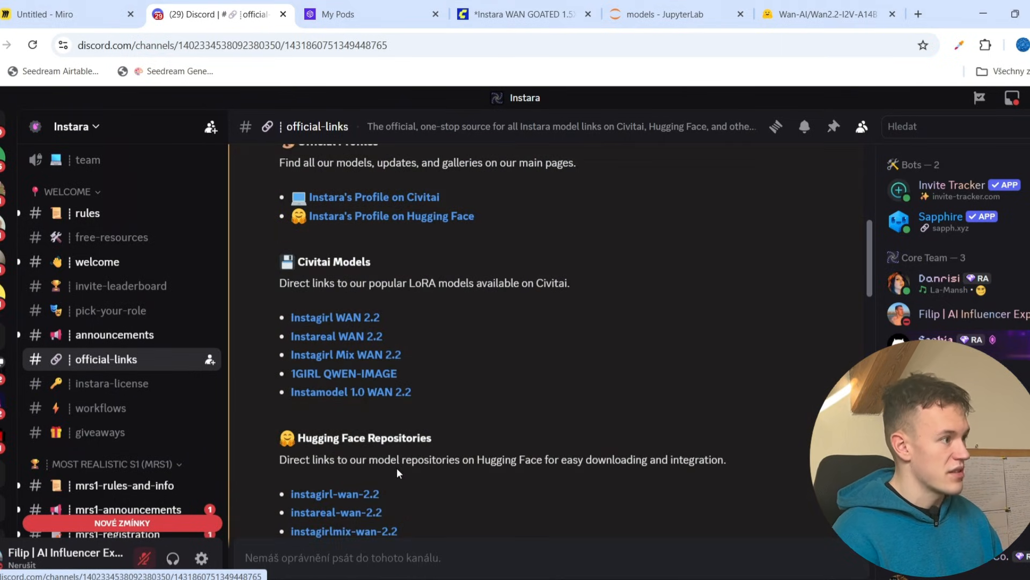
pyautogui.scroll(-3)
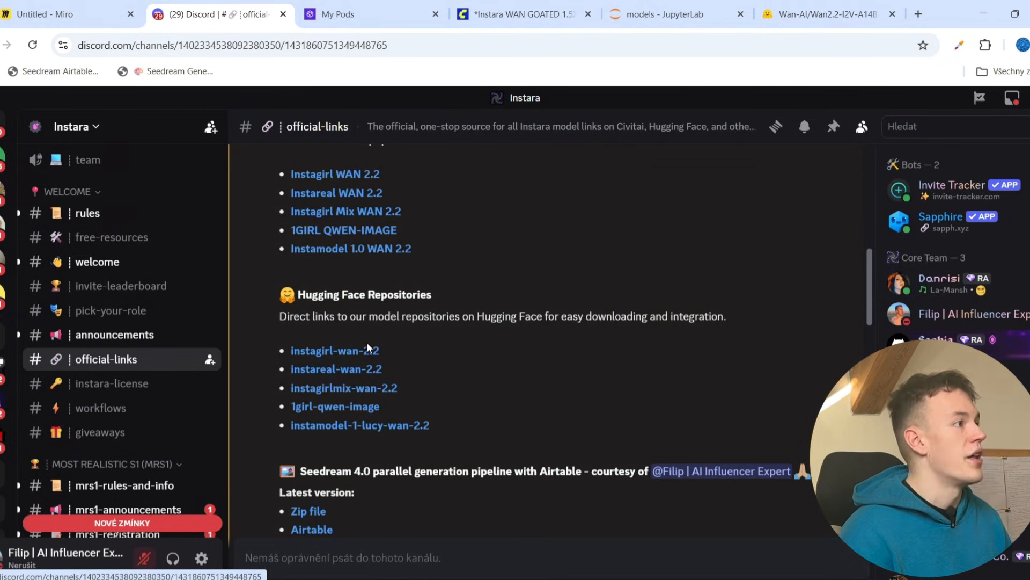
pyautogui.doubleClick(333, 350)
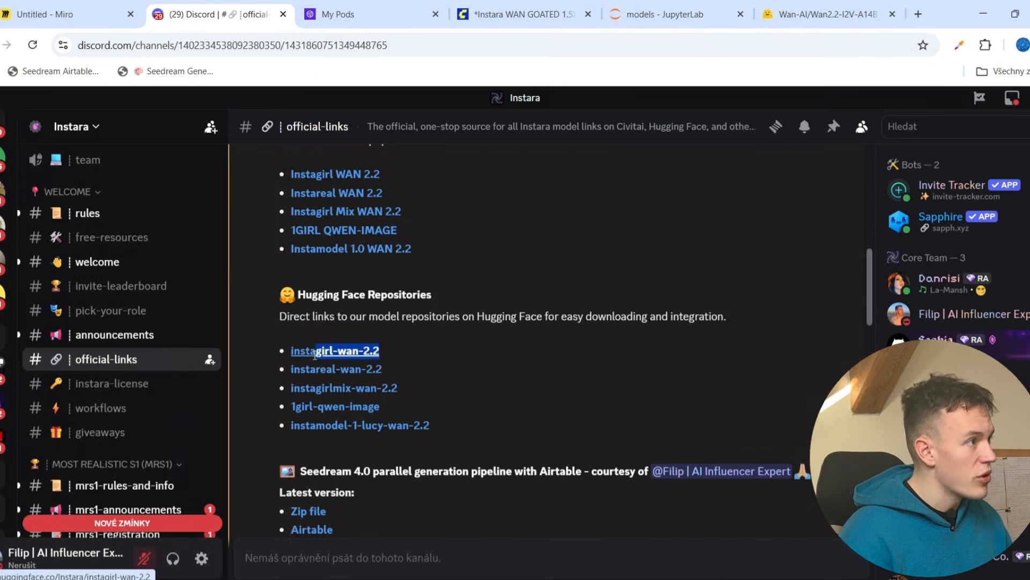
pyautogui.click(335, 349)
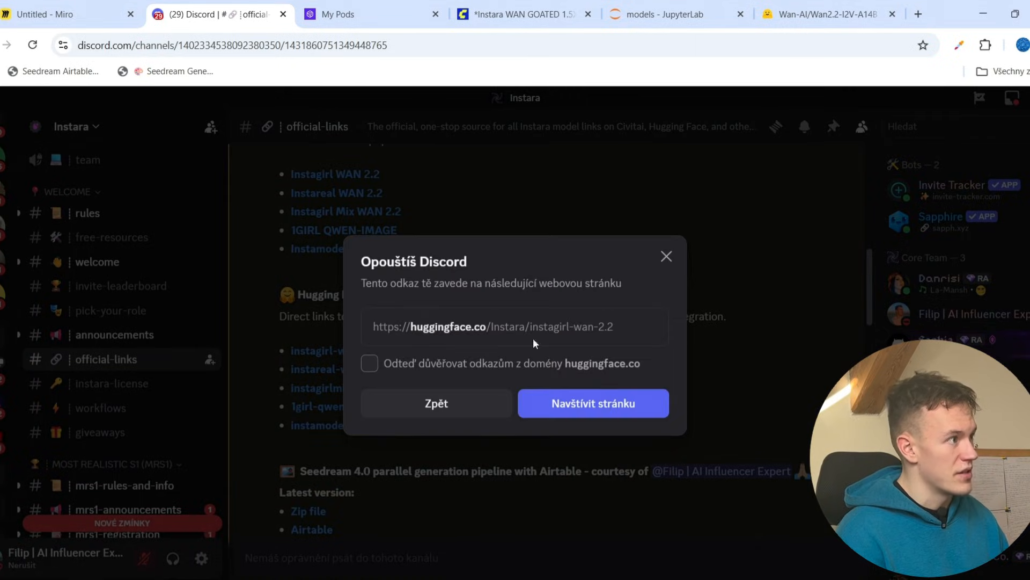
# - Confirm leaving Discord and land on the Instara instagirl-wan-2.2 model page on Hugging Face
pyautogui.click(593, 403)
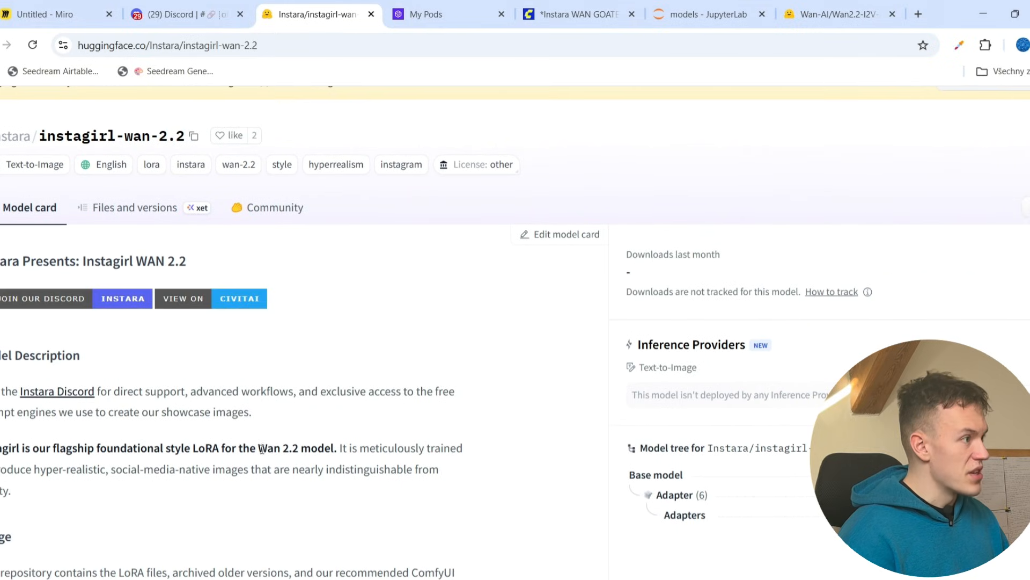
pyautogui.doubleClick(276, 447)
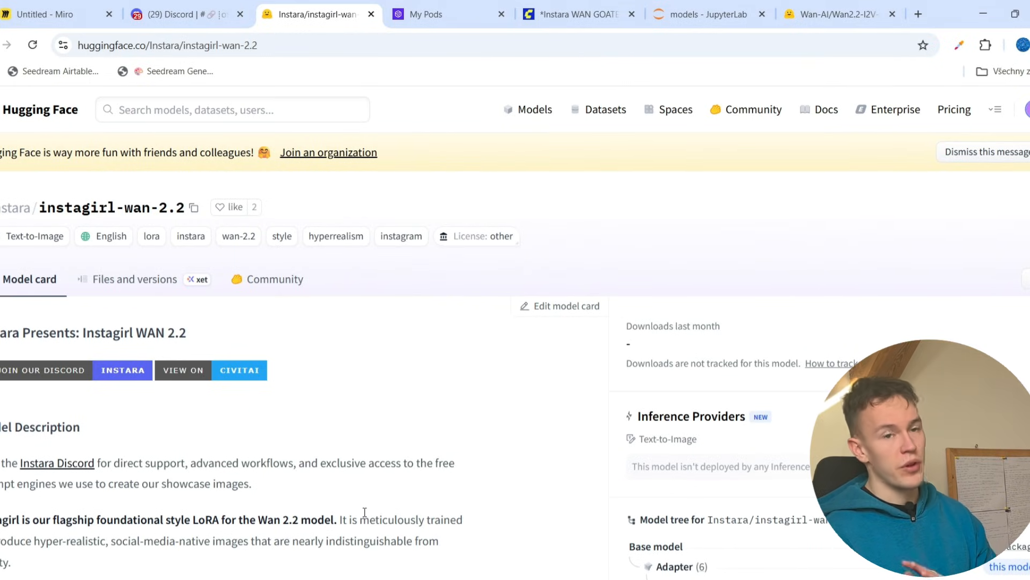
# - Pan the FAQ board from card #20 on training a LoRA to card #21 on dataset sizes
pyautogui.click(56, 14)
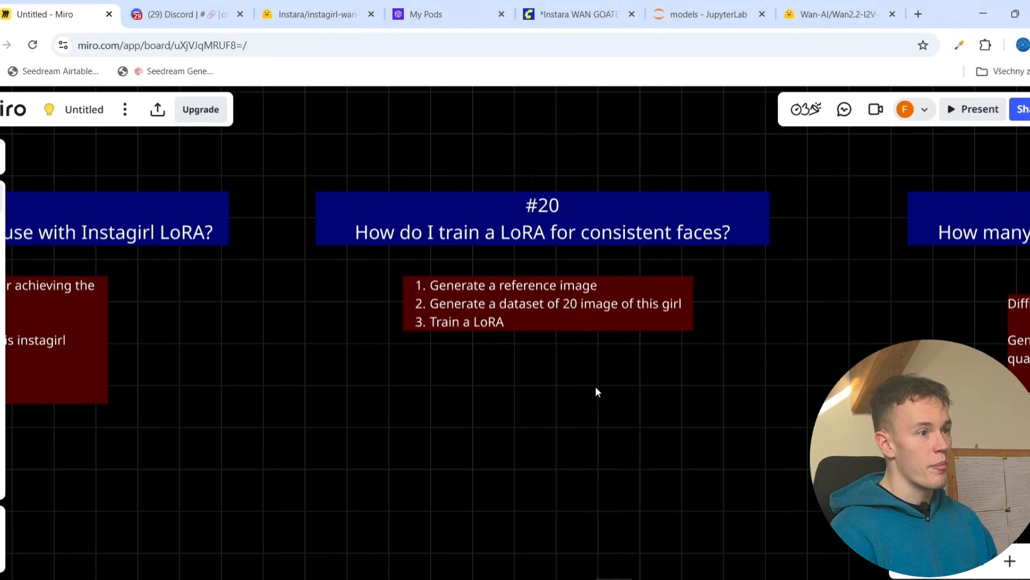
pyautogui.moveTo(563, 283)
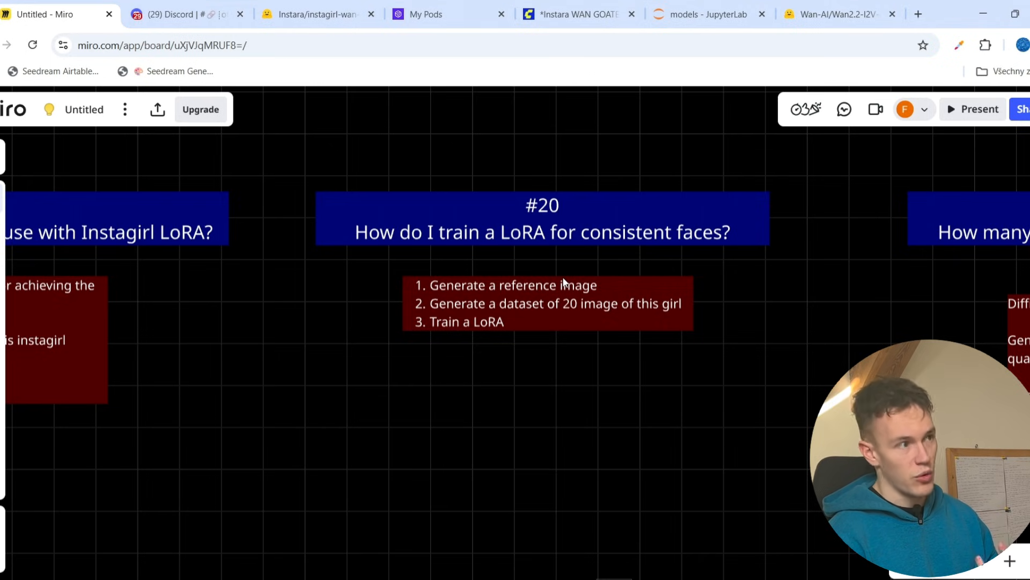
pyautogui.scroll(-3)
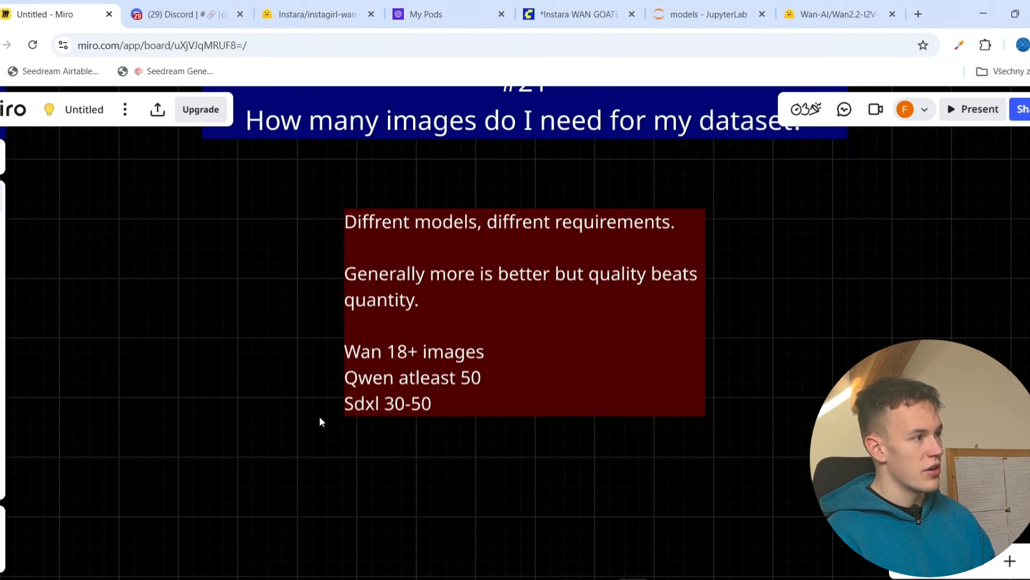
# - Frame card #21 on dataset size with the Fal.ai and AiToolkit card emerging
pyautogui.click(522, 311)
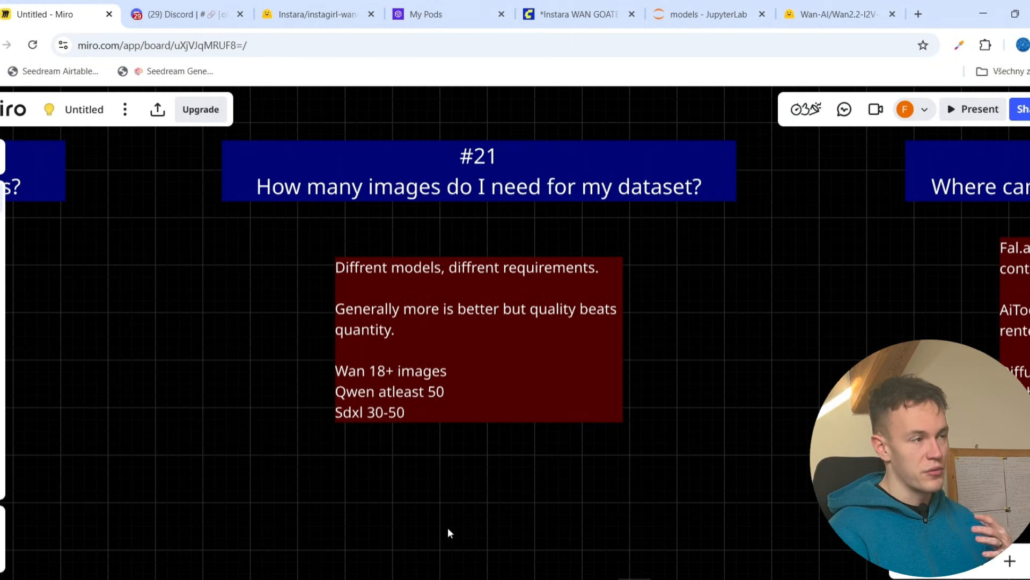
pyautogui.moveTo(489, 515)
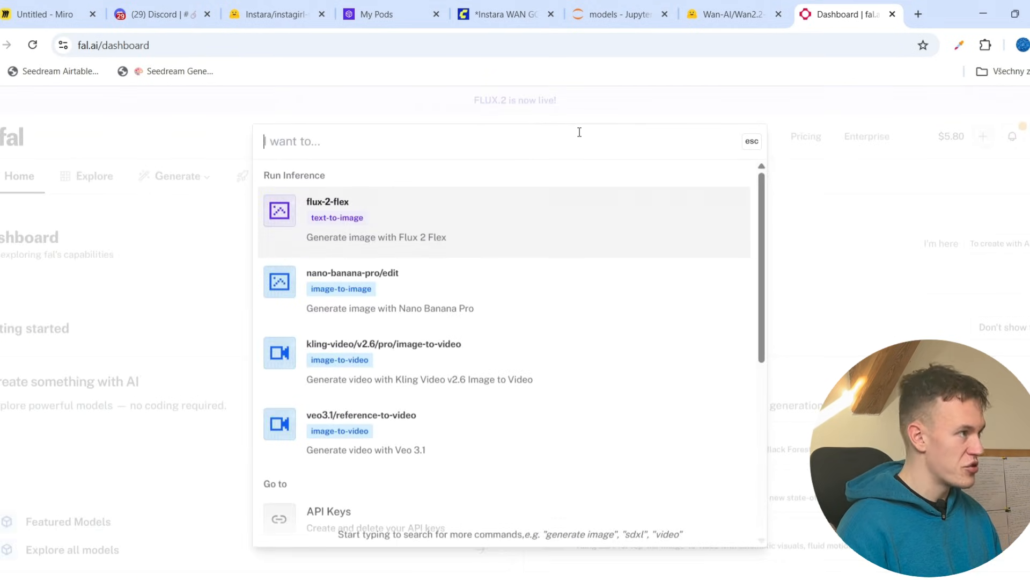
# - Search fal.ai for 'image trainer' and land on the fal-ai/z-image-trainer page
pyautogui.write('image trainer')
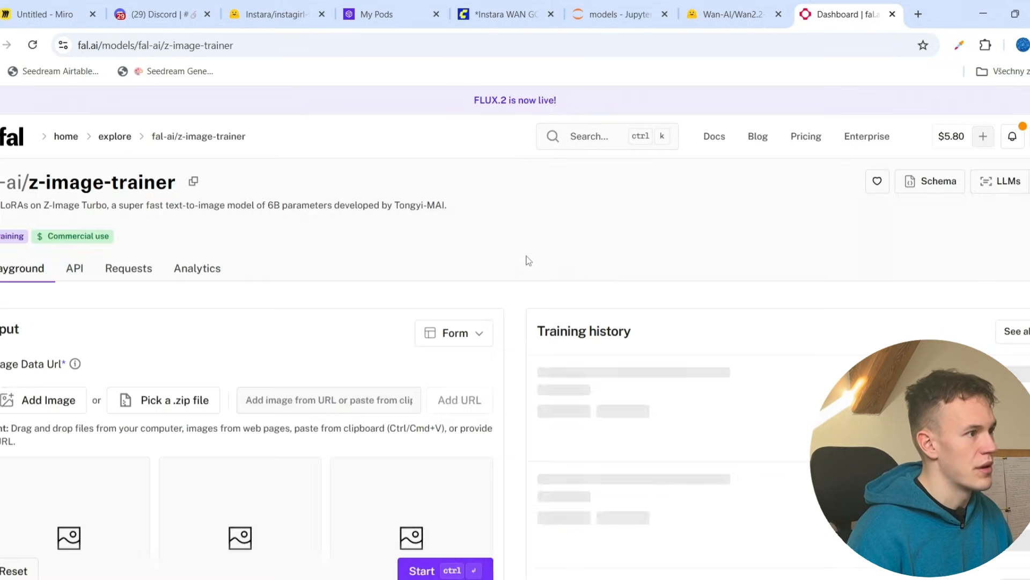
pyautogui.scroll(-3)
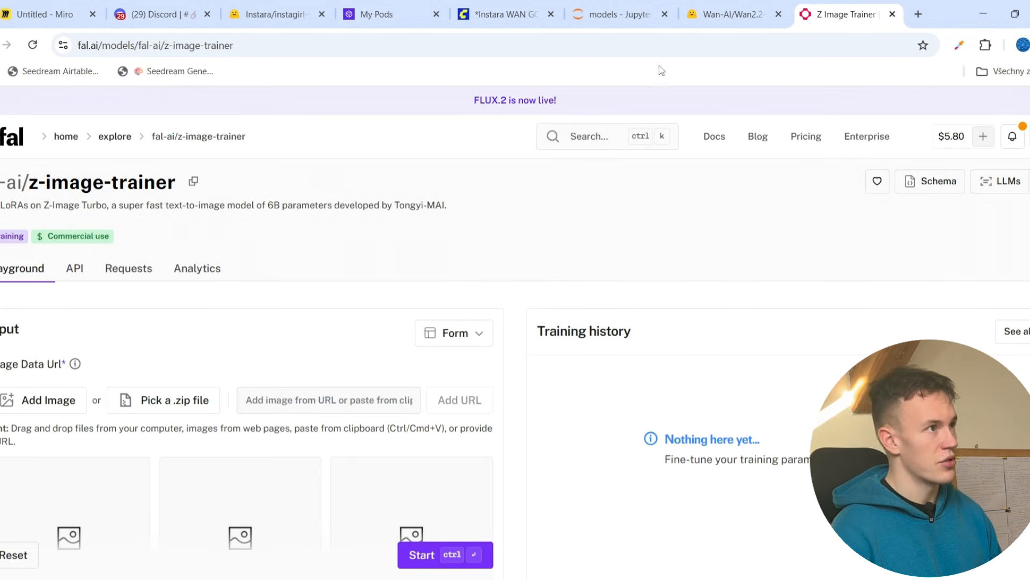
# - Return to the FAQ board and follow card #22's link to the '#11 Wait and check for eval' charts
pyautogui.click(46, 14)
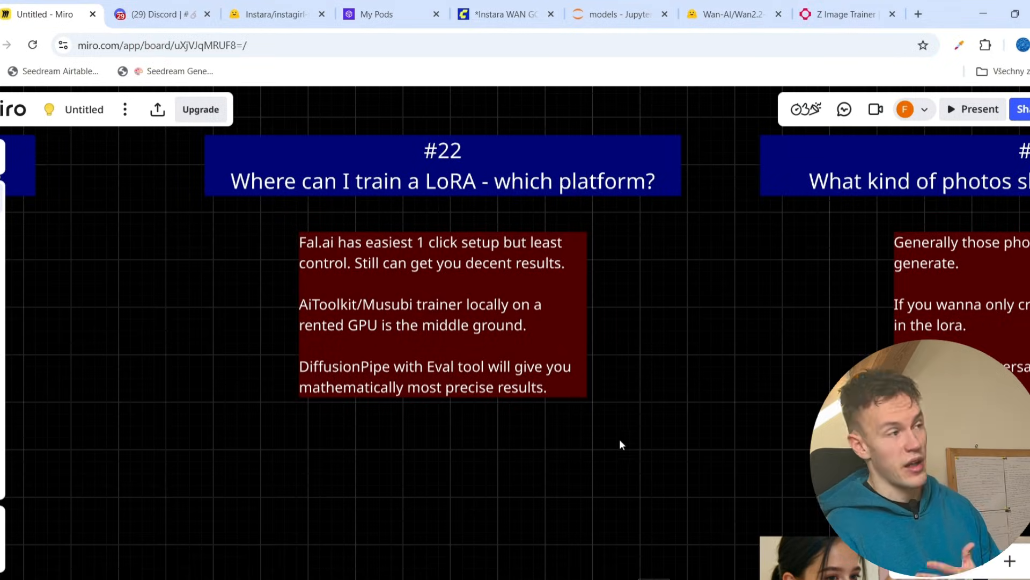
pyautogui.moveTo(355, 396)
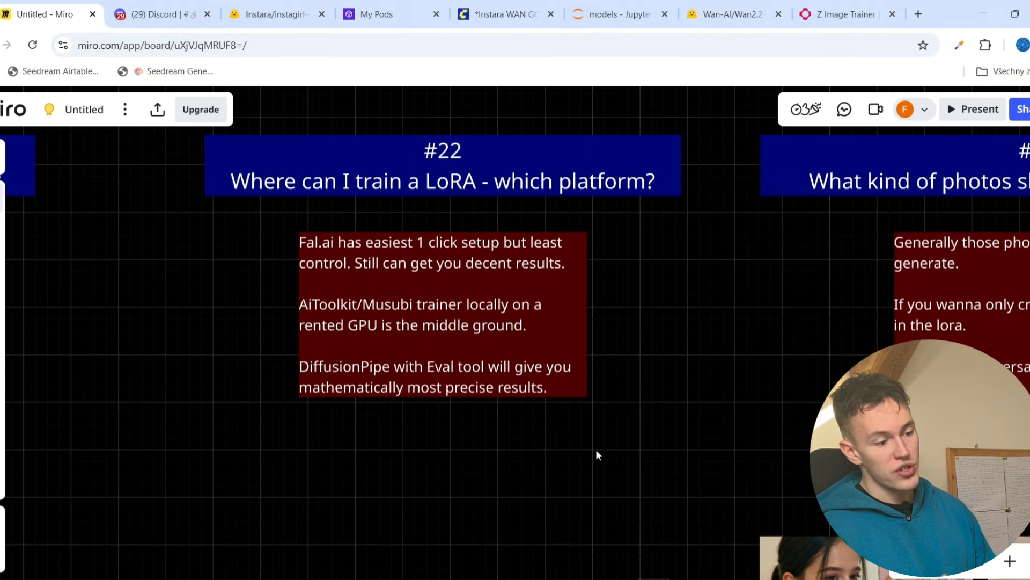
pyautogui.moveTo(554, 455)
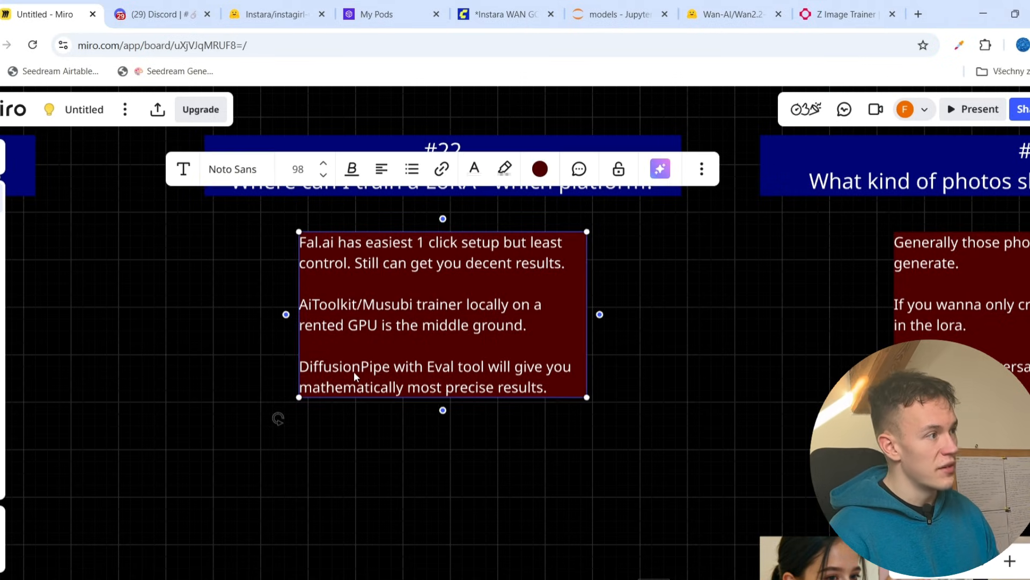
pyautogui.click(445, 438)
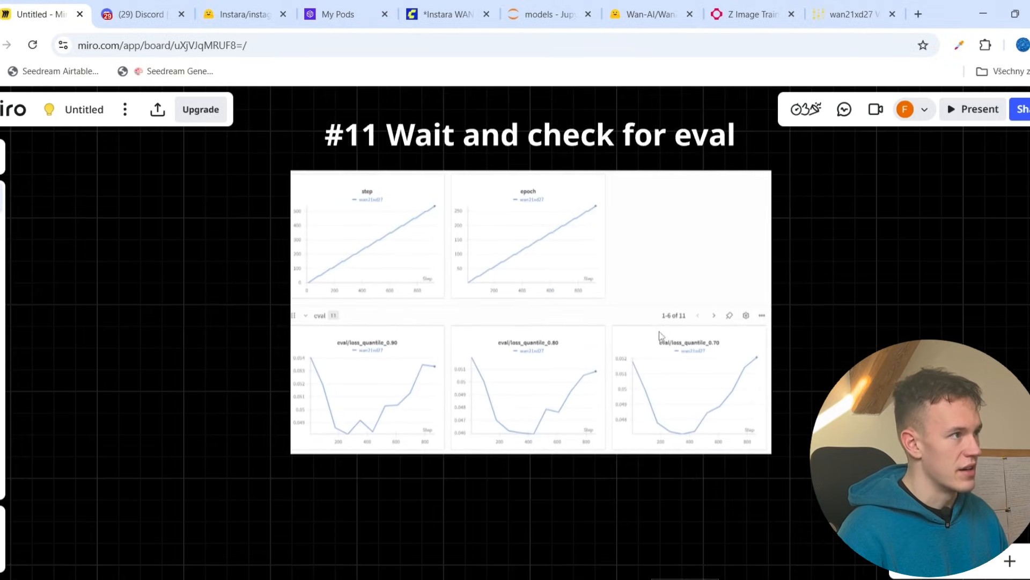
# - Zoom in on the eval loss quantile 0.90, 0.80 and 0.70 curves
pyautogui.scroll(-3)
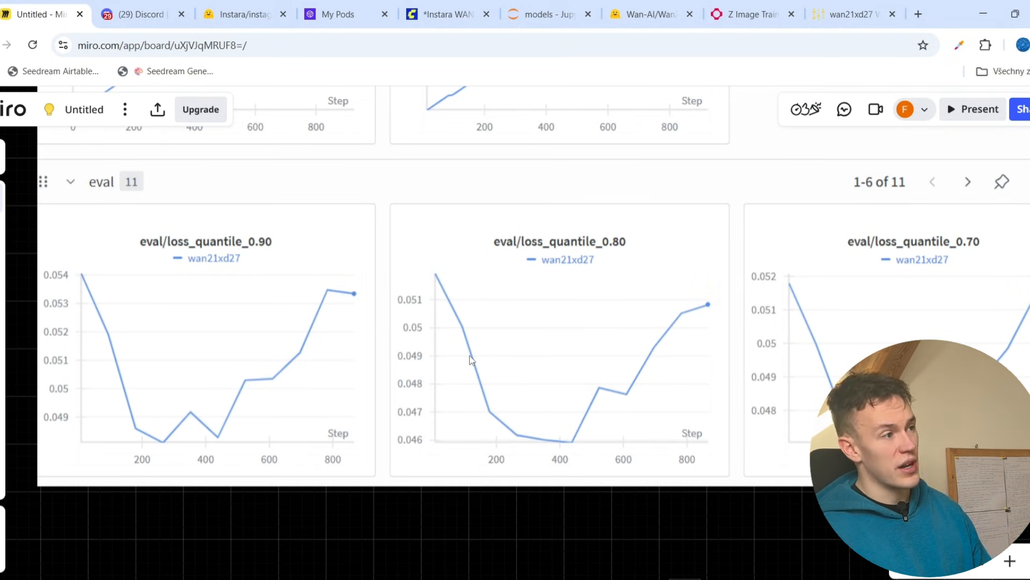
pyautogui.moveTo(458, 366)
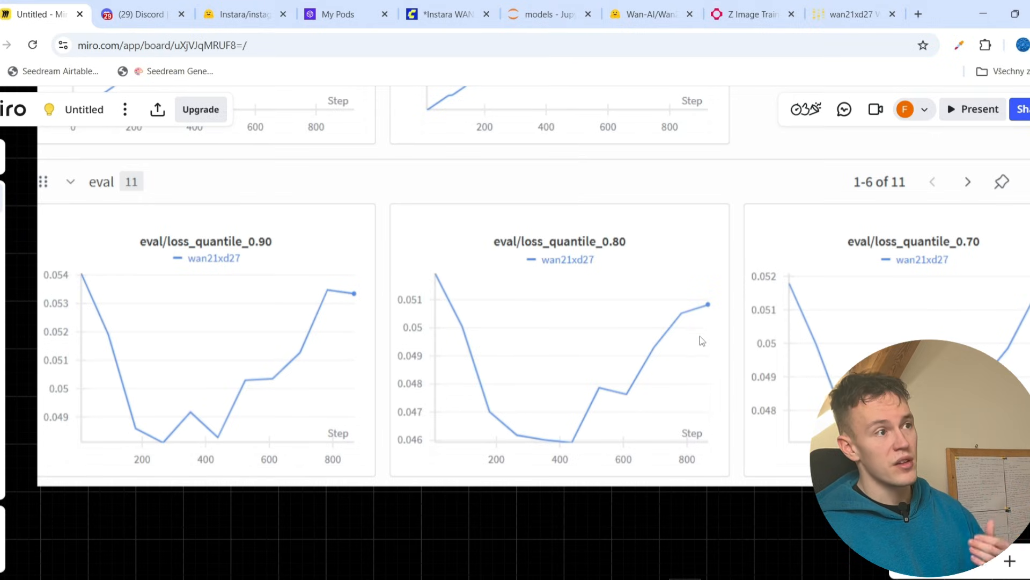
pyautogui.moveTo(695, 340)
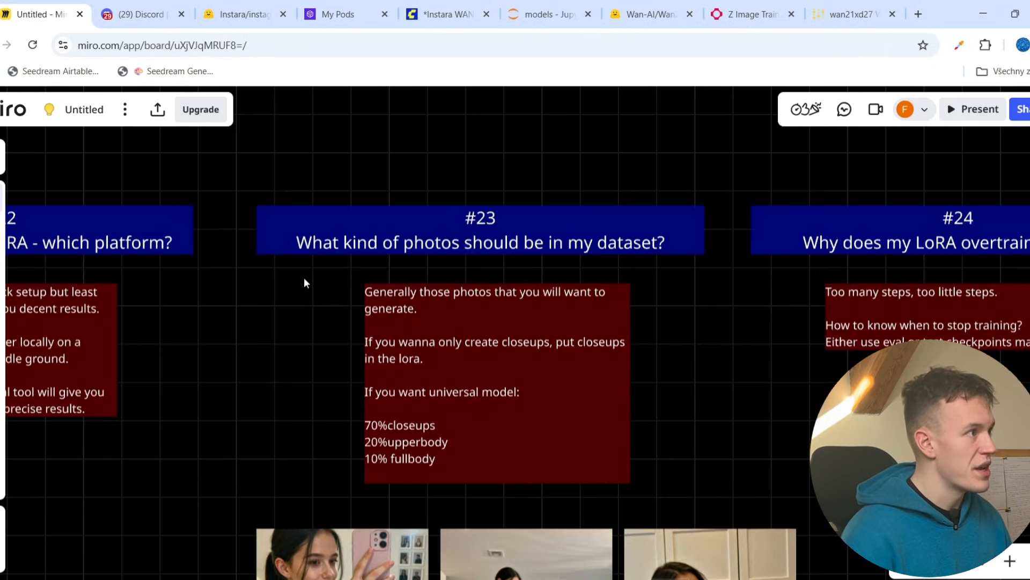
# - Scroll through card #23's three example selfie photos toward card #24 on overtraining
pyautogui.scroll(-3)
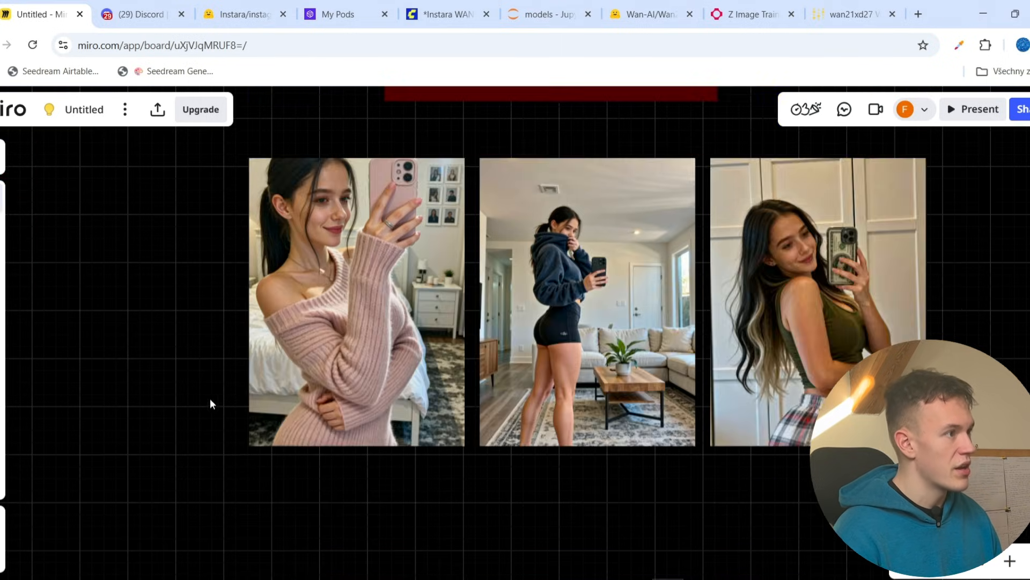
pyautogui.scroll(-3)
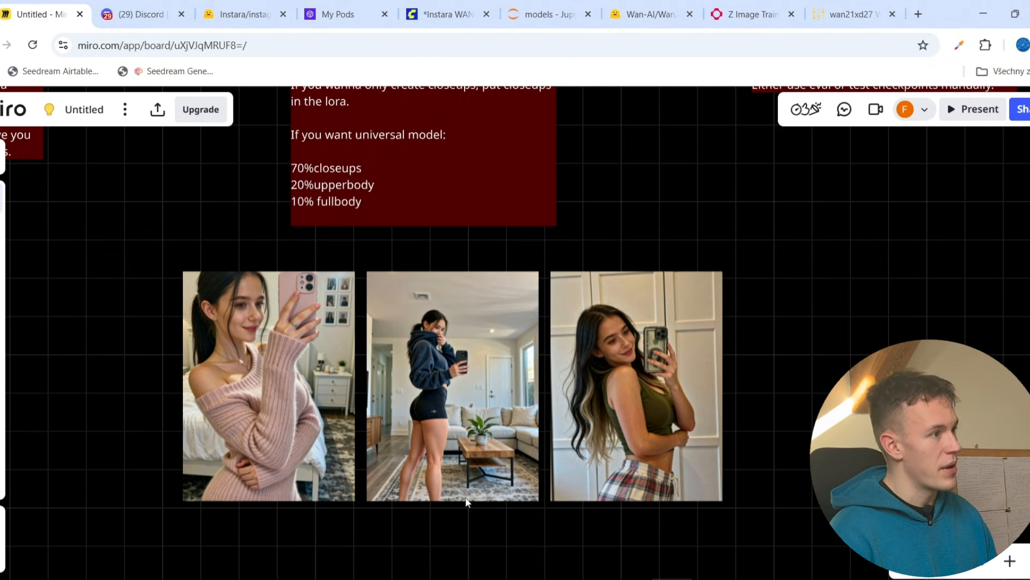
pyautogui.scroll(-3)
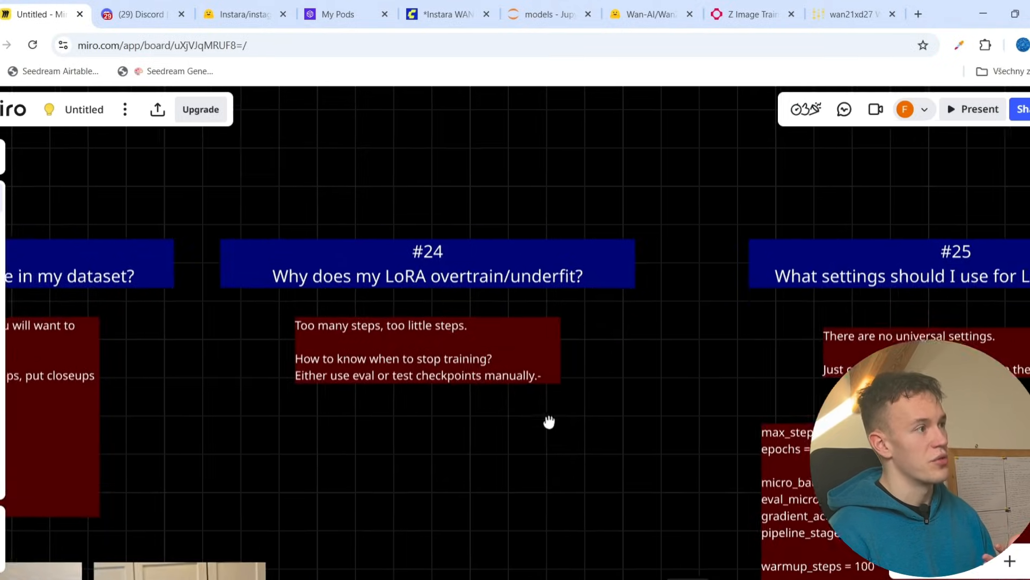
# - Pan the board to card #25 showing sample LoRA settings like max_steps and epochs
pyautogui.moveTo(549, 420); pyautogui.dragTo(595, 435)
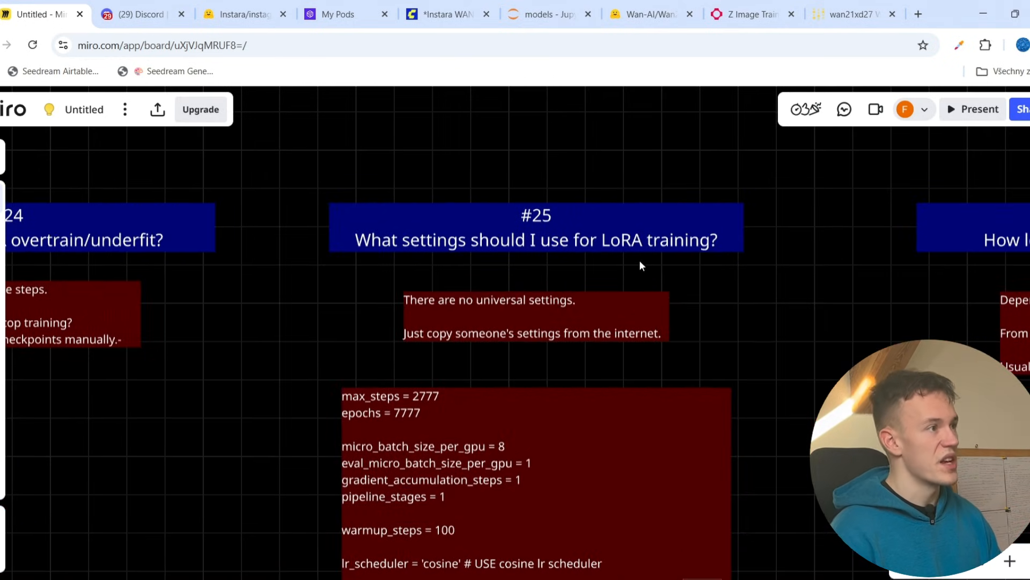
pyautogui.moveTo(453, 304)
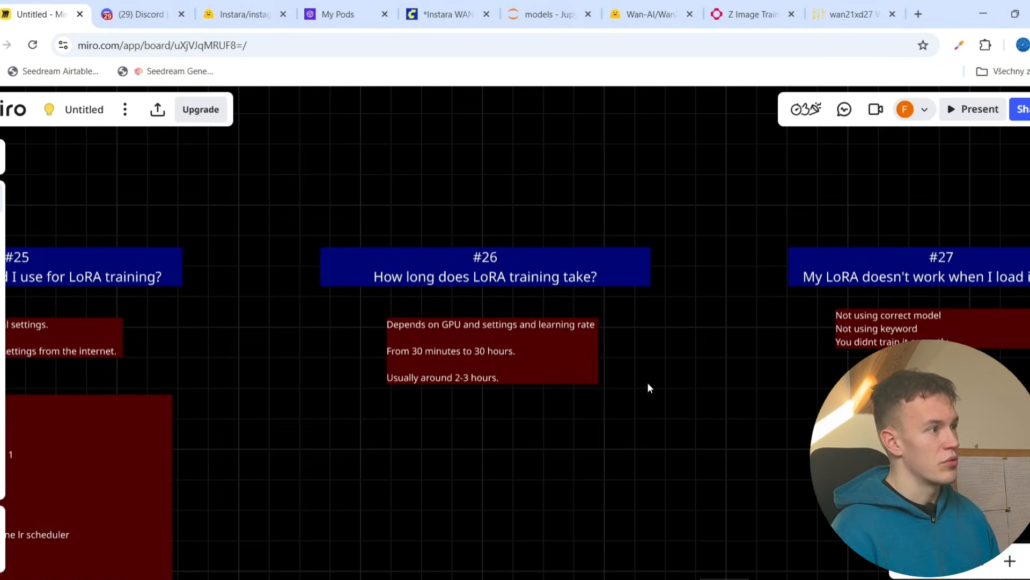
pyautogui.moveTo(575, 426)
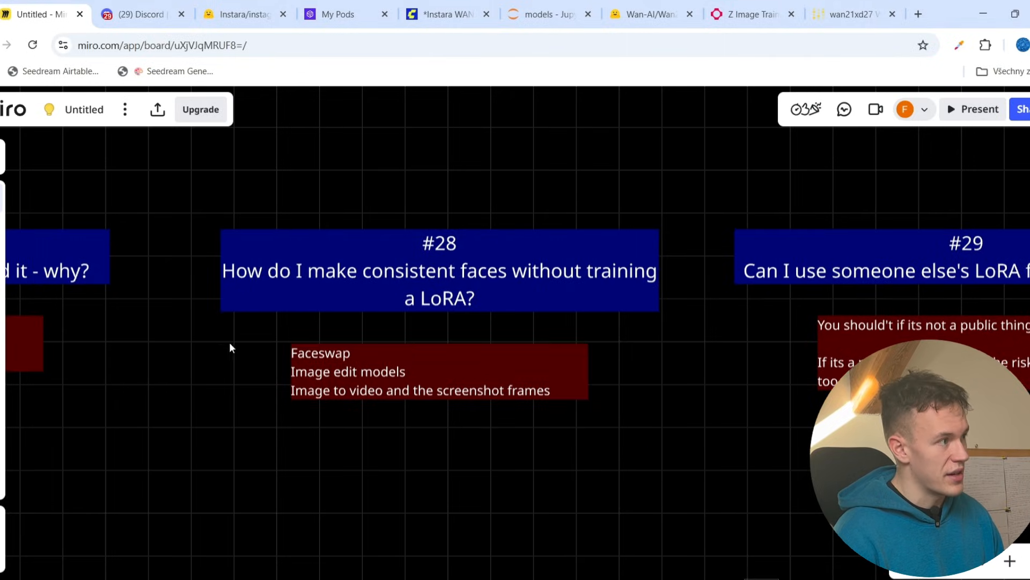
# - Review card #28's answer list, then bring card #29 on public LoRAs into view
pyautogui.click(322, 360)
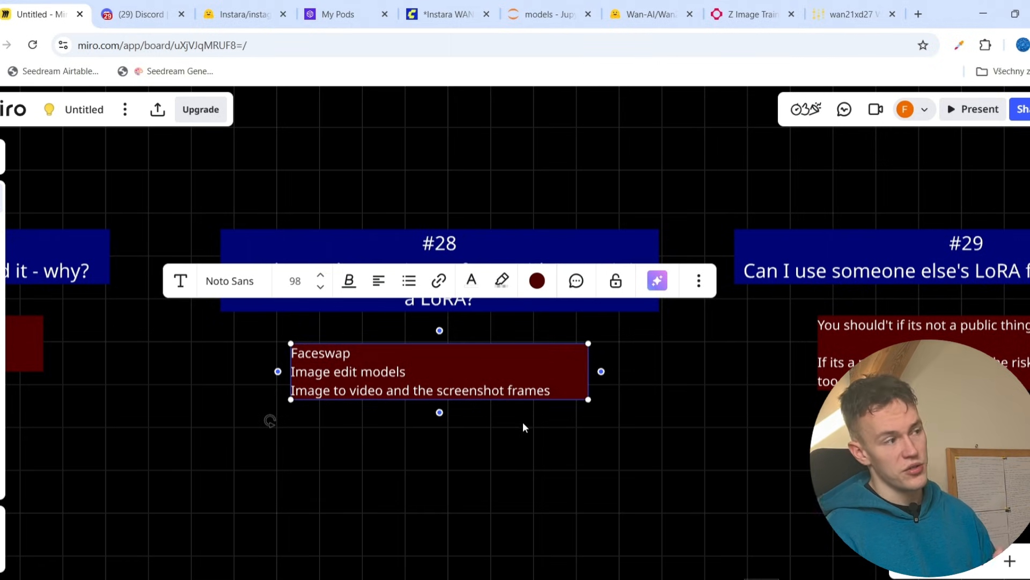
pyautogui.click(425, 420)
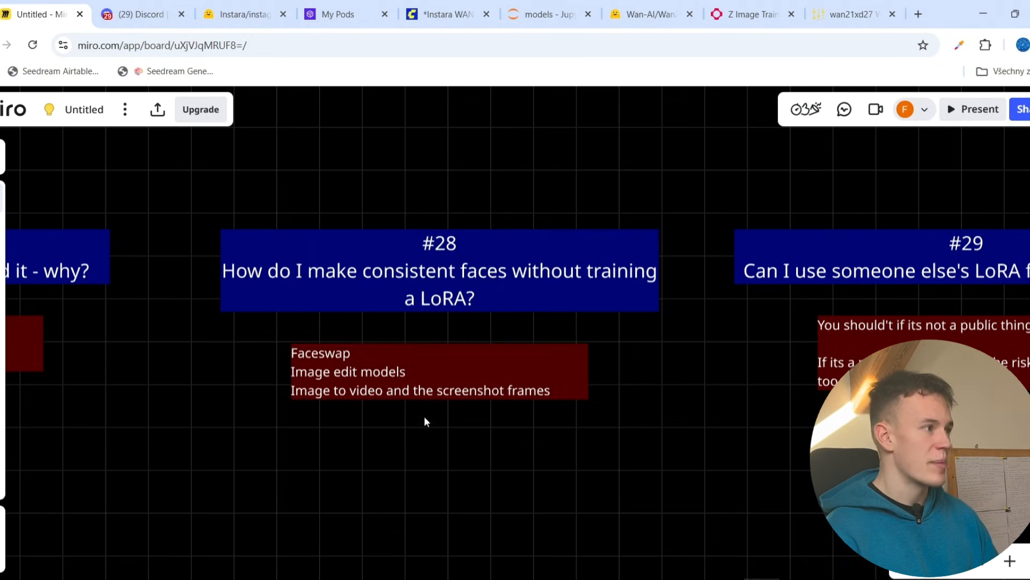
pyautogui.moveTo(335, 385)
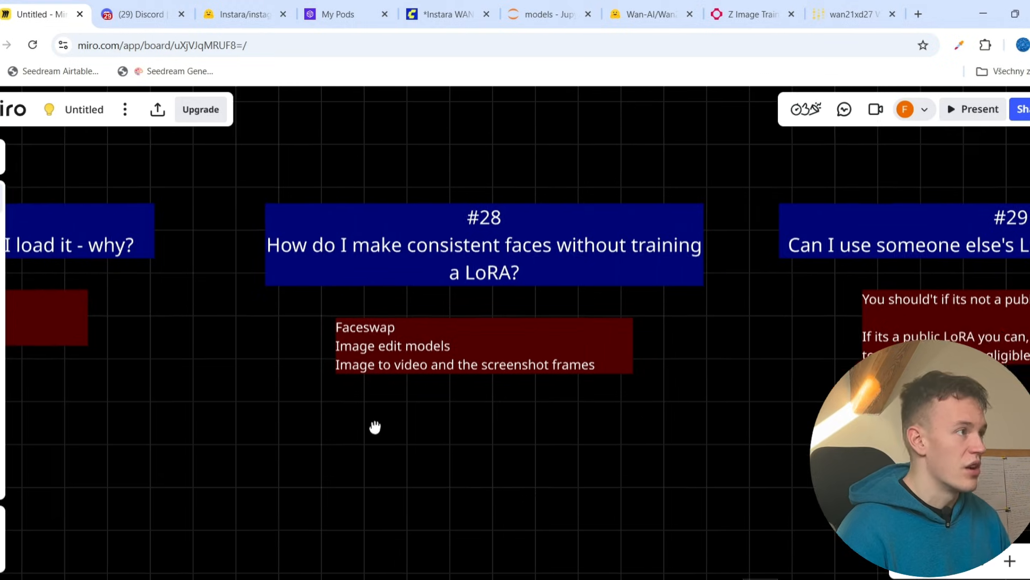
pyautogui.moveTo(376, 426); pyautogui.dragTo(329, 378)
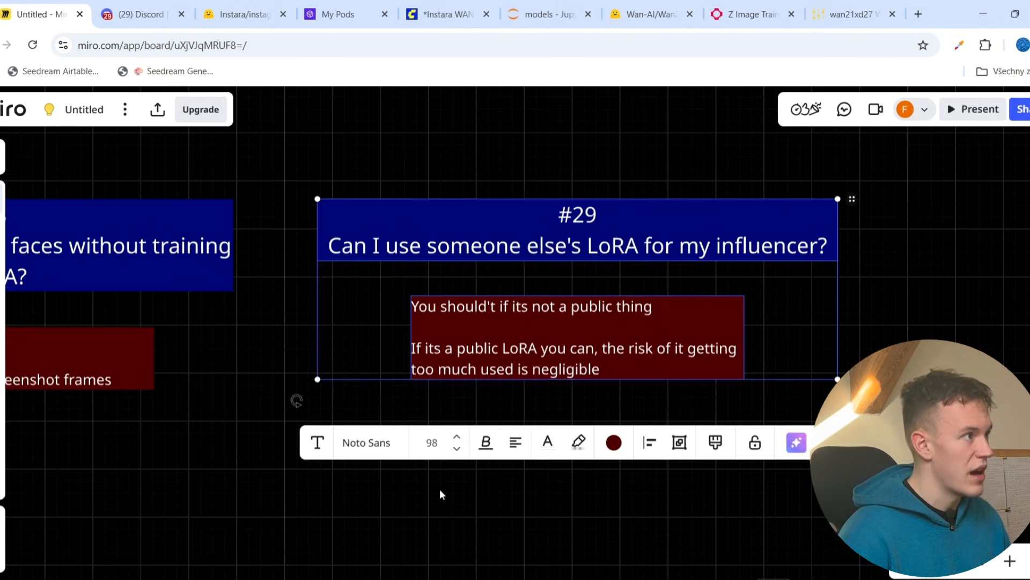
pyautogui.click(712, 396)
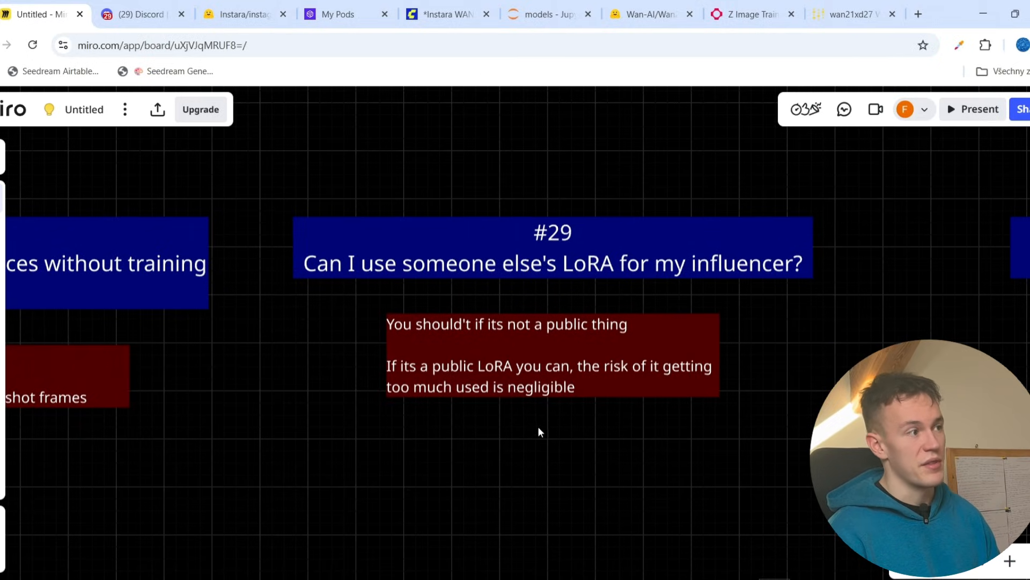
pyautogui.moveTo(614, 486)
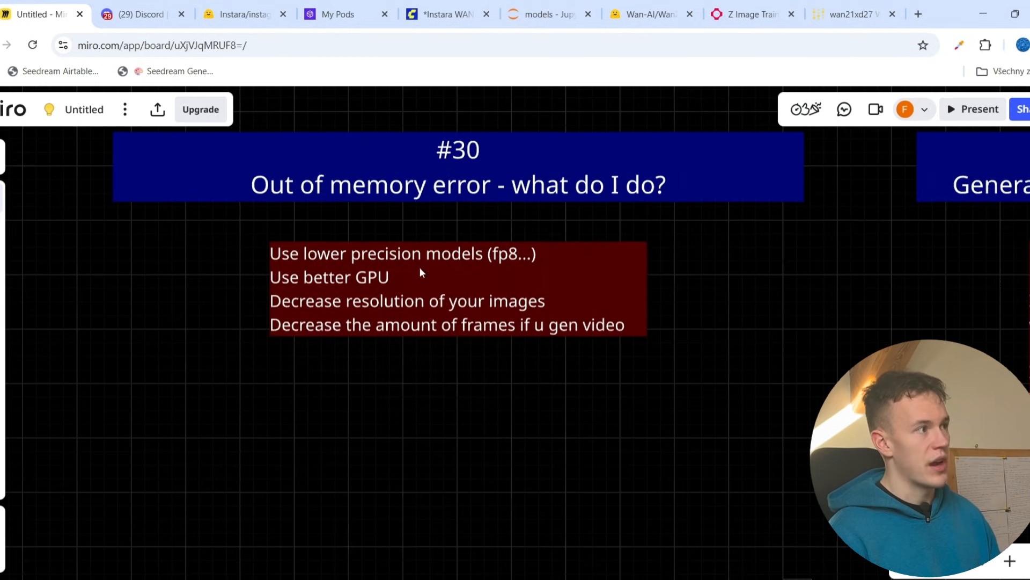
# - Select card #30's answer list on fixes for out-of-memory errors
pyautogui.click(421, 289)
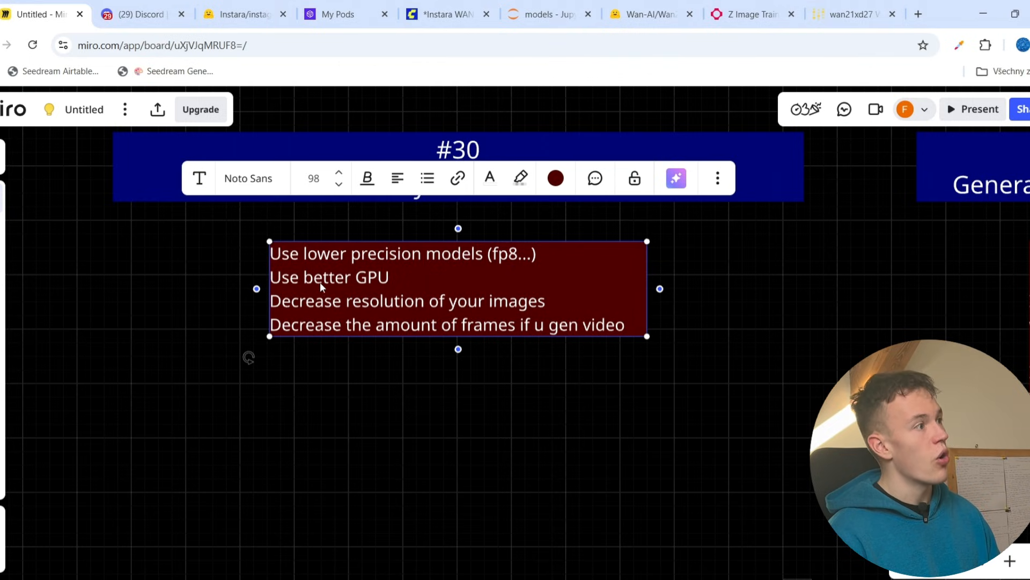
pyautogui.moveTo(414, 318)
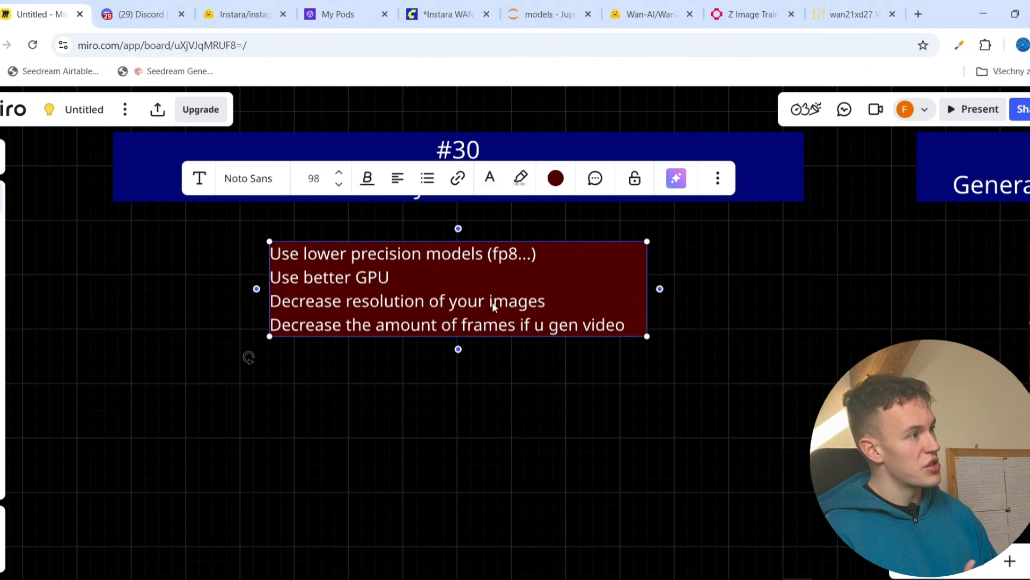
pyautogui.moveTo(573, 333)
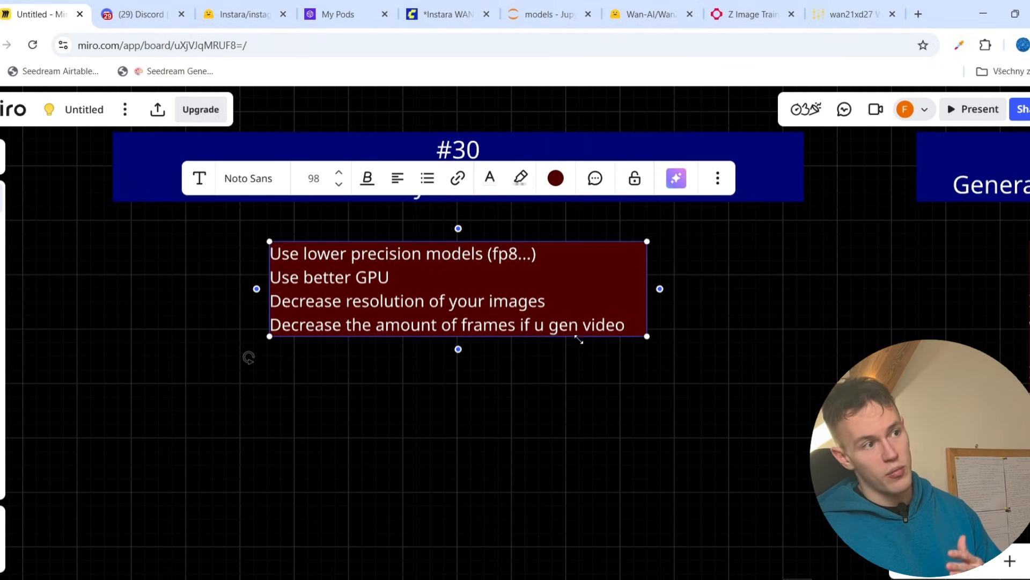
pyautogui.moveTo(577, 422)
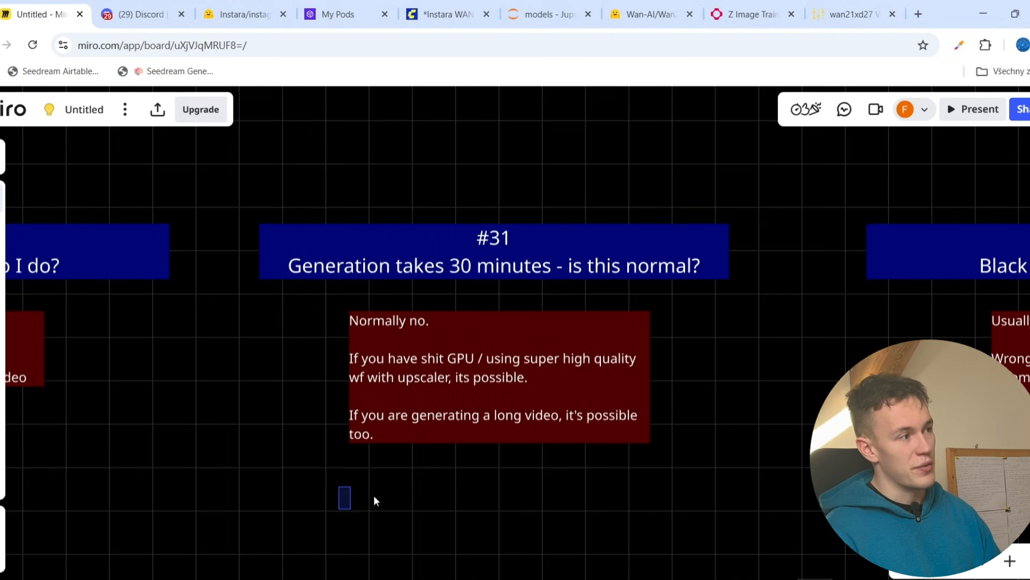
pyautogui.moveTo(726, 483)
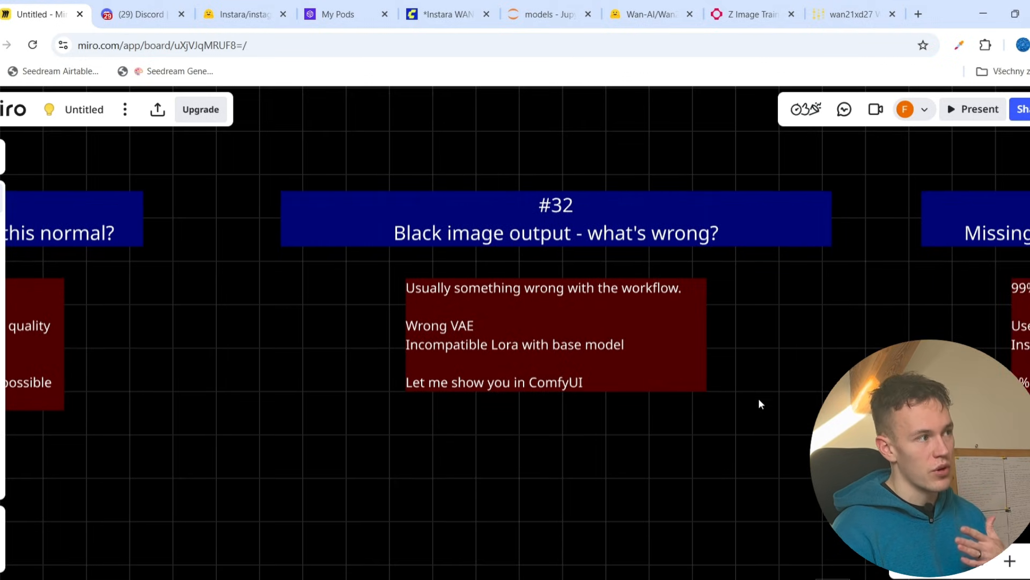
# - Switch to the ComfyUI Instara WAN workflow after cards #31 and #32
pyautogui.click(447, 14)
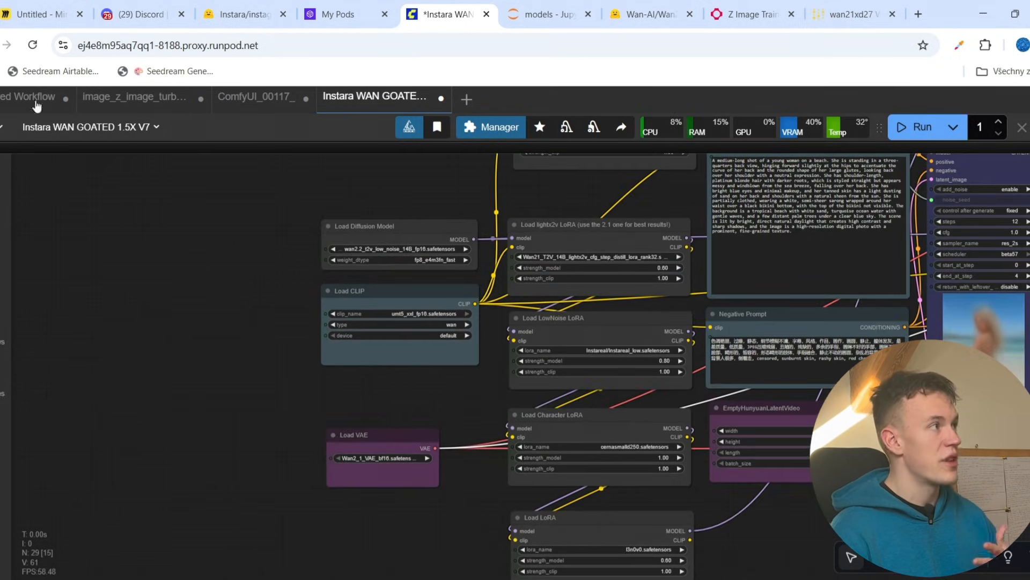
# - Switch back to the Miro board at card #32 on black image output
pyautogui.click(39, 14)
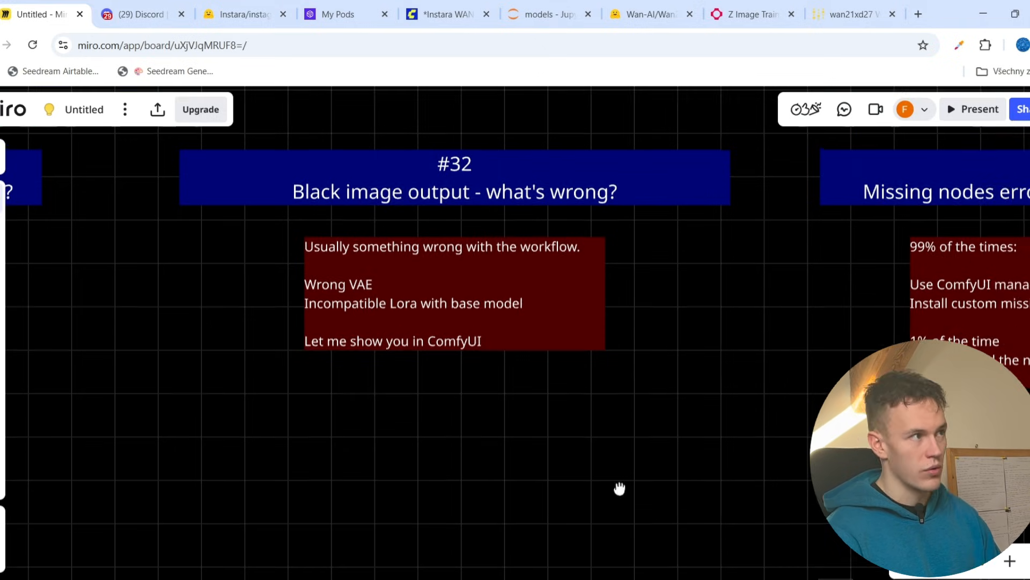
# - Pan the board over to card #33 on missing nodes errors
pyautogui.moveTo(619, 487); pyautogui.dragTo(556, 214)
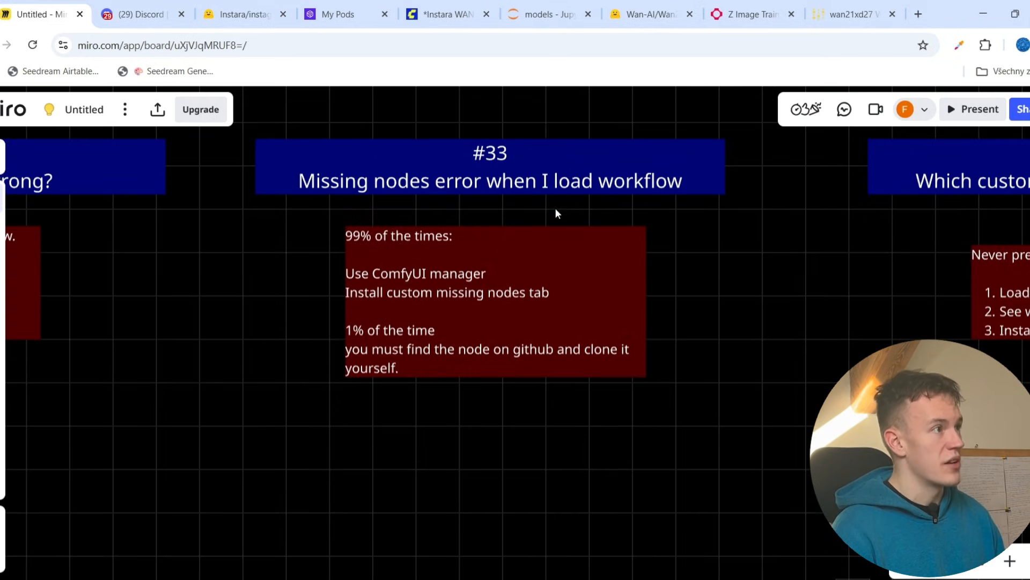
pyautogui.moveTo(495, 209)
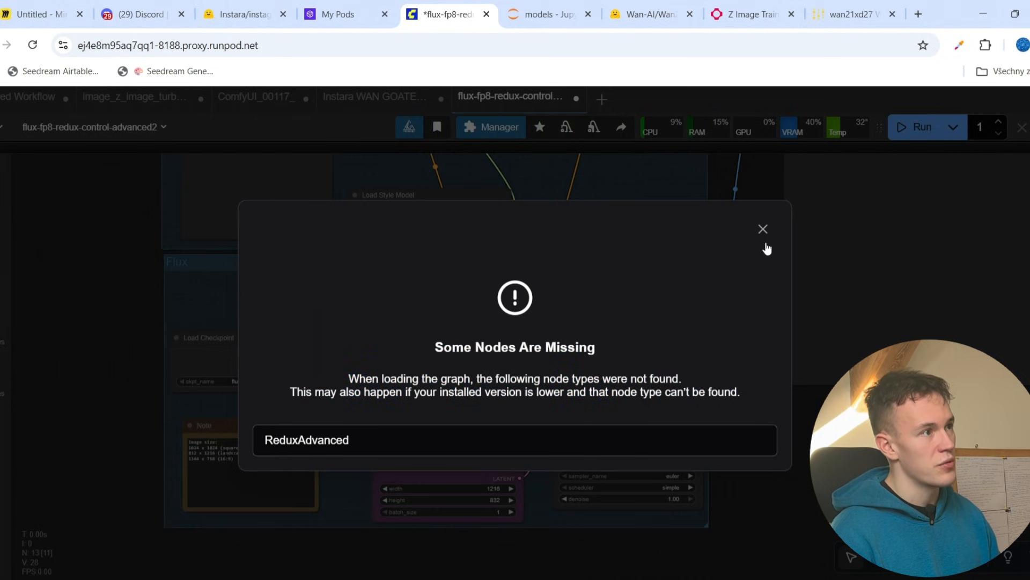
# - Dismiss the missing ReduxAdvanced warning, find 'Advanced Reflux control' in Manager's missing nodes list, and close Manager
pyautogui.click(762, 229)
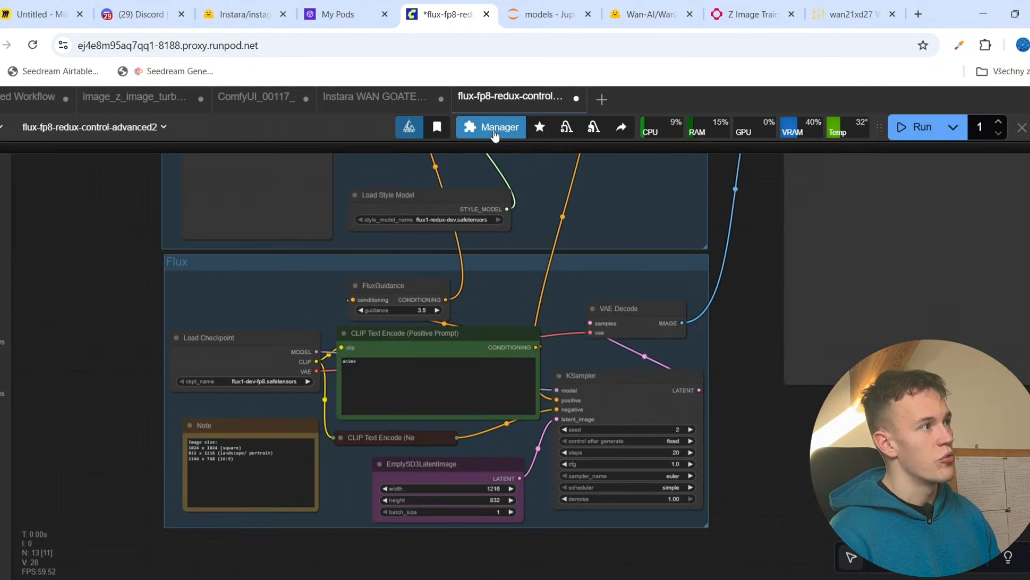
pyautogui.click(490, 126)
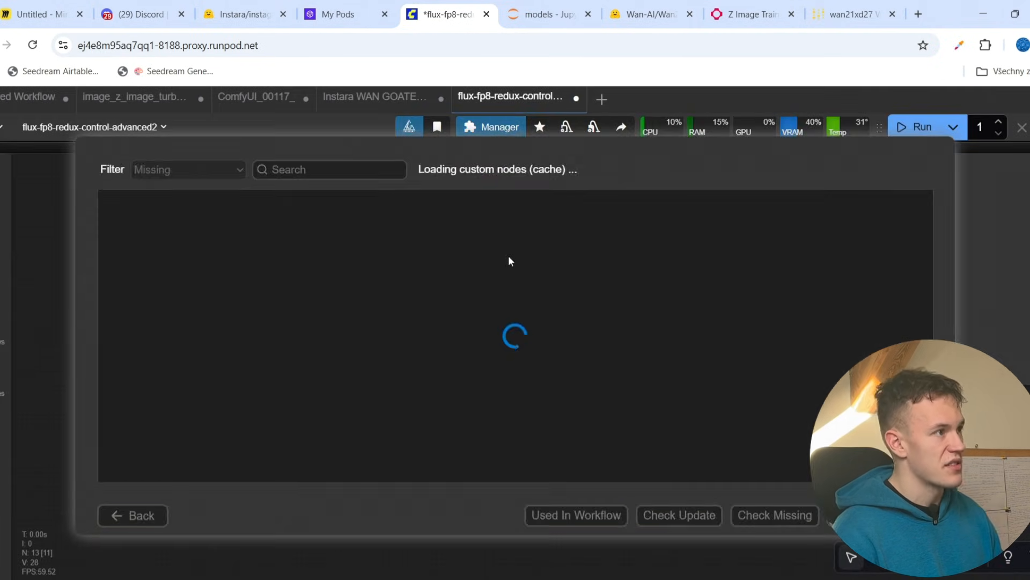
pyautogui.moveTo(518, 286)
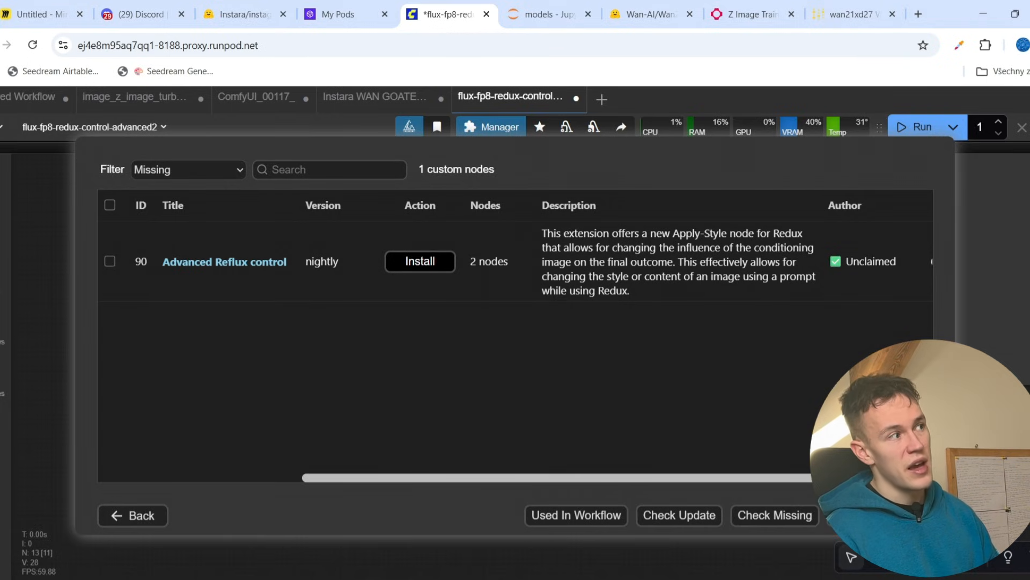
pyautogui.click(132, 515)
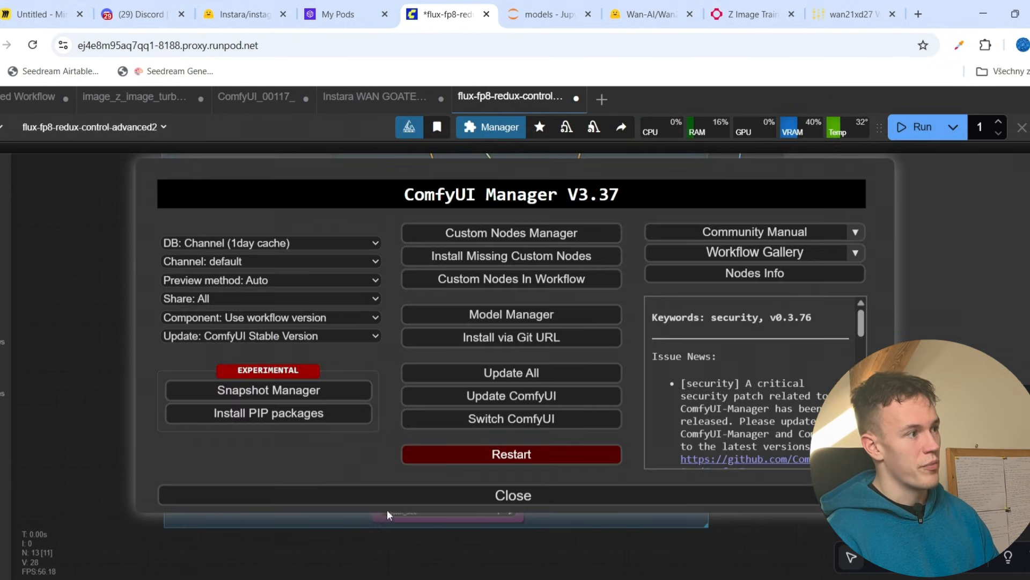
pyautogui.click(513, 494)
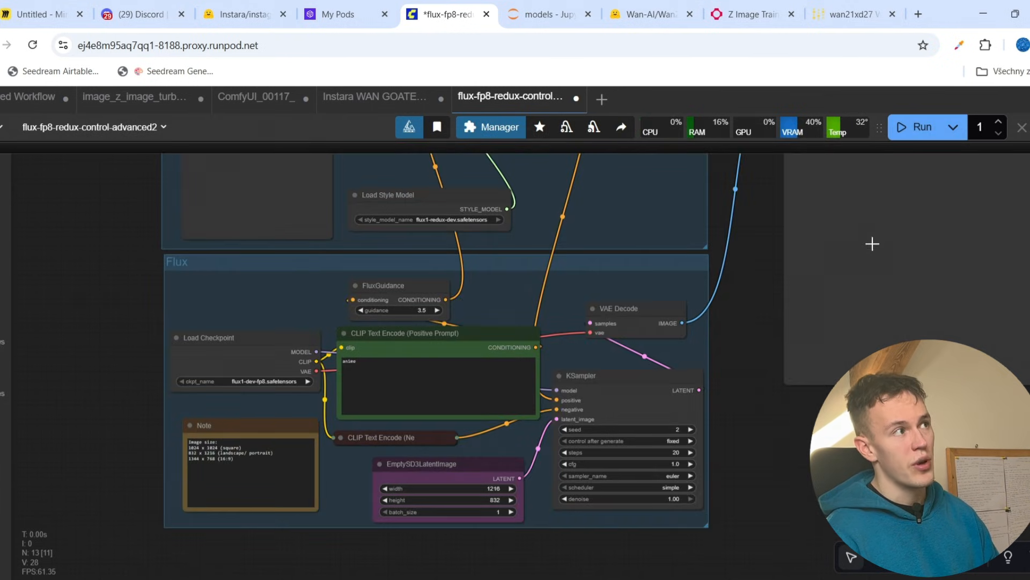
pyautogui.moveTo(715, 344)
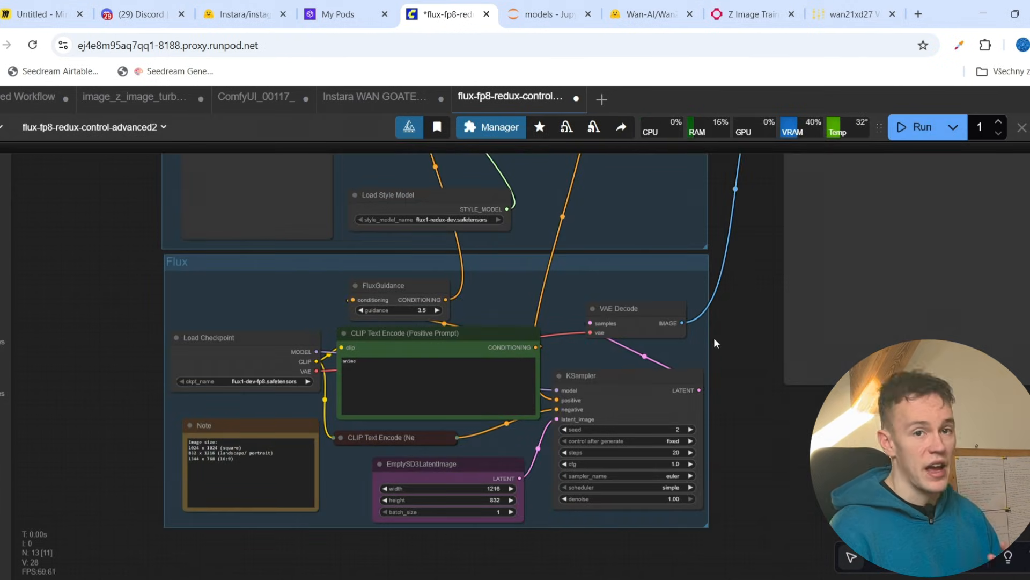
pyautogui.moveTo(581, 376)
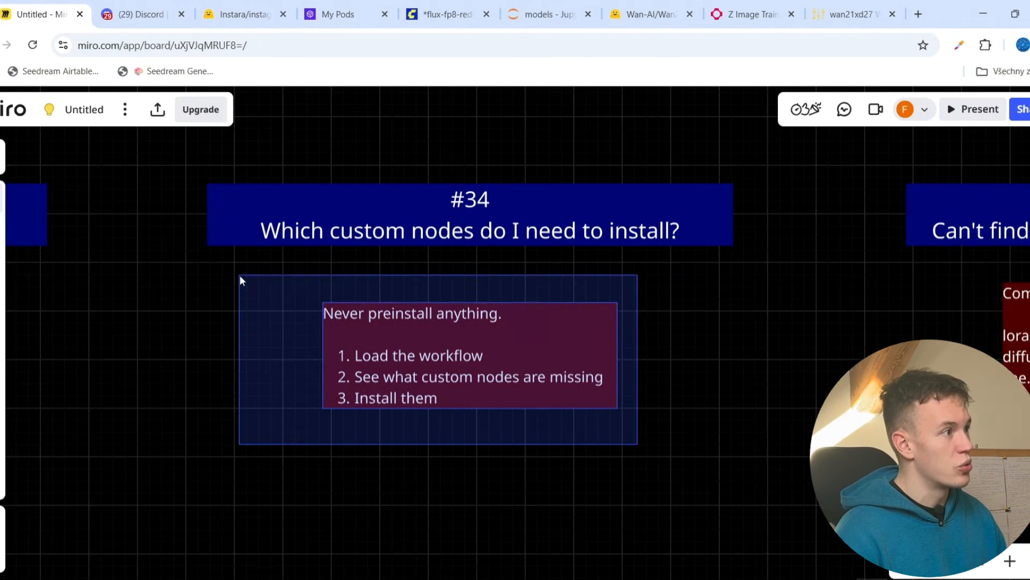
# - Bring card #35 on ComfyUI/models file locations into view and clear the frame selection
pyautogui.moveTo(240, 279); pyautogui.dragTo(713, 307)
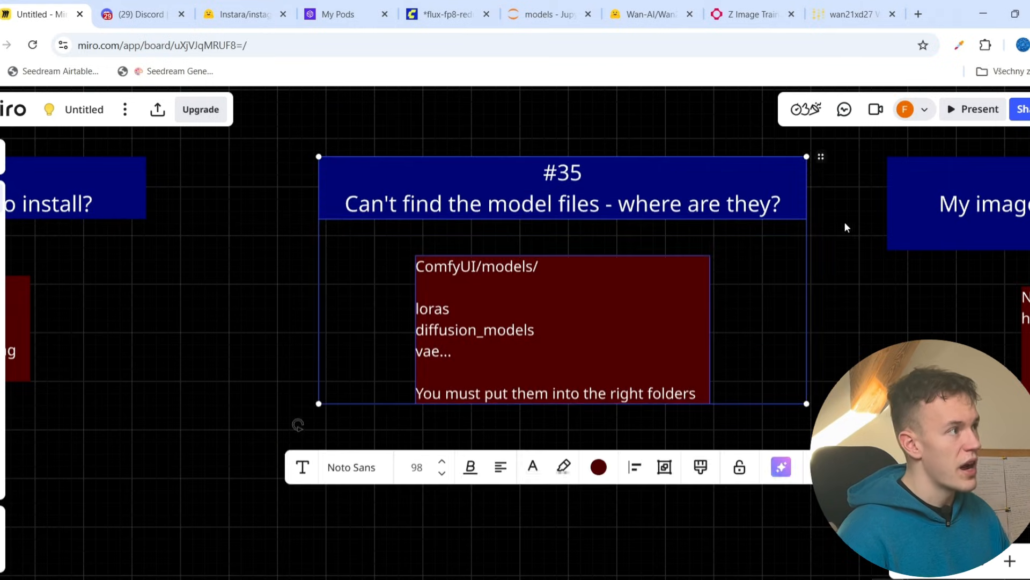
pyautogui.click(798, 261)
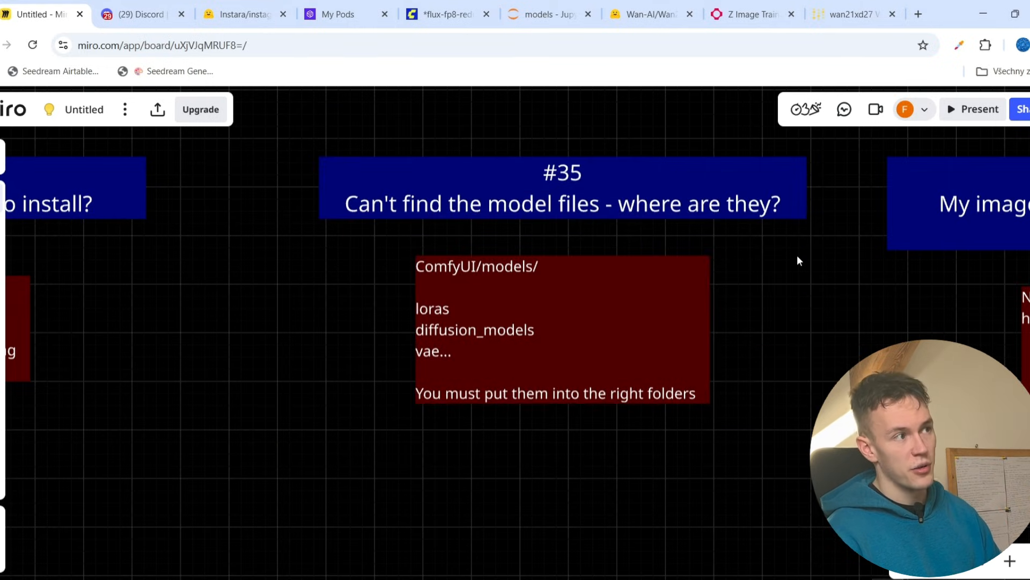
pyautogui.moveTo(807, 175)
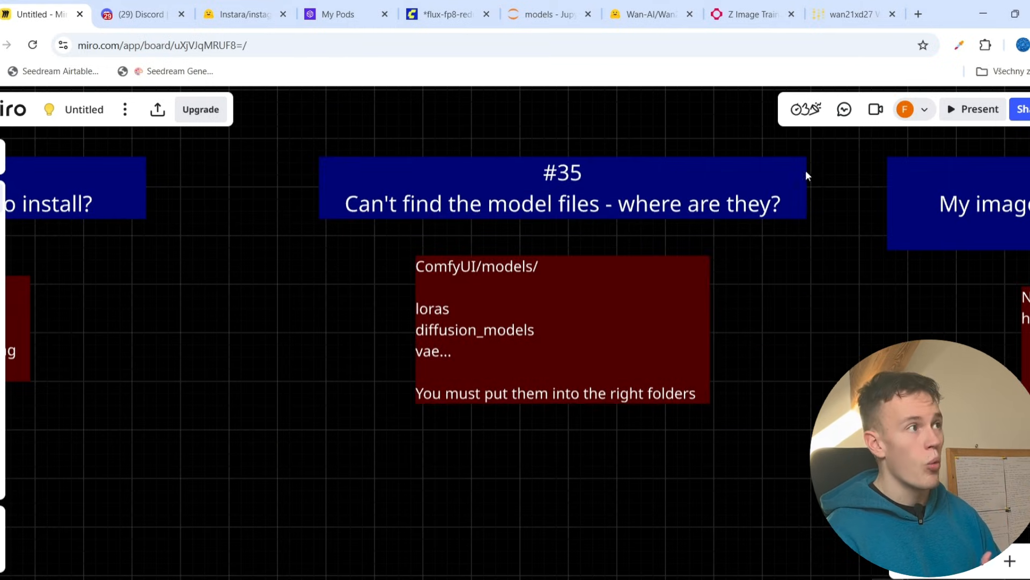
pyautogui.click(547, 14)
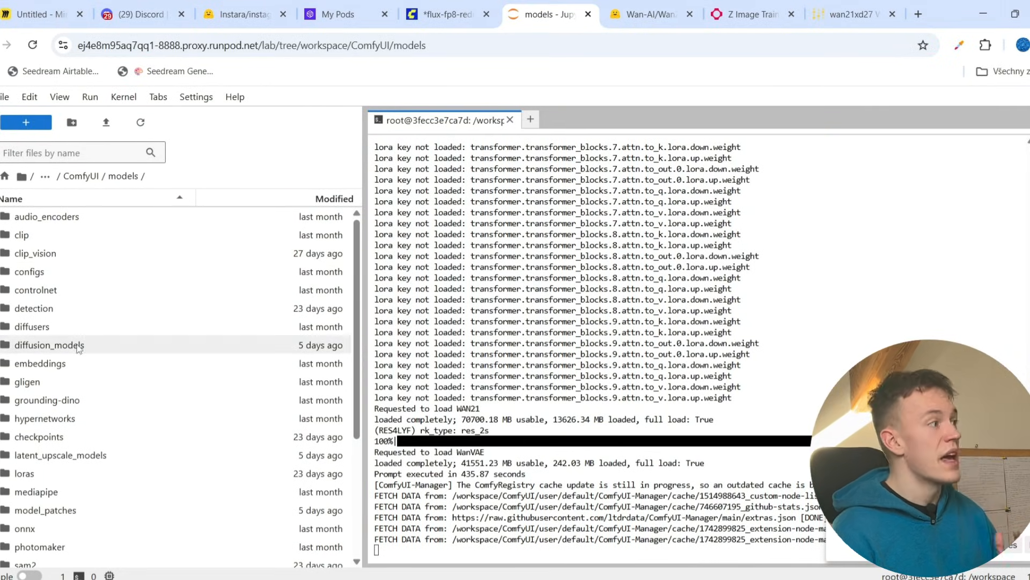
pyautogui.moveTo(50, 344)
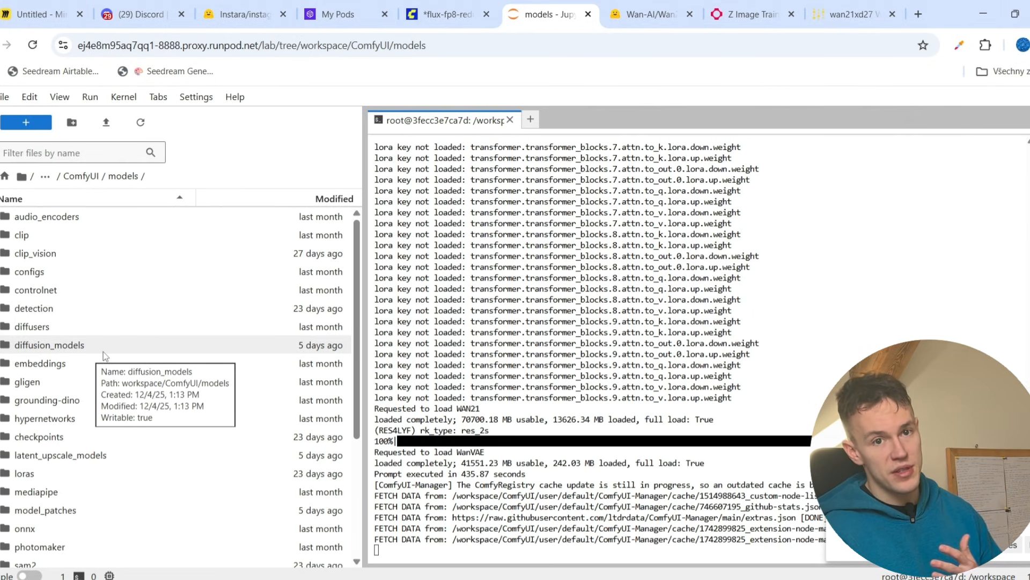
pyautogui.moveTo(121, 399)
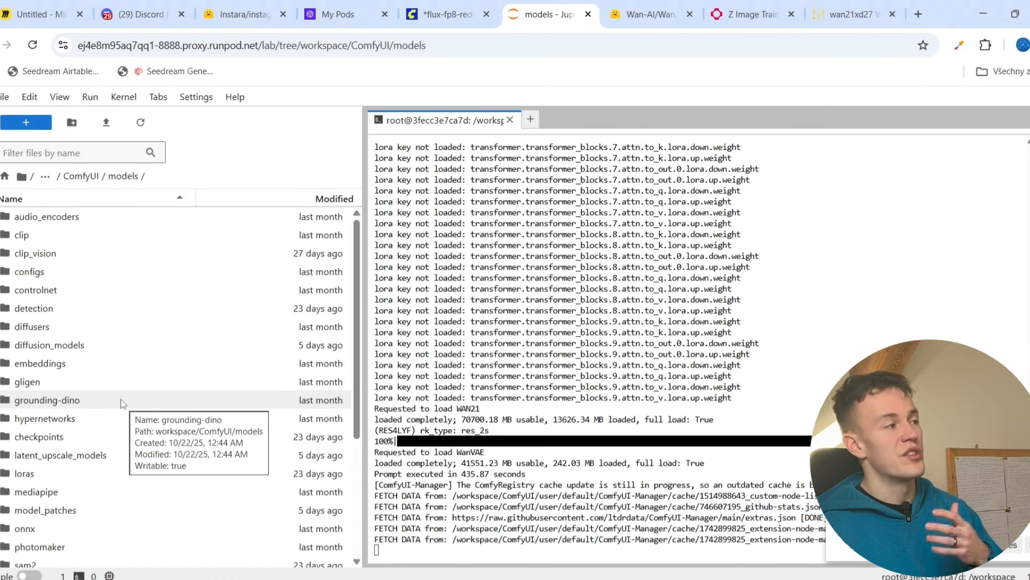
pyautogui.moveTo(89, 363)
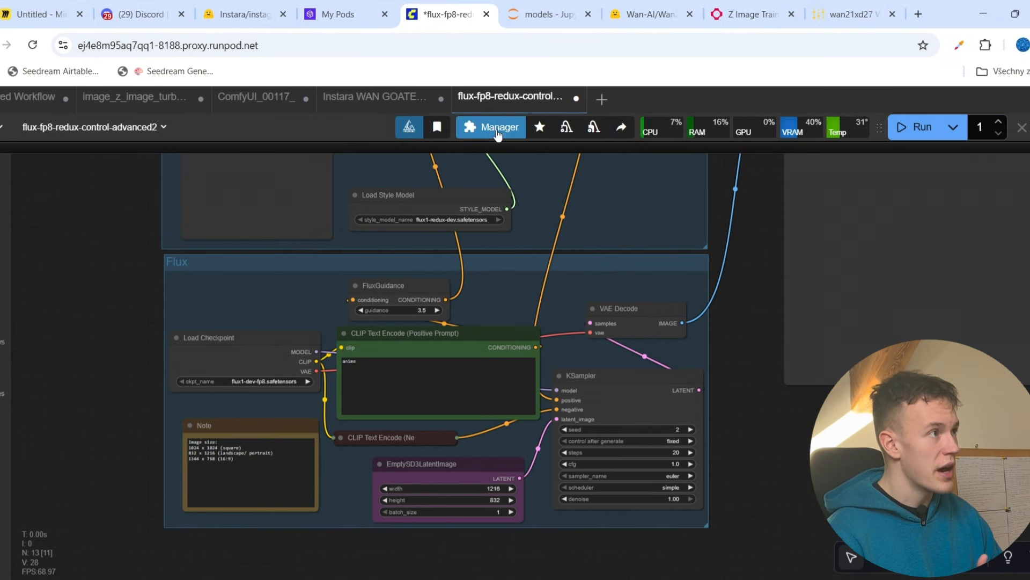
pyautogui.click(490, 127)
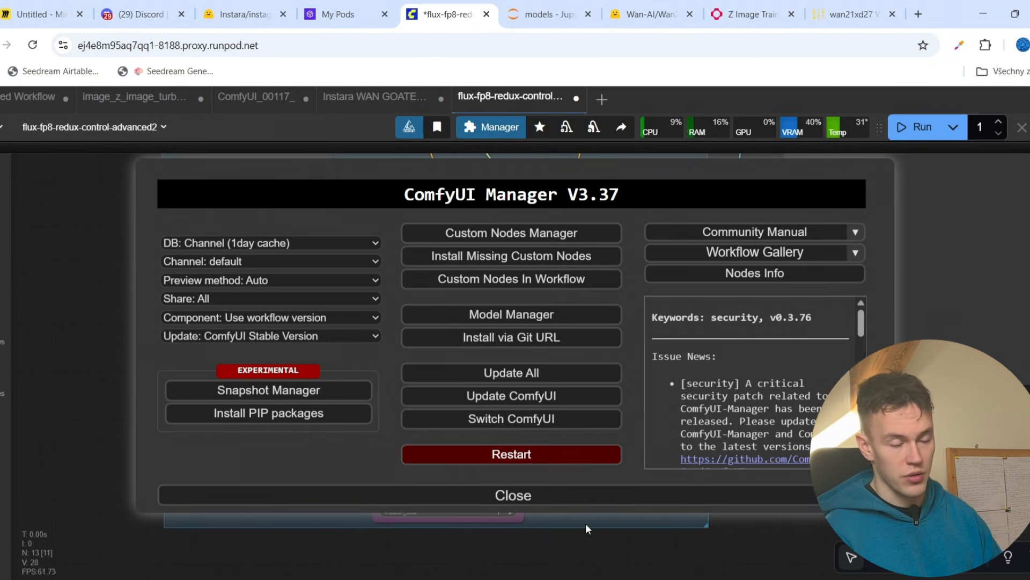
pyautogui.click(40, 14)
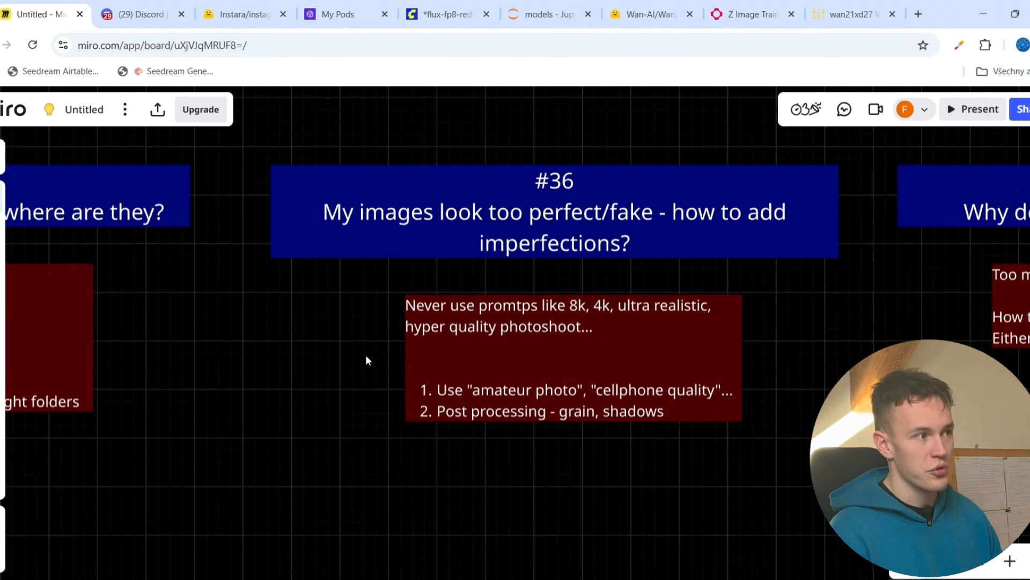
# - Show card #36's answer on adding imperfections, then switch over to the Discord server
pyautogui.scroll(-3)
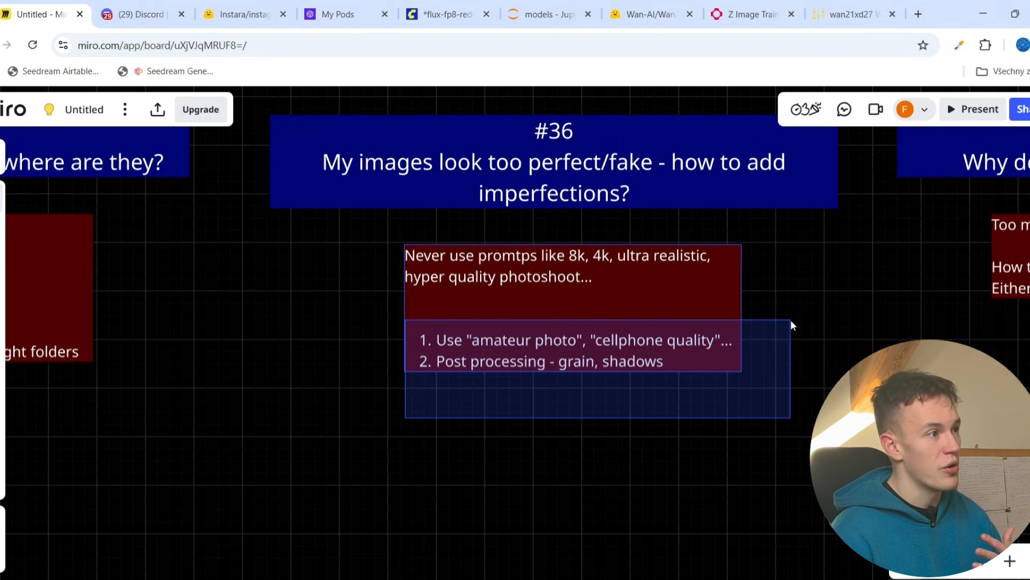
pyautogui.click(764, 421)
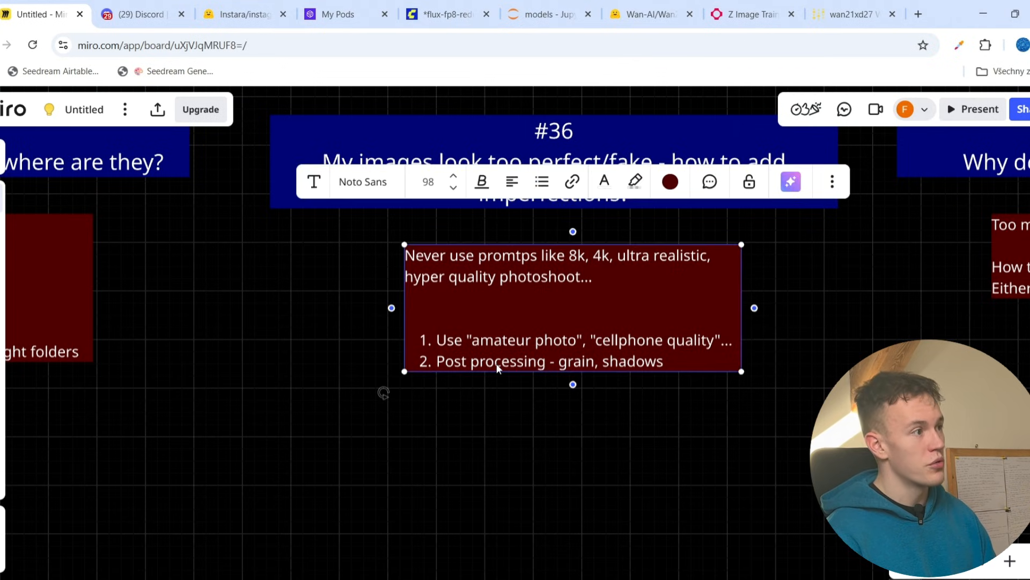
pyautogui.moveTo(575, 427)
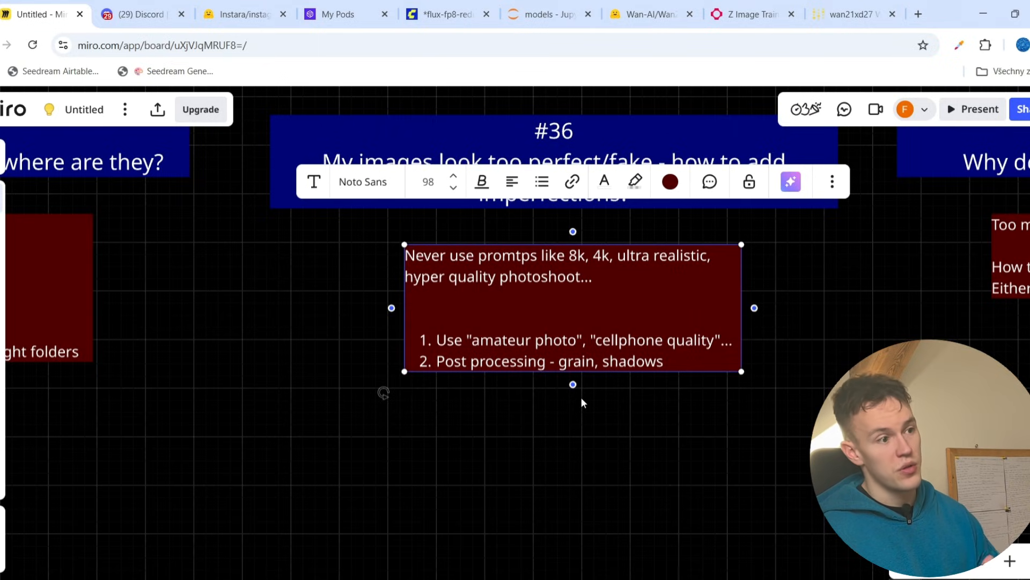
pyautogui.click(667, 432)
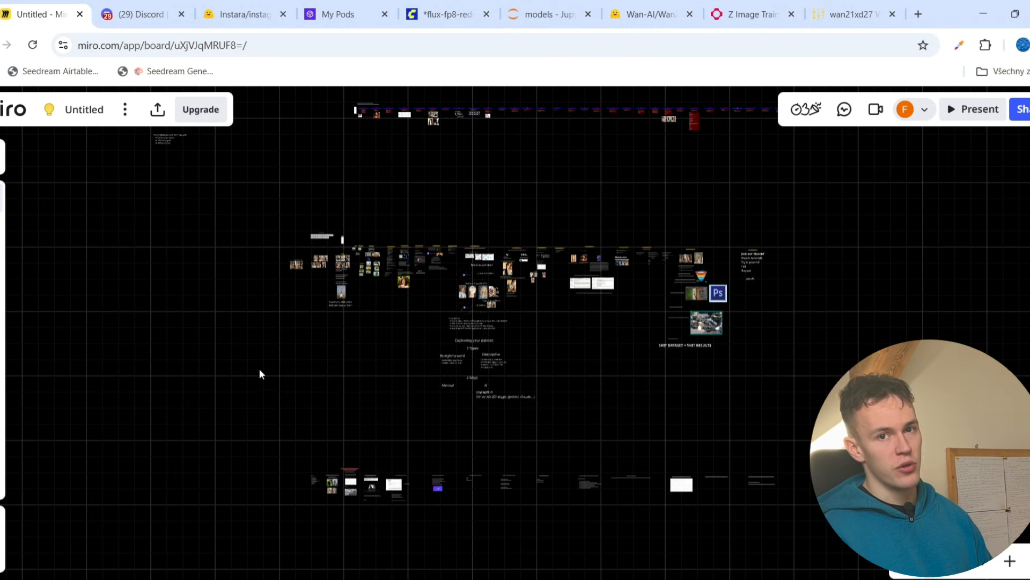
pyautogui.click(142, 14)
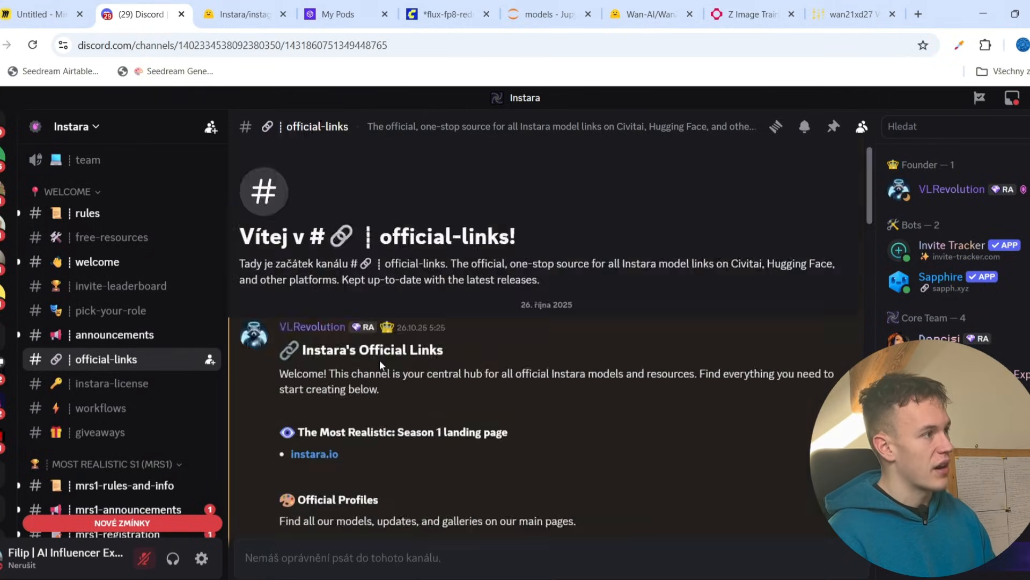
# - Browse the Instara #workflows channel's Wan 2.2 I2V JSON posts, then return to the Miro board
pyautogui.scroll(-3)
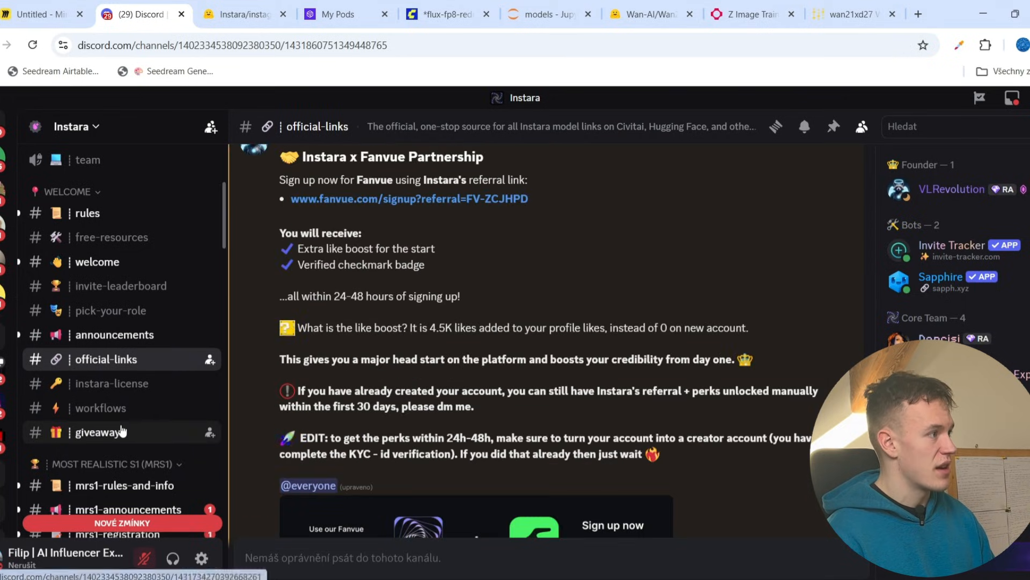
pyautogui.click(100, 408)
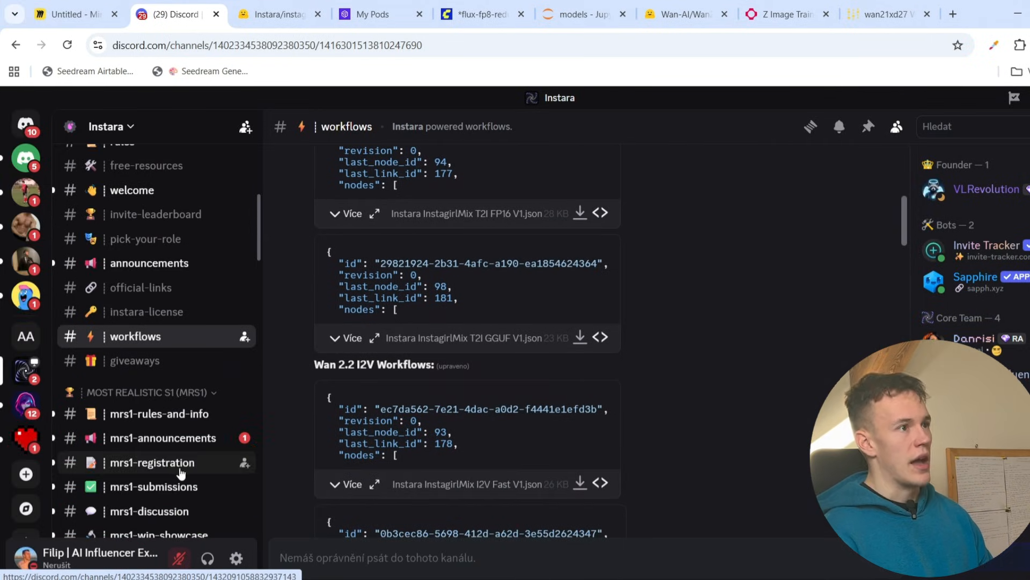
pyautogui.scroll(3)
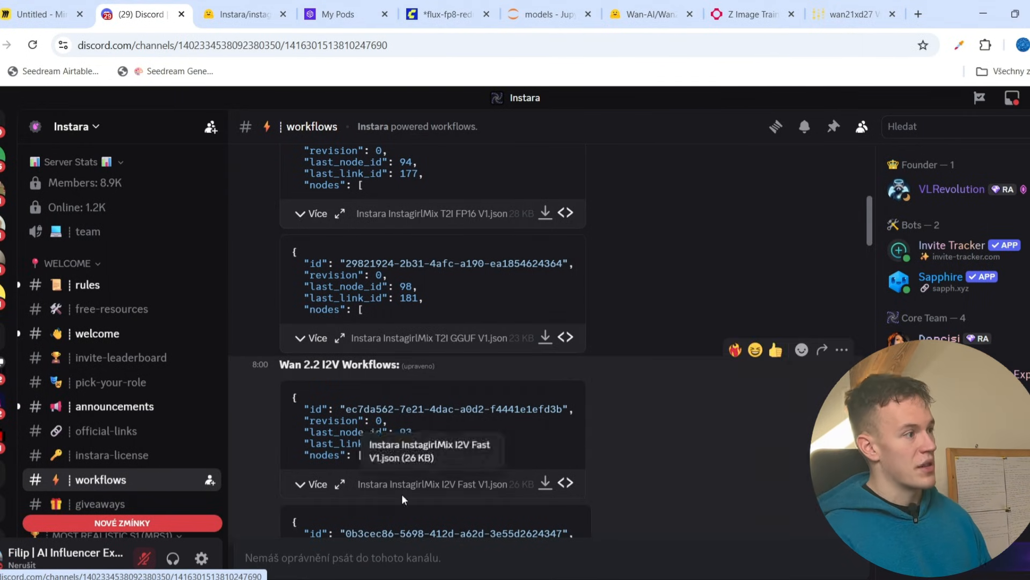
pyautogui.moveTo(528, 321)
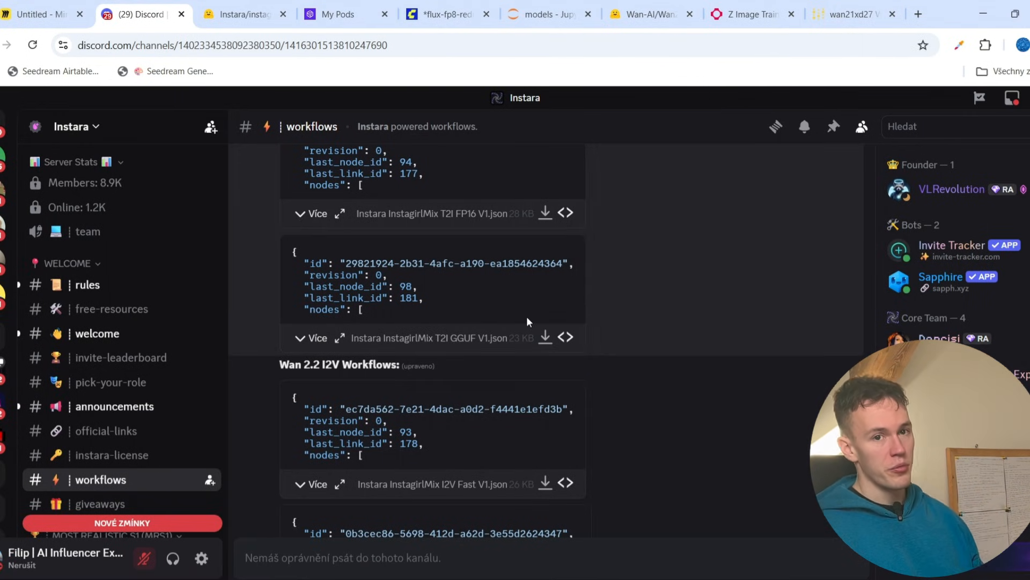
pyautogui.click(43, 14)
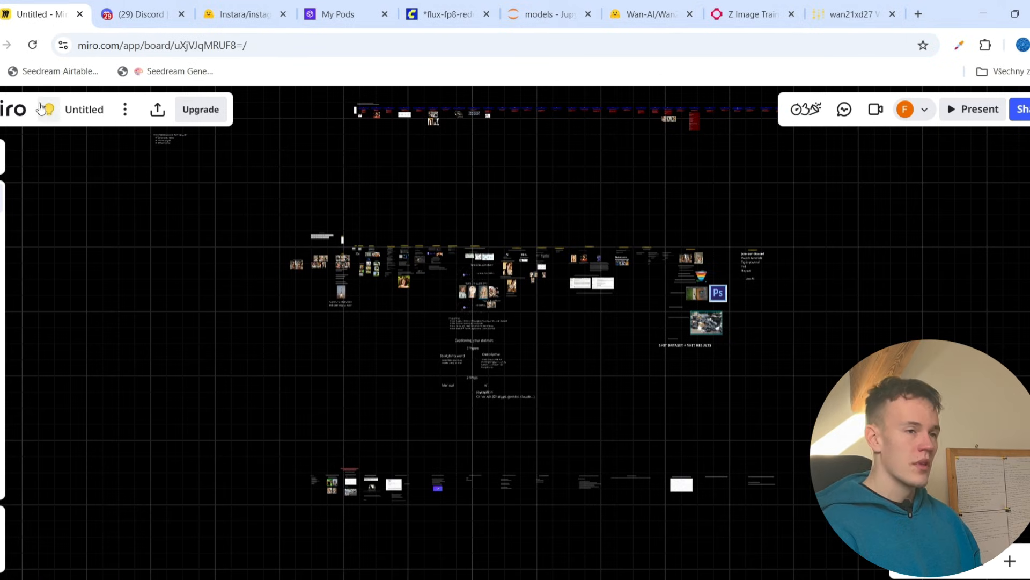